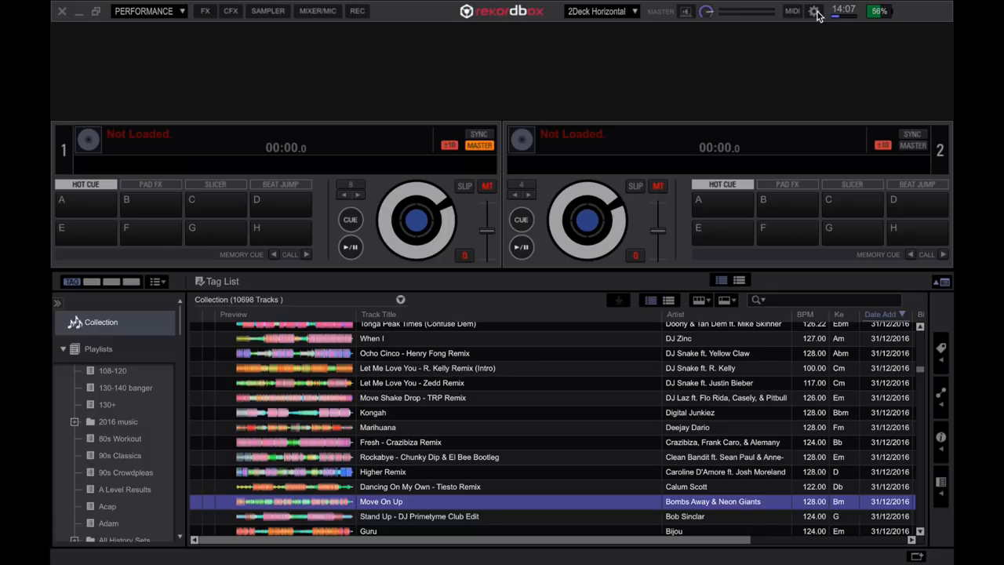
Change the keyboard shortcut preset from None to Performance 1 (Preset) in Preferences.
left_click(814, 15)
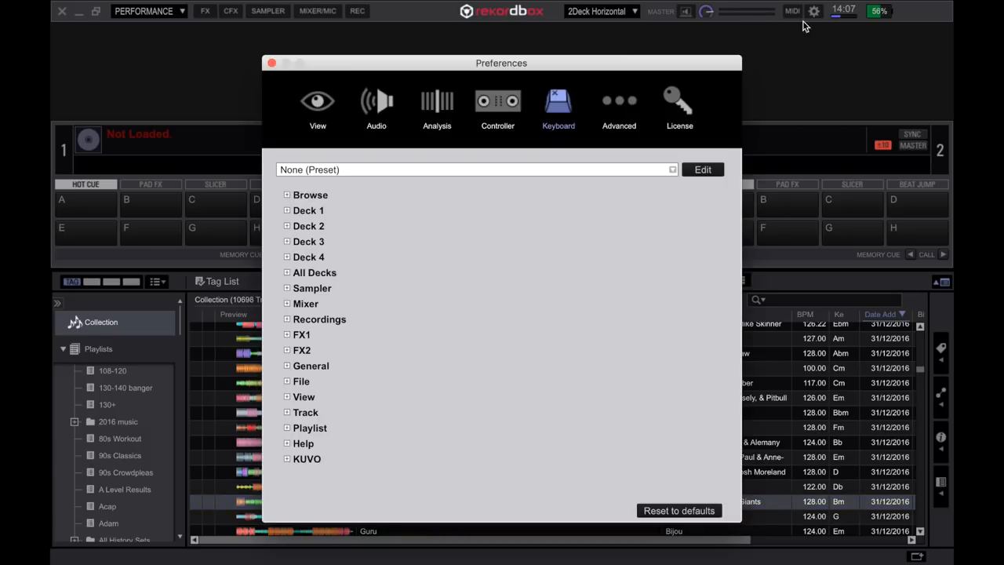
mouse_move(308, 72)
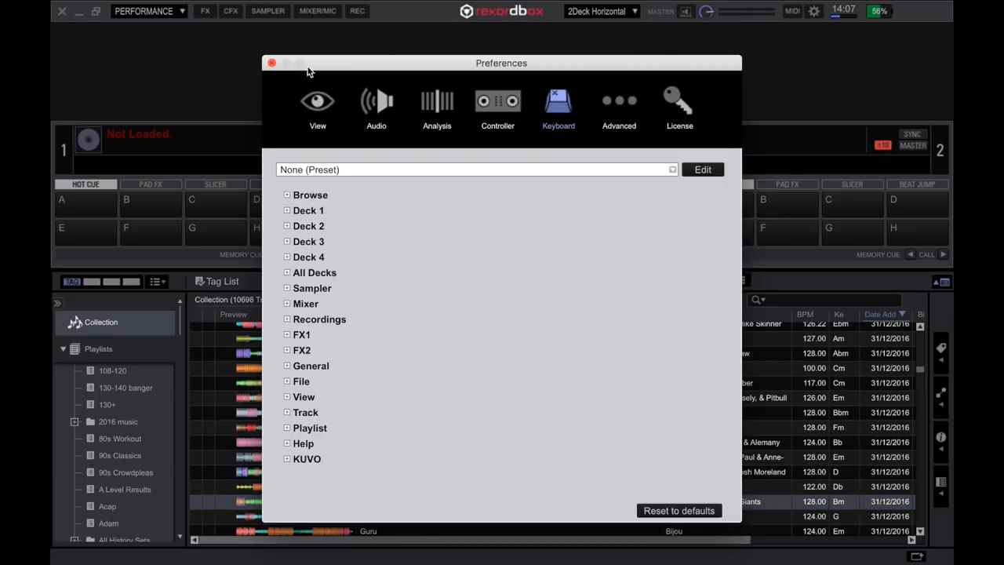
mouse_move(559, 102)
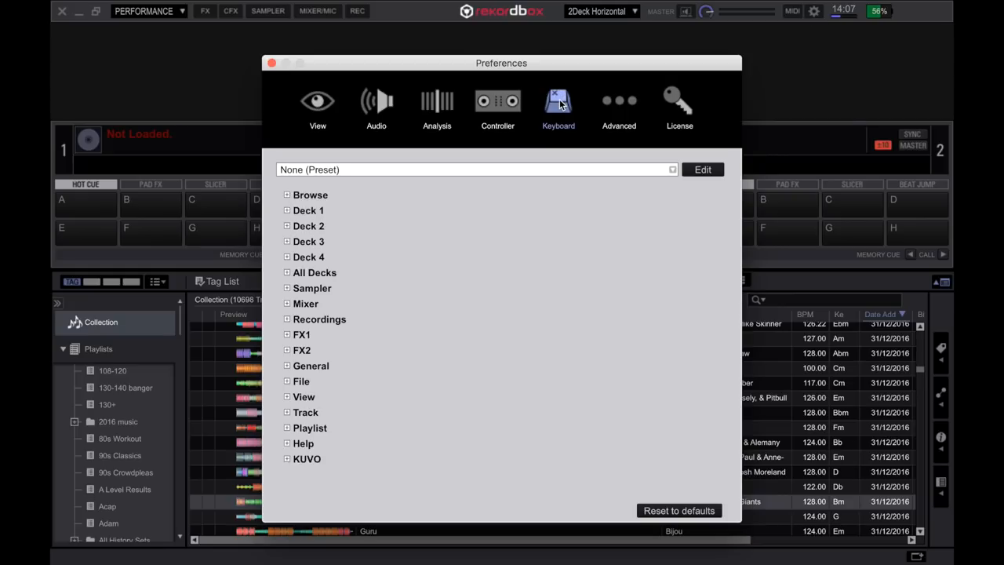
left_click(476, 170)
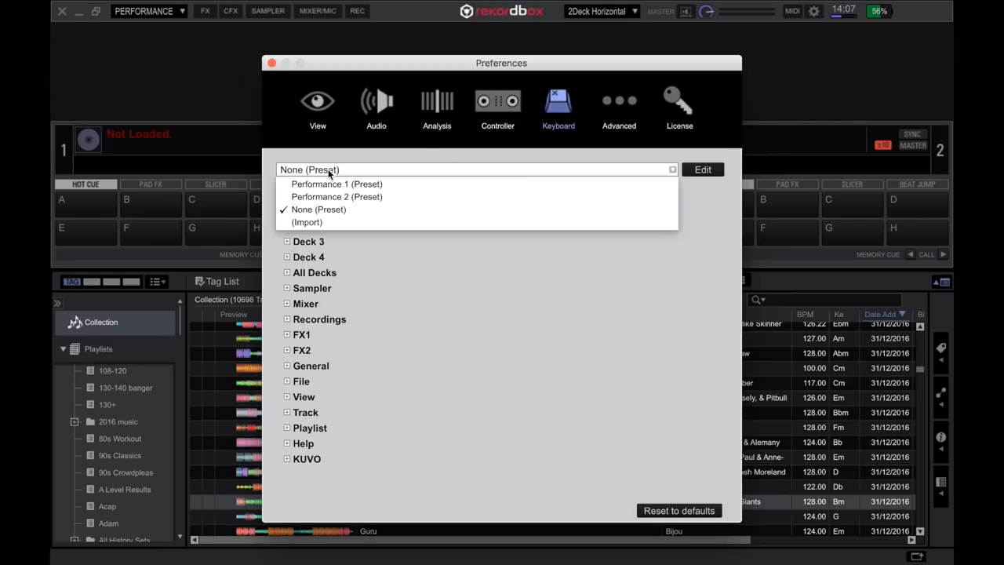
mouse_move(337, 197)
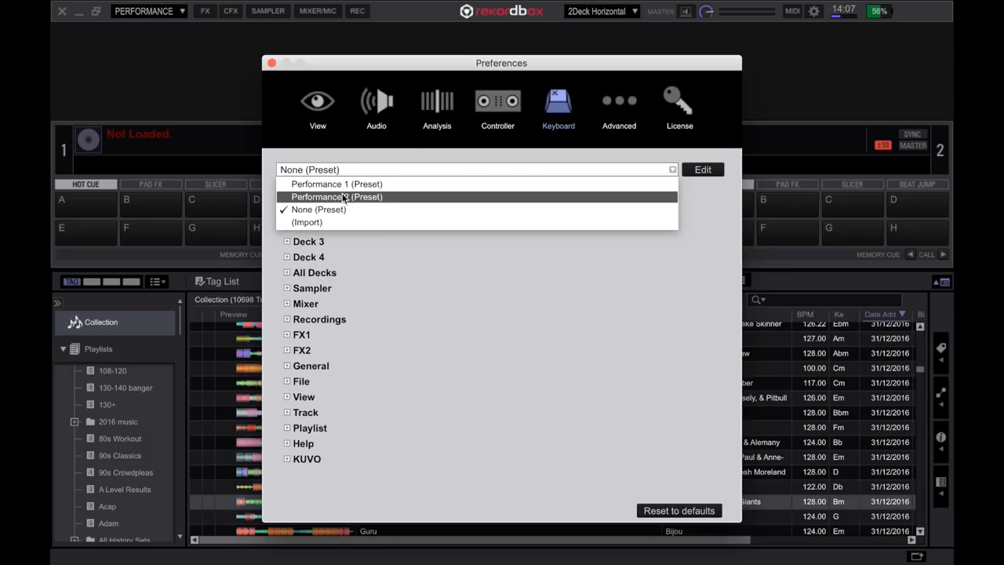
mouse_move(341, 196)
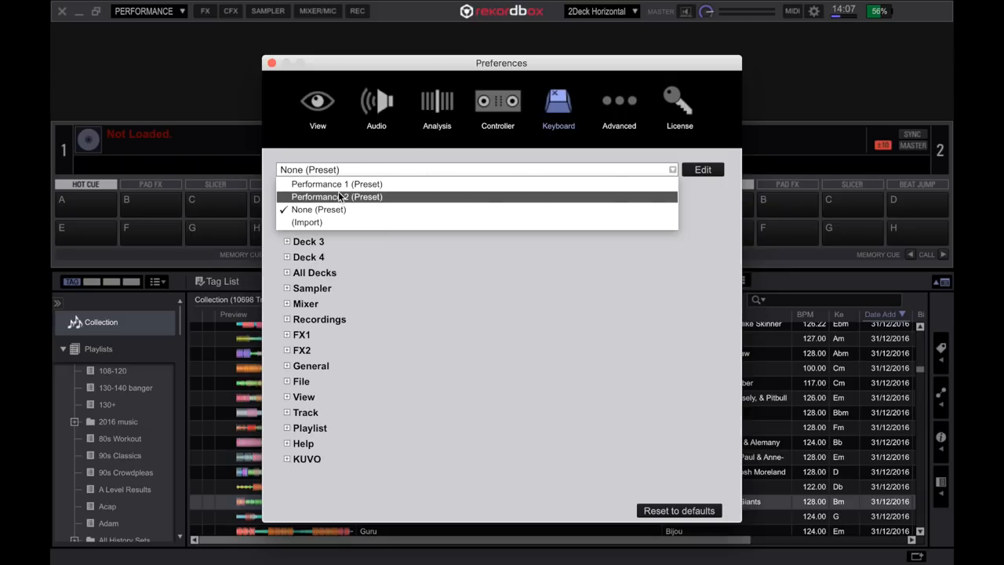
mouse_move(337, 184)
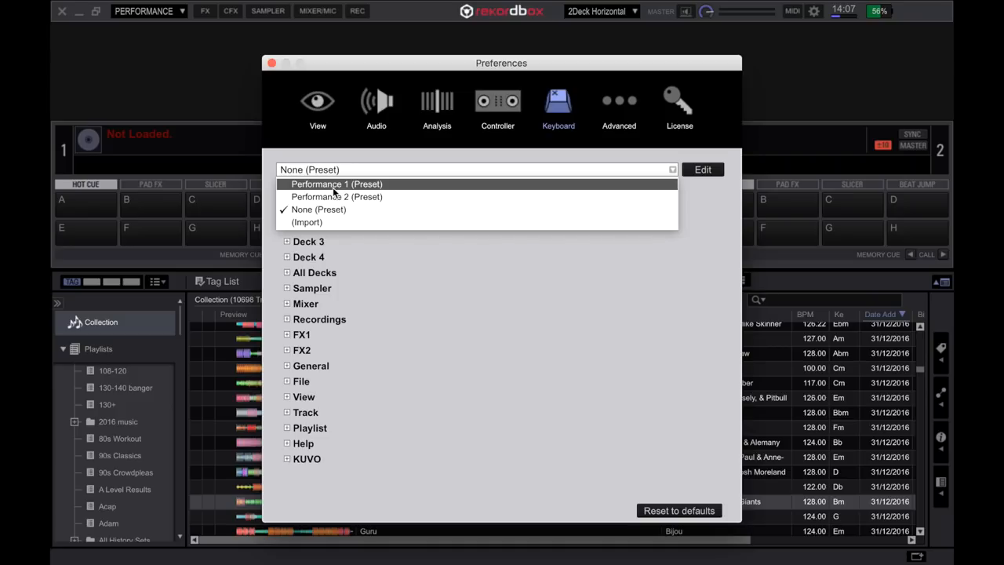
left_click(335, 183)
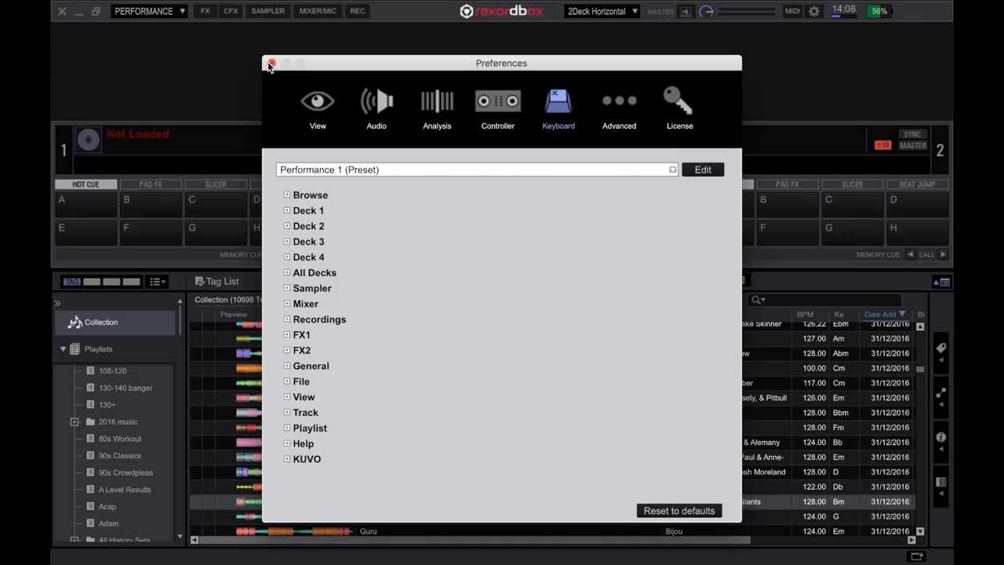
Close Preferences, search 'owen jones' to list 11 tracks, and load Polly onto both decks.
left_click(272, 63)
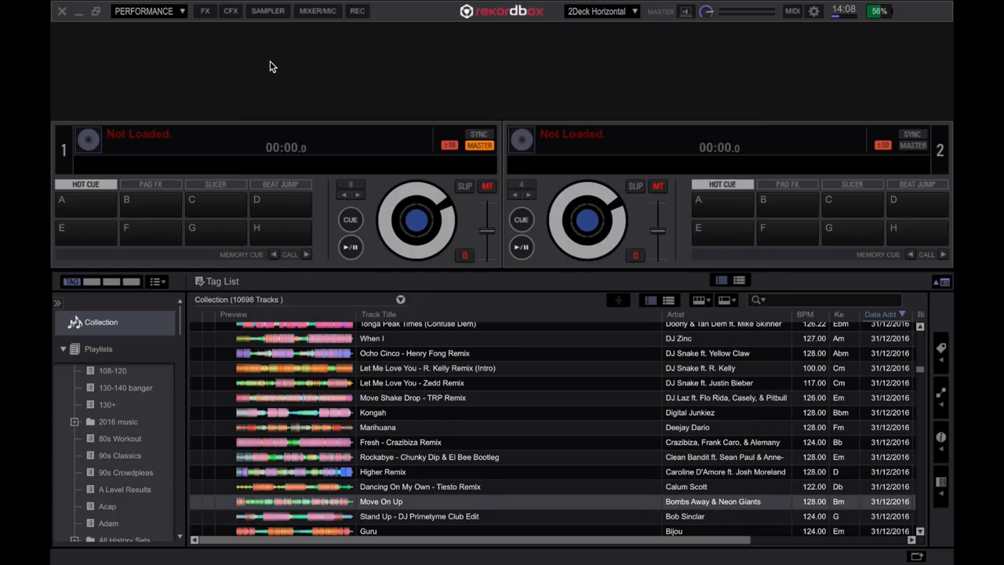
mouse_move(452, 368)
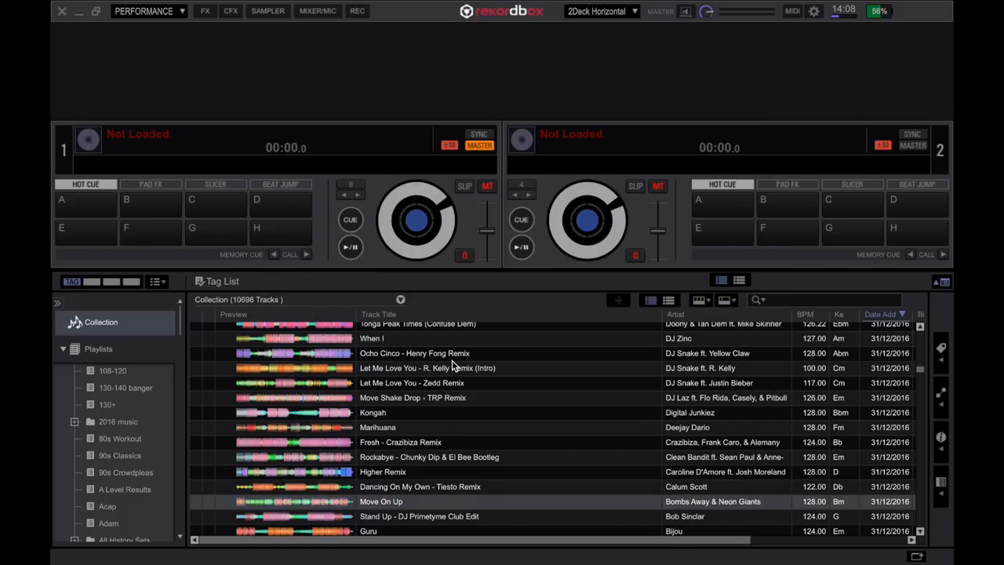
mouse_move(76, 323)
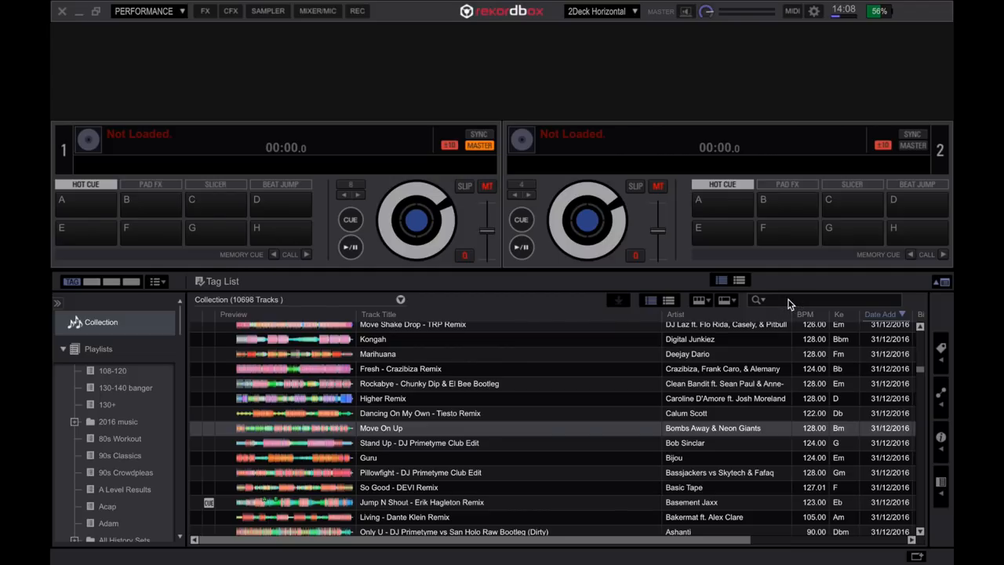
type("owen jones")
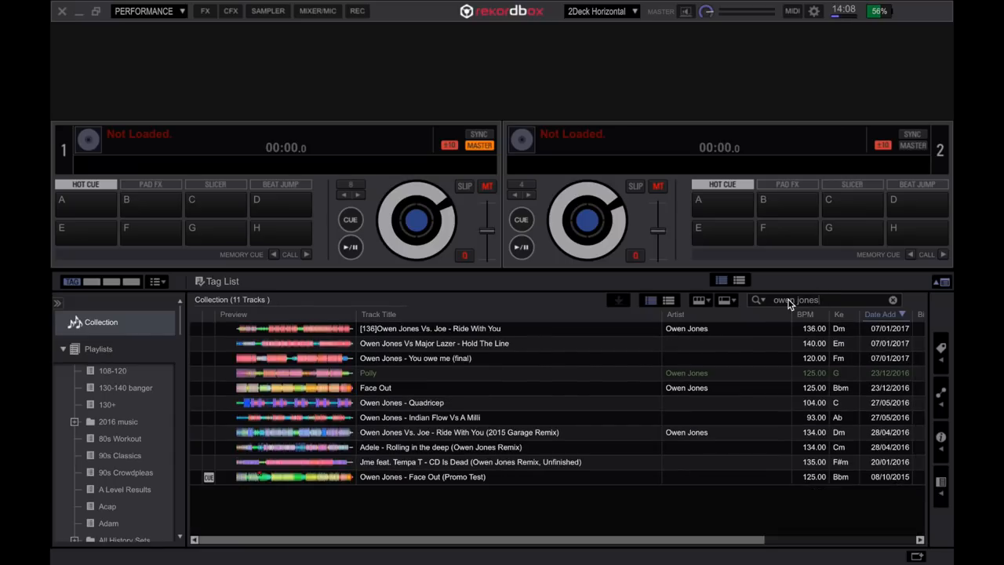
key("Tab")
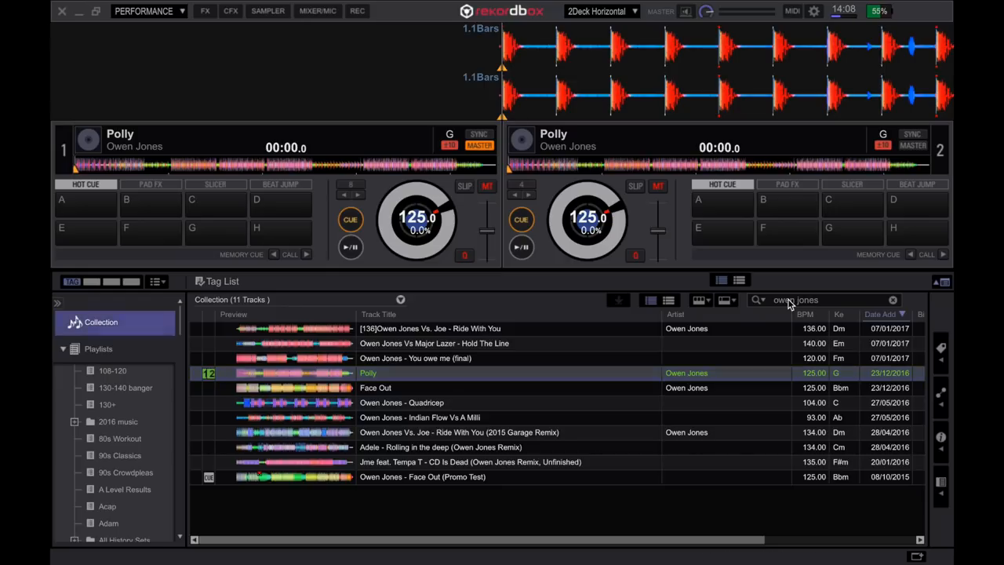
Select the track Polly and open the 130-140 bangers playlist.
key("shift+tab")
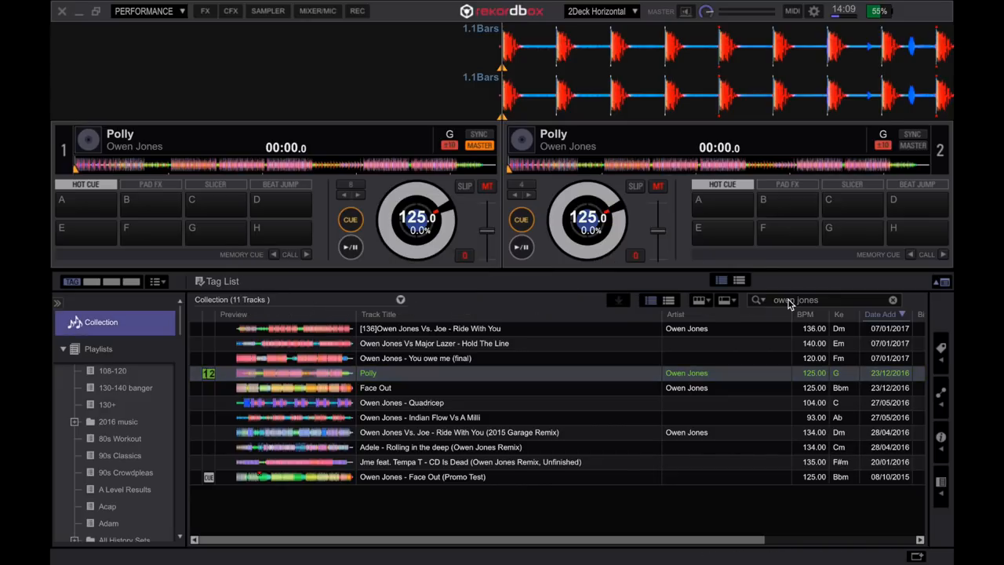
left_click(369, 373)
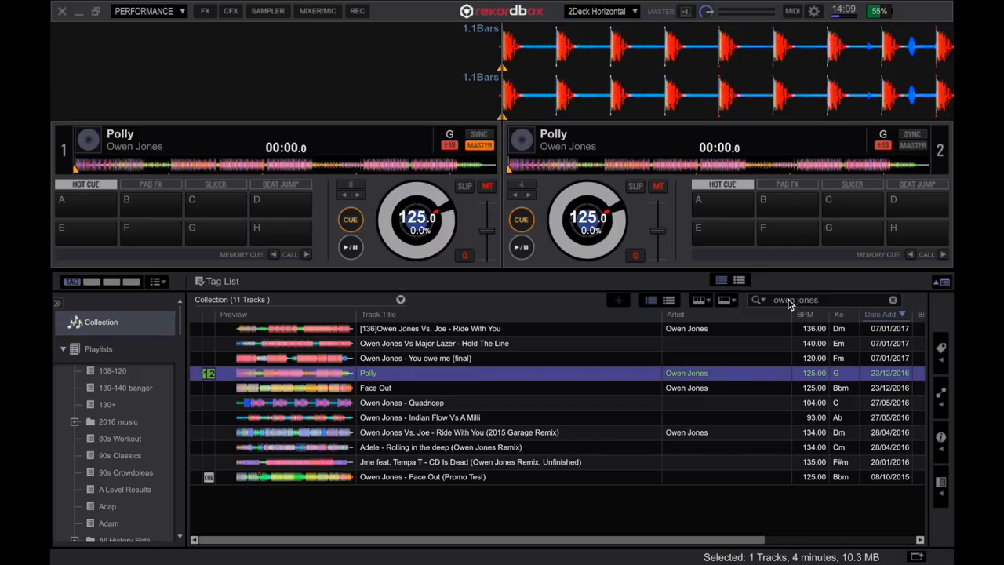
left_click(106, 404)
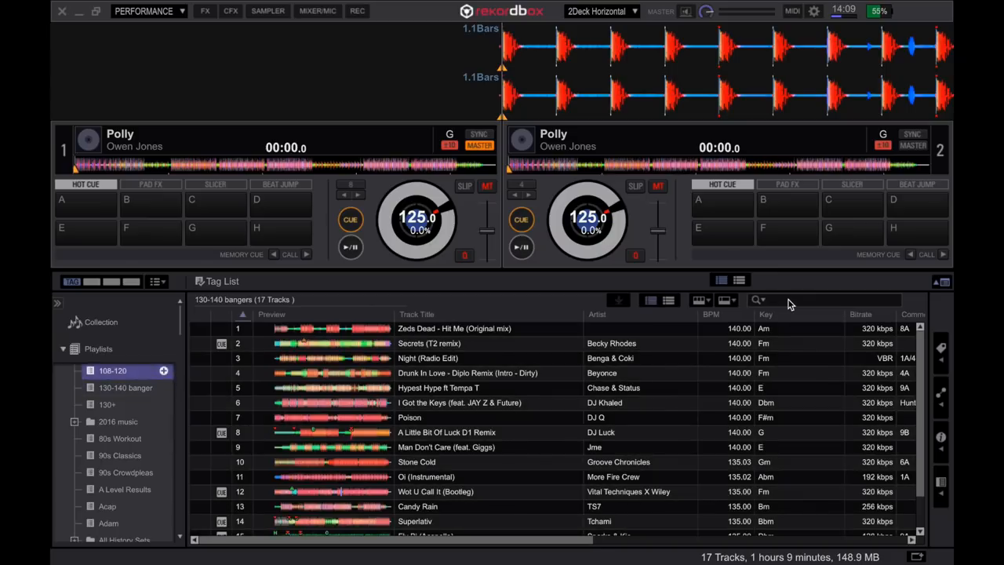
Search the playlist for 'zed dead', then clear the search to list all 17 tracks.
left_click(124, 388)
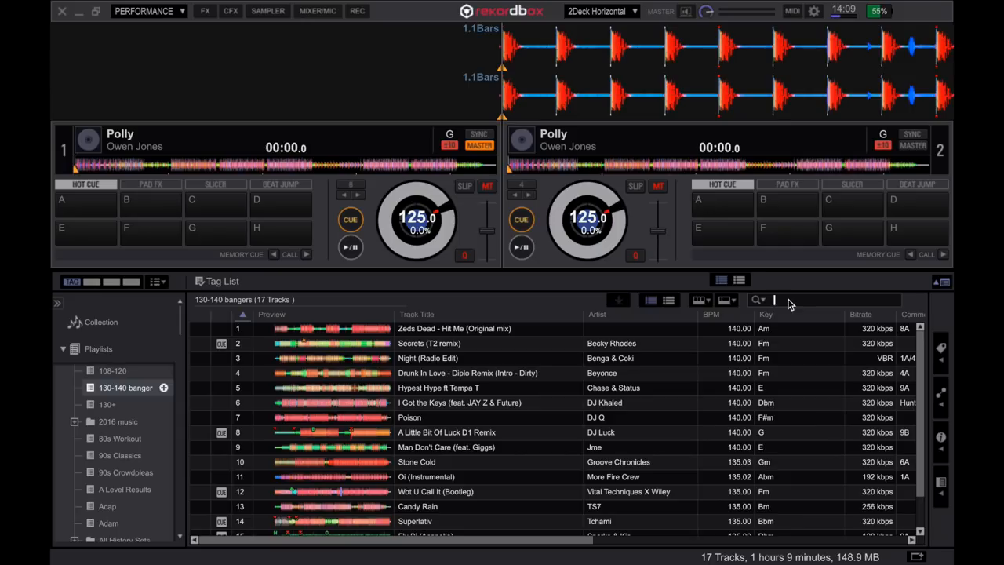
type("zed")
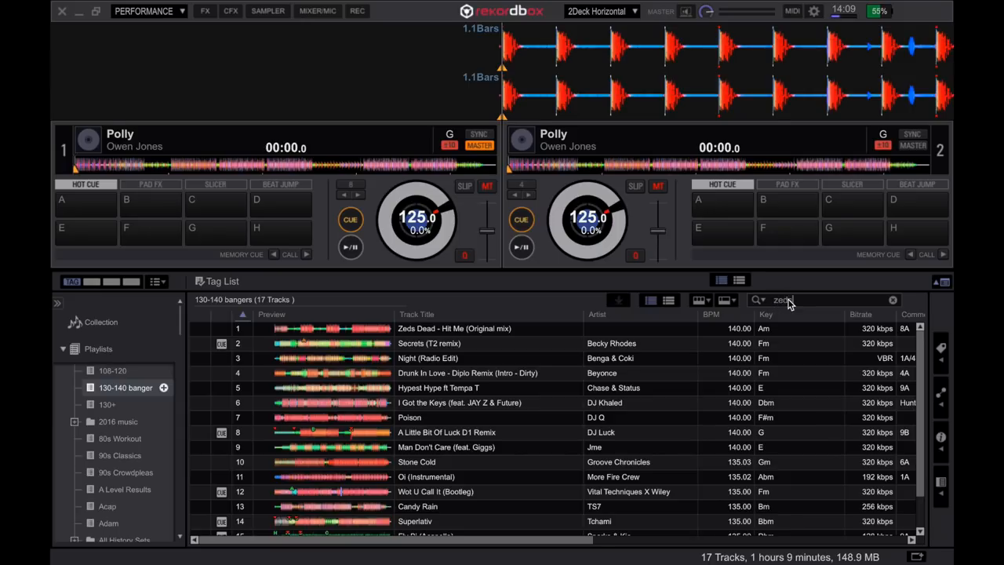
type("dead")
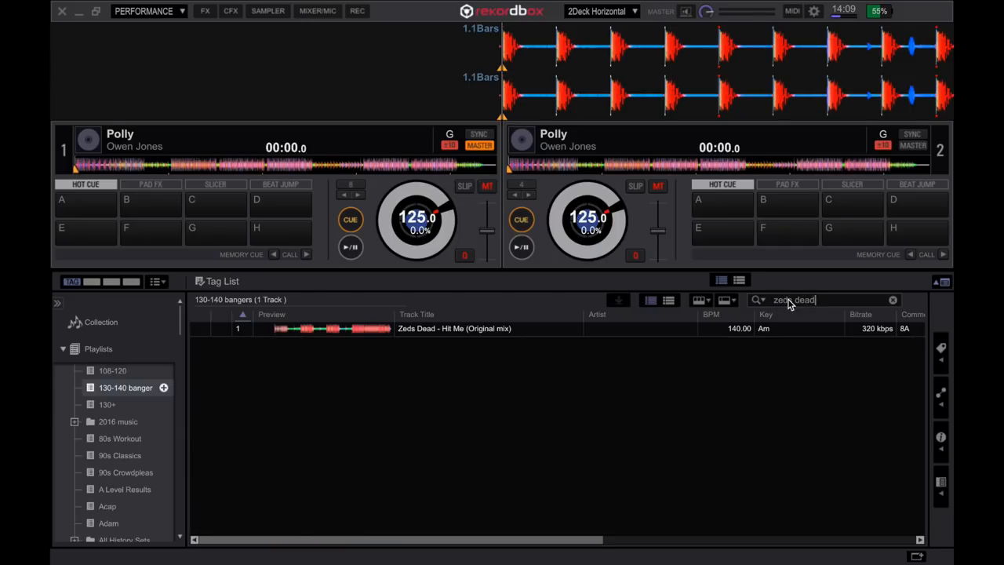
double_click(793, 300)
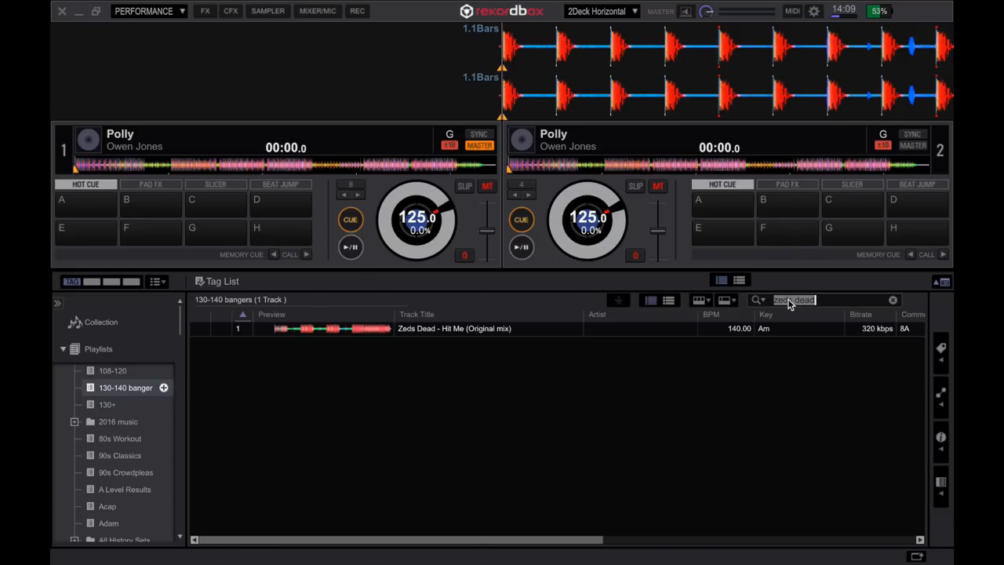
left_click(891, 300)
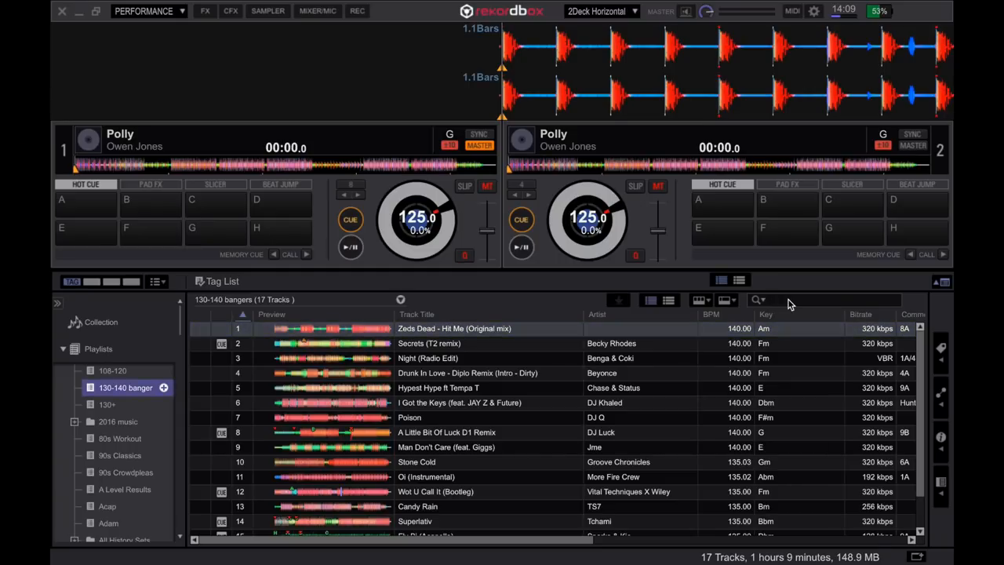
left_click(101, 323)
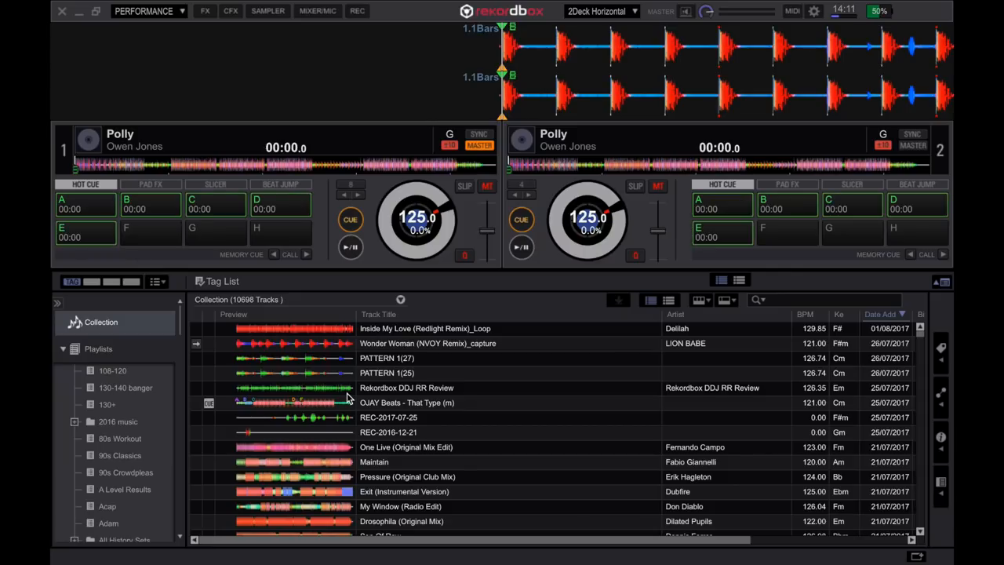
Clear Polly's hot cues A through E from both decks, keeping the full collection listed.
left_click(350, 247)
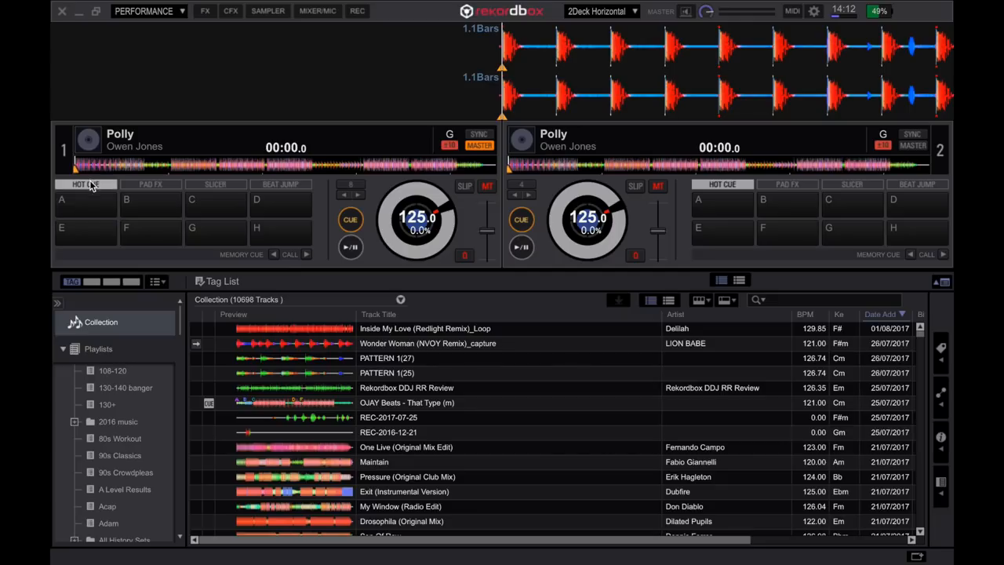
left_click(150, 184)
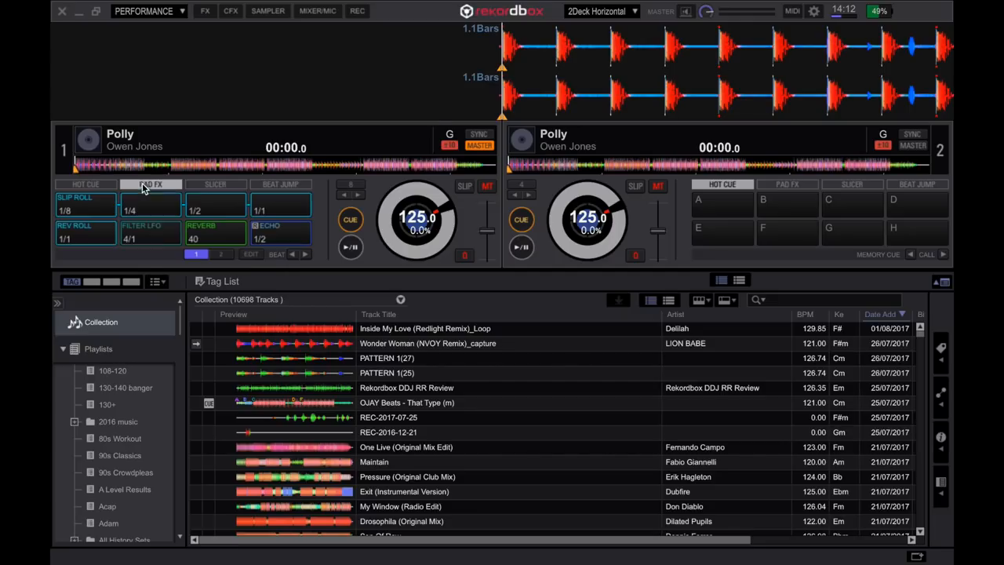
left_click(280, 184)
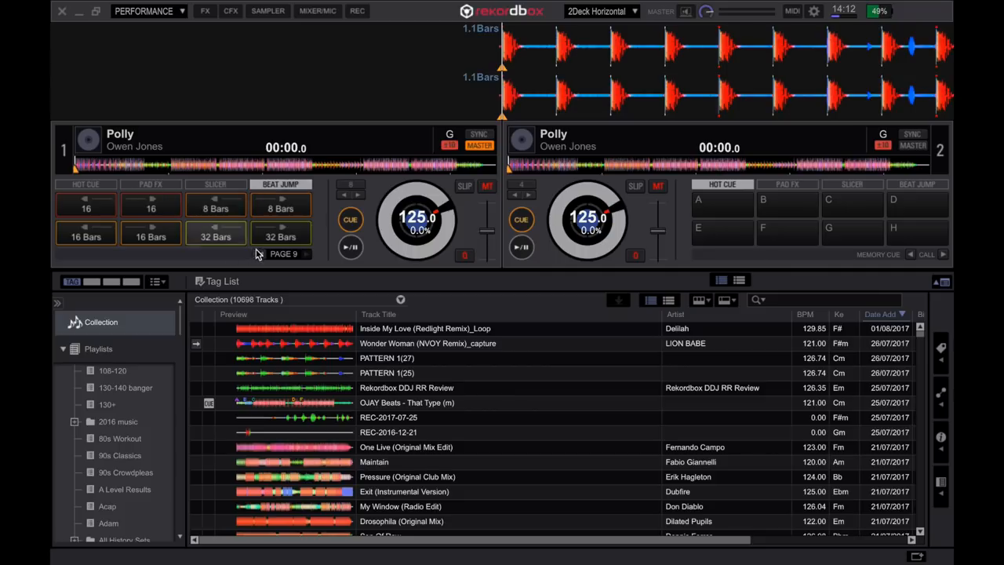
left_click(307, 253)
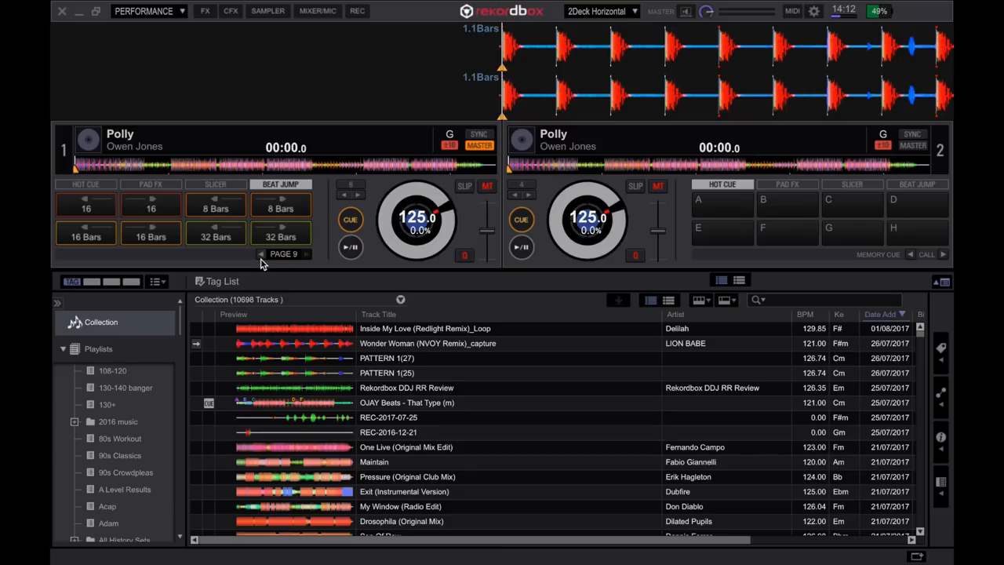
left_click(85, 183)
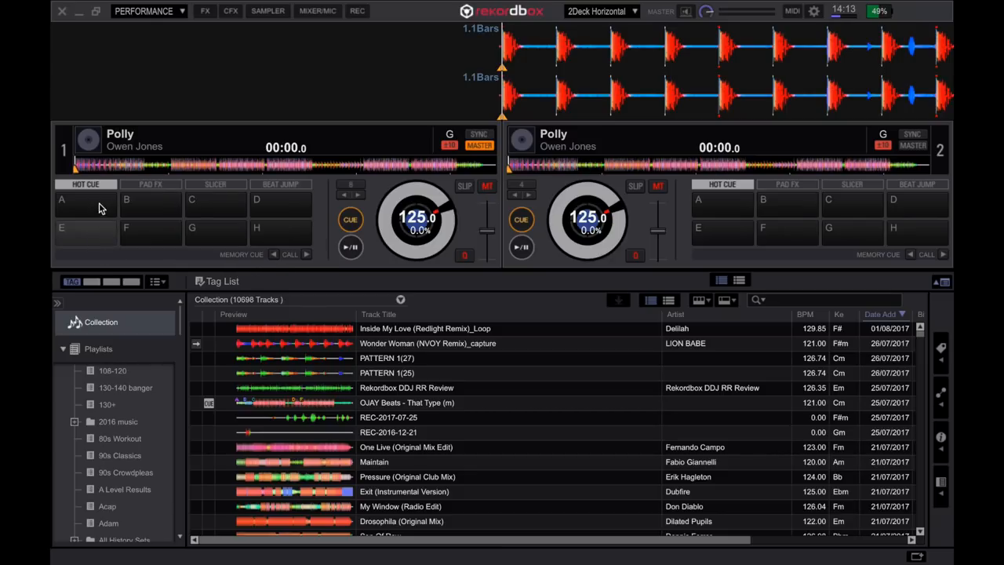
left_click(150, 184)
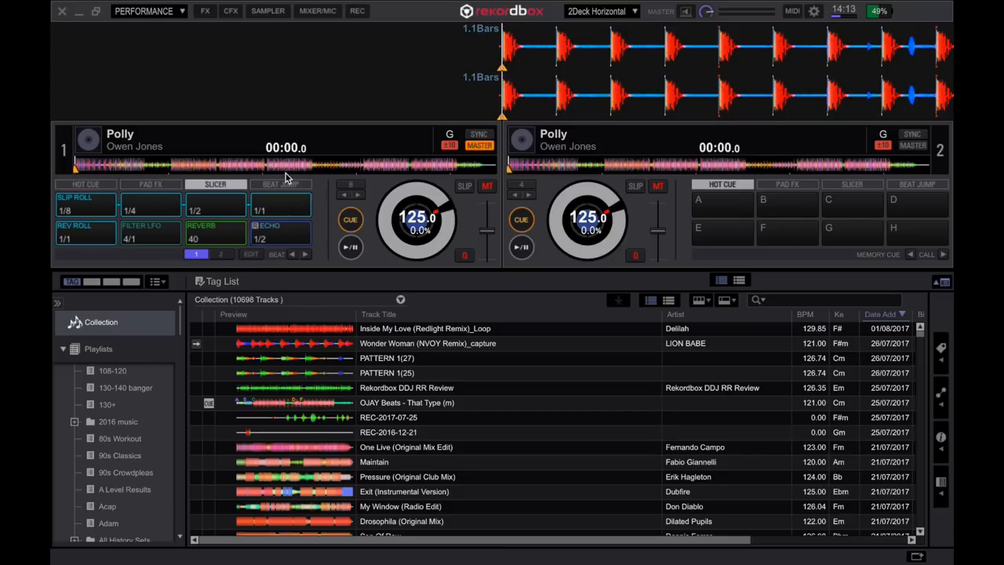
left_click(81, 189)
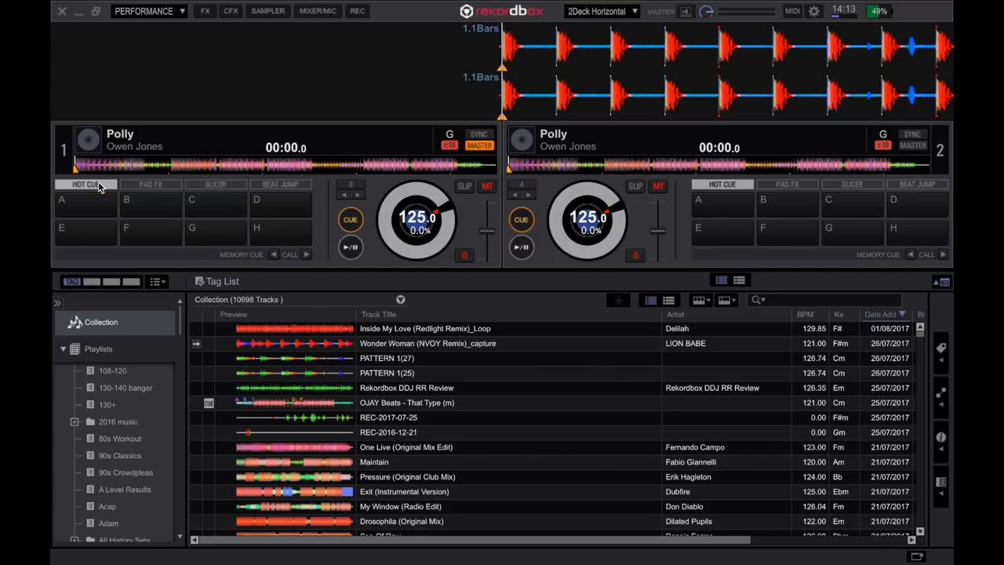
left_click(150, 183)
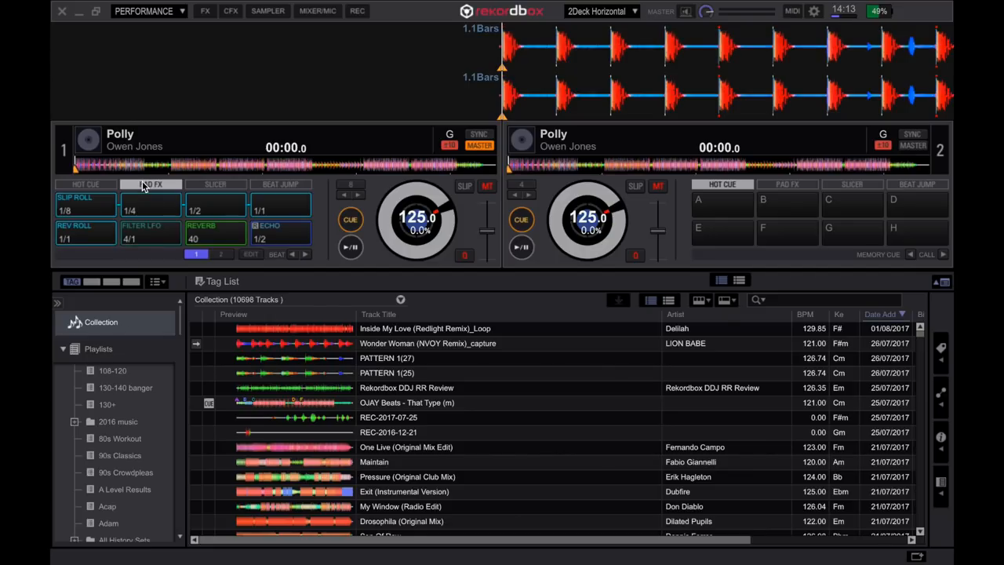
left_click(351, 246)
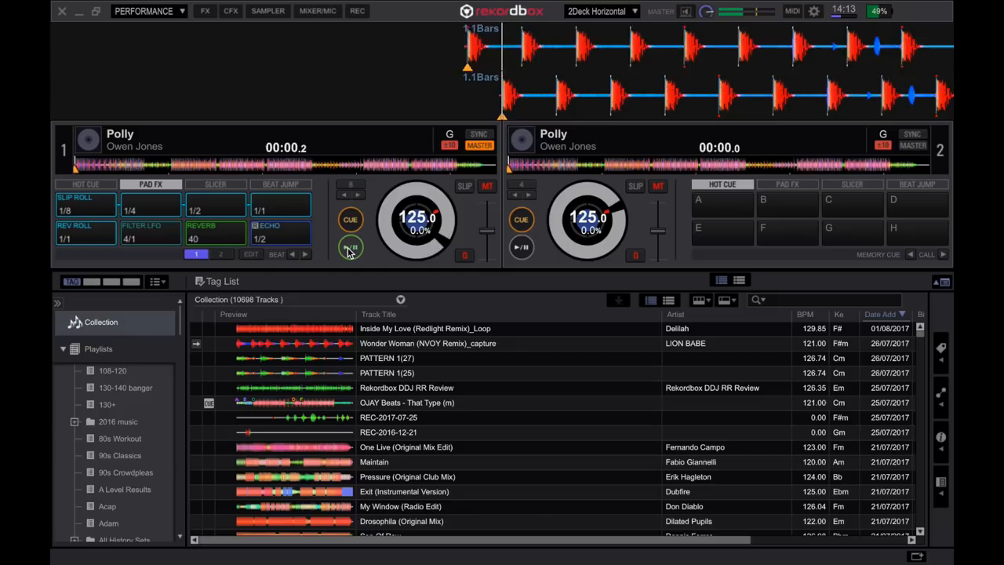
left_click(351, 246)
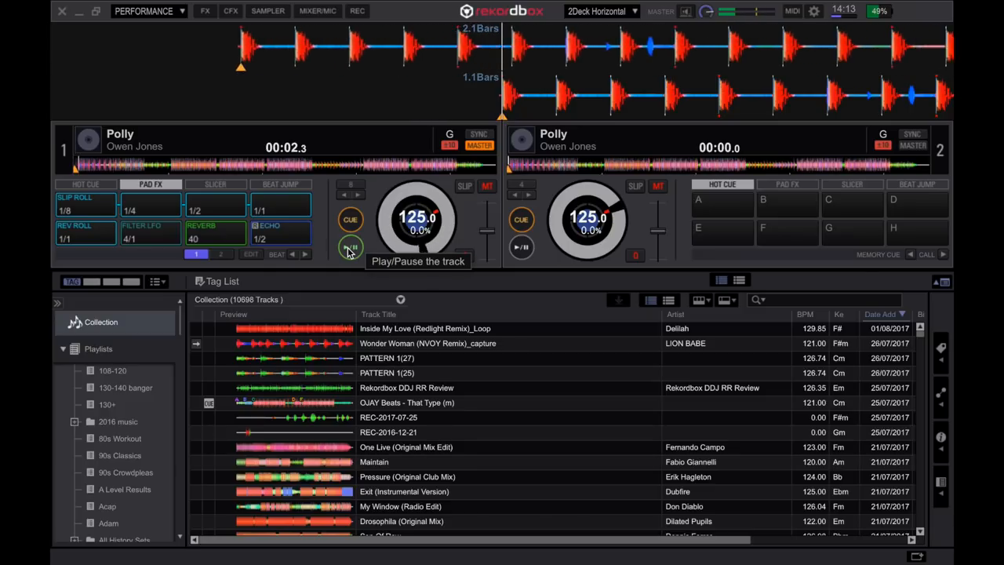
left_click(350, 247)
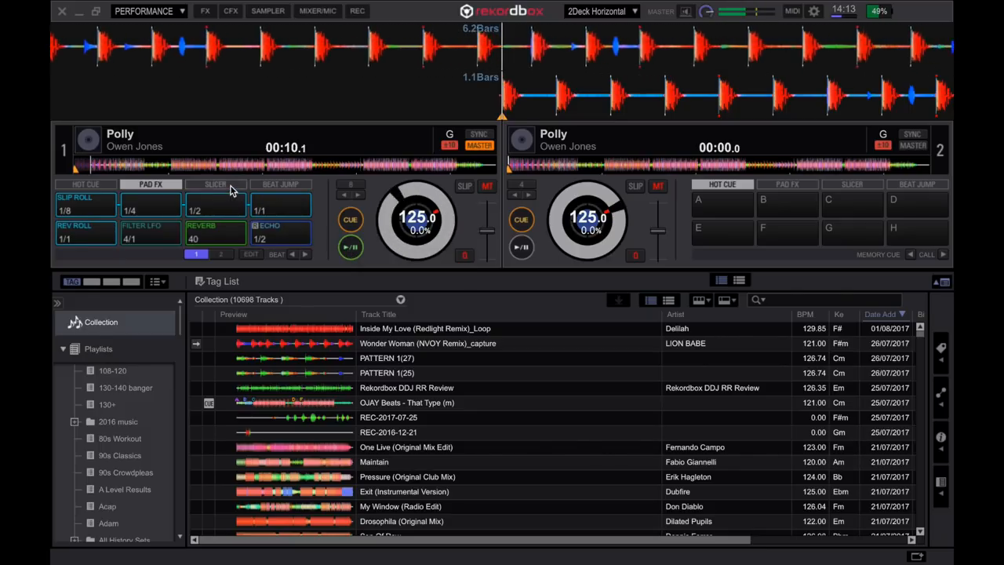
left_click(215, 185)
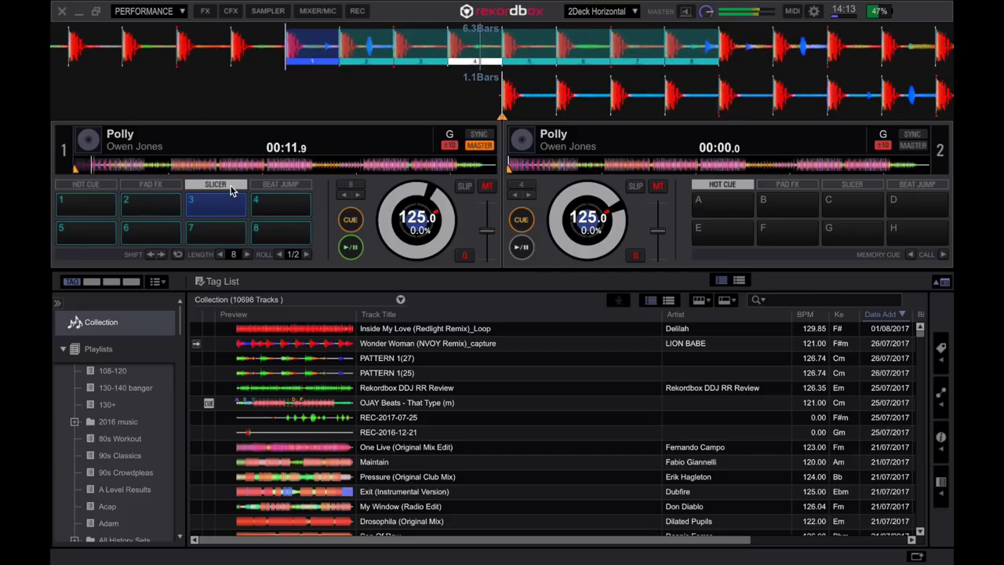
left_click(280, 204)
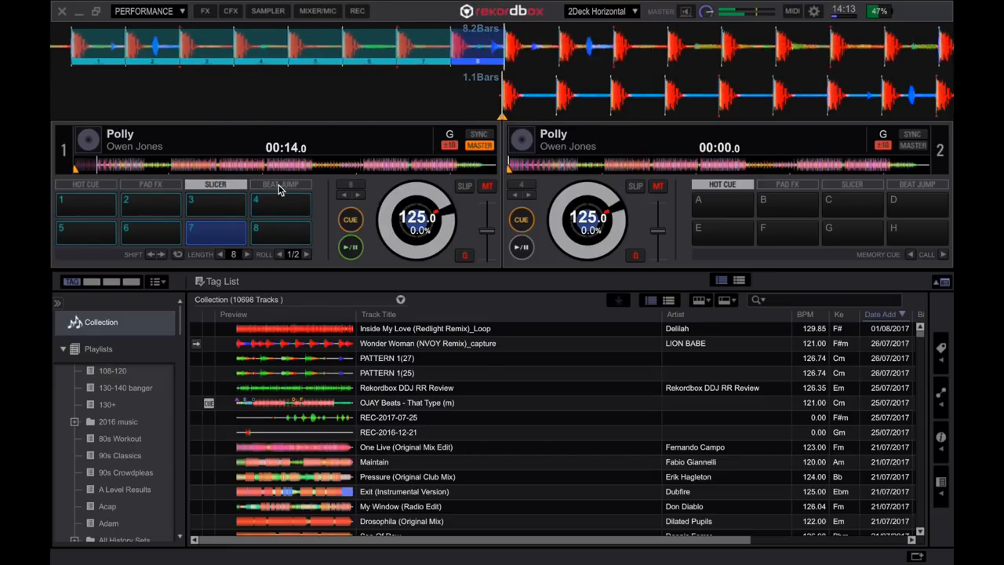
left_click(280, 184)
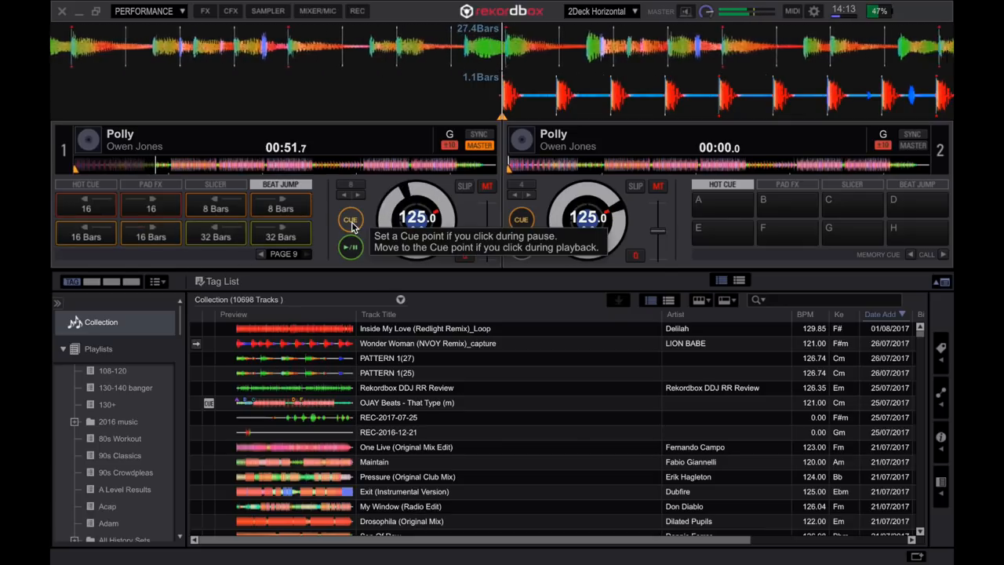
left_click(351, 219)
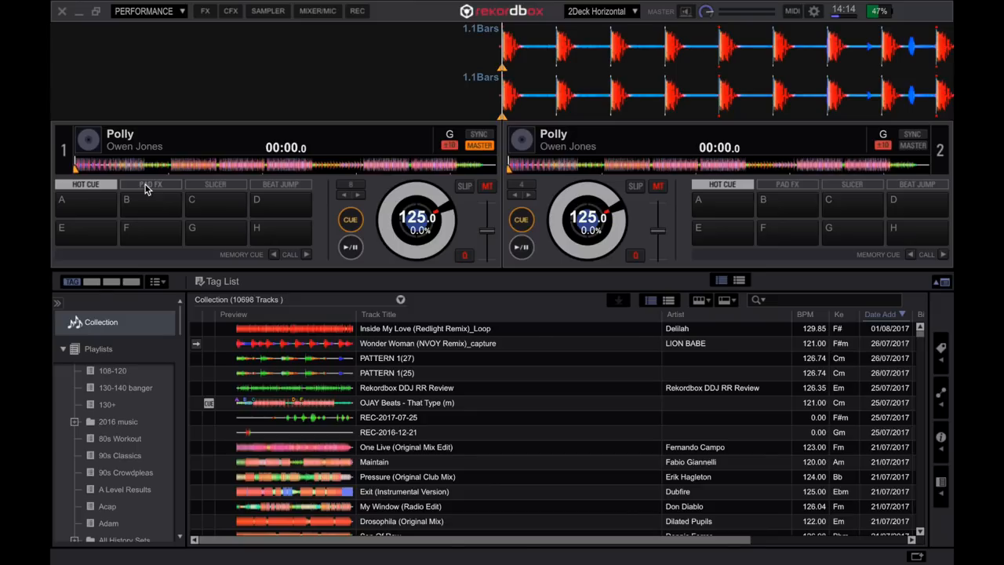
mouse_move(260, 190)
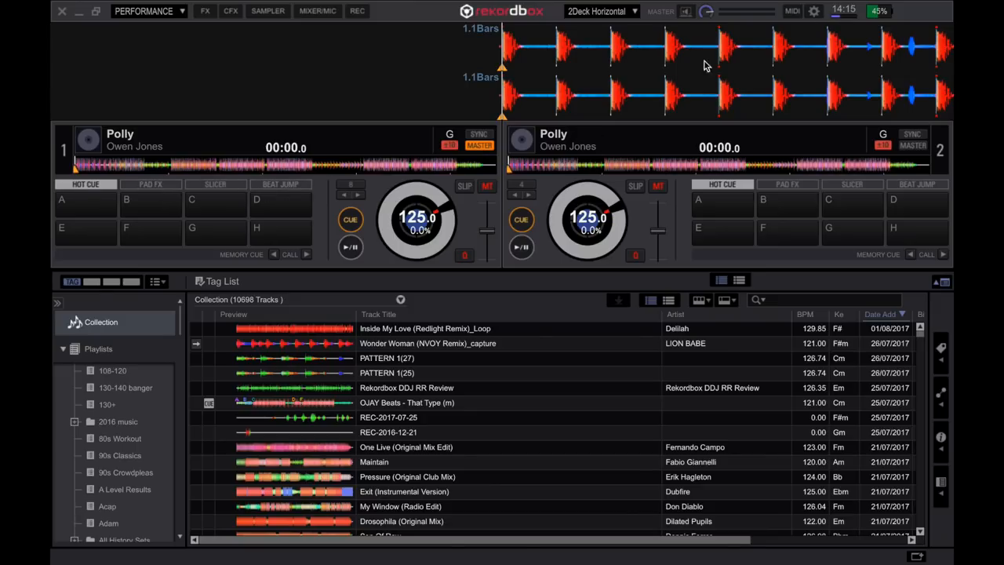
Map Deck 1's PAD mode Hot Cue to Shift+1.
left_click(557, 102)
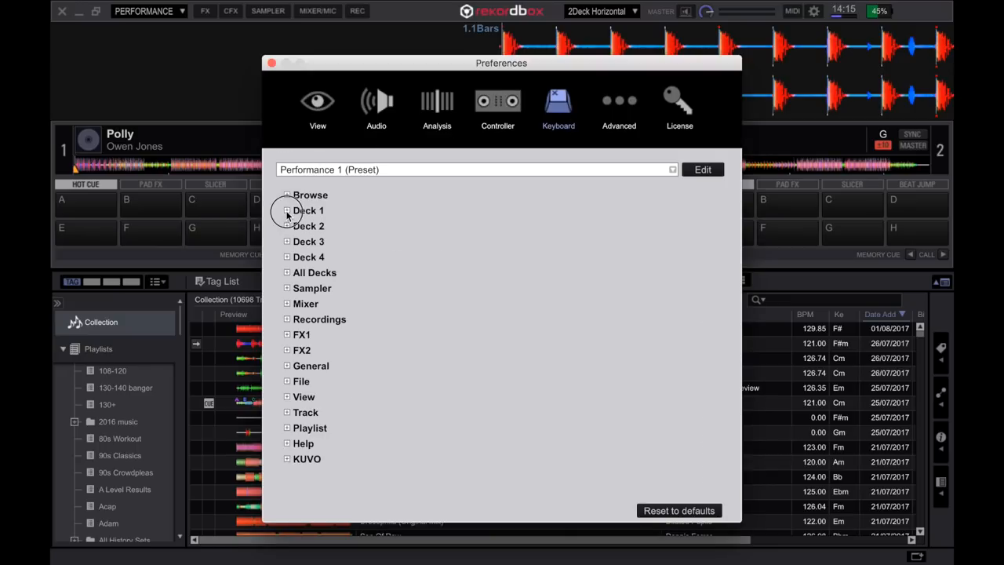
left_click(287, 210)
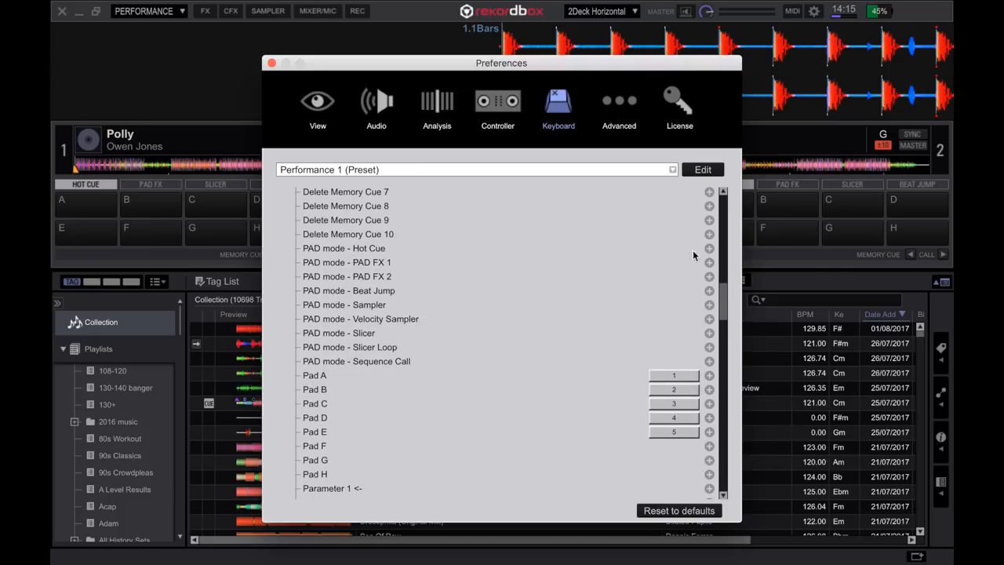
left_click(709, 248)
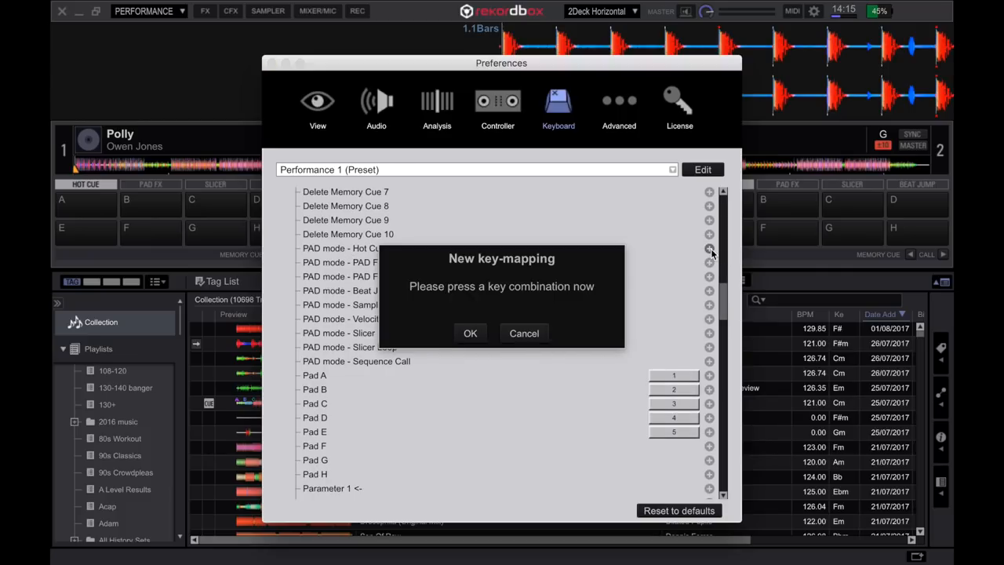
key("shift+1")
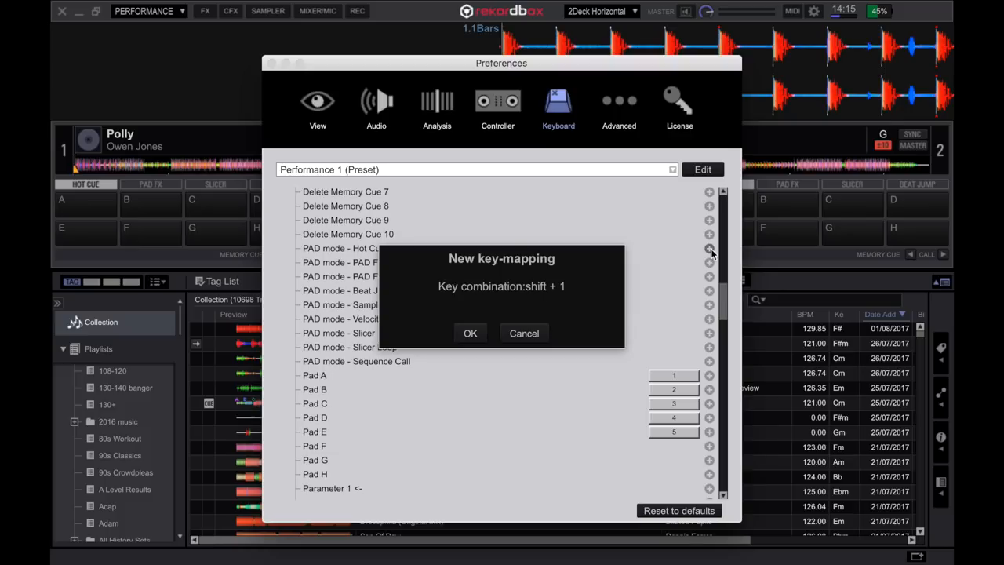
left_click(470, 333)
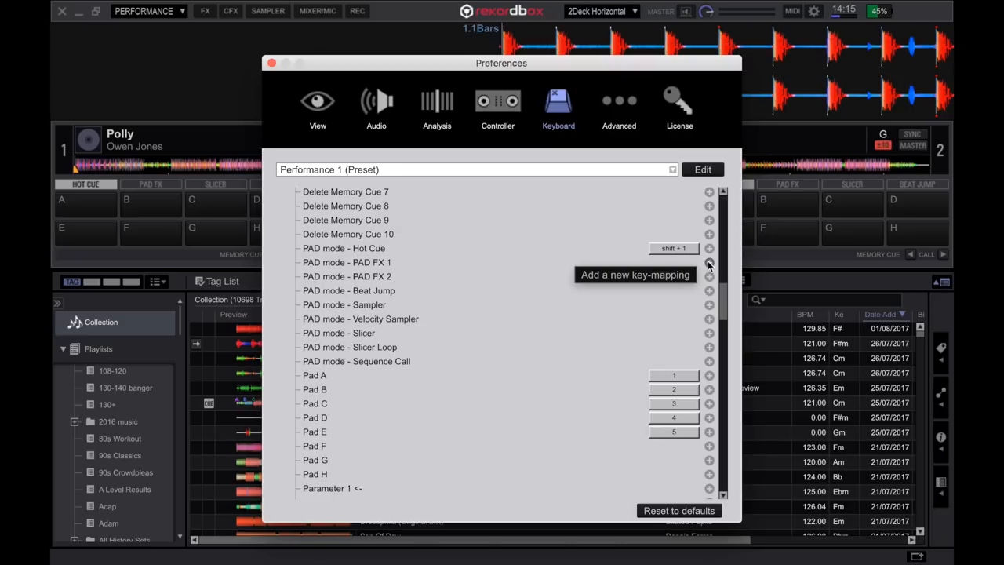
mouse_move(670, 343)
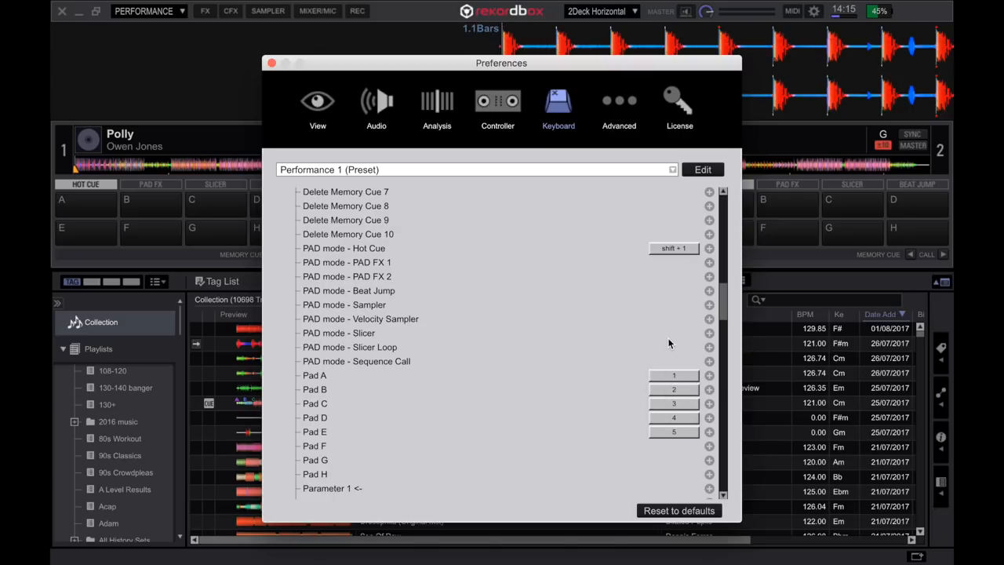
mouse_move(655, 287)
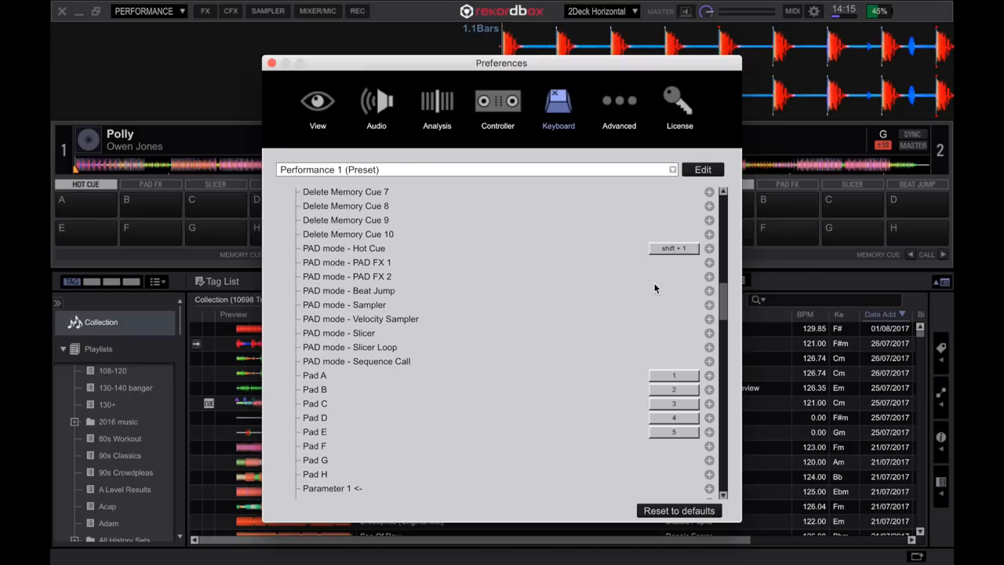
mouse_move(717, 273)
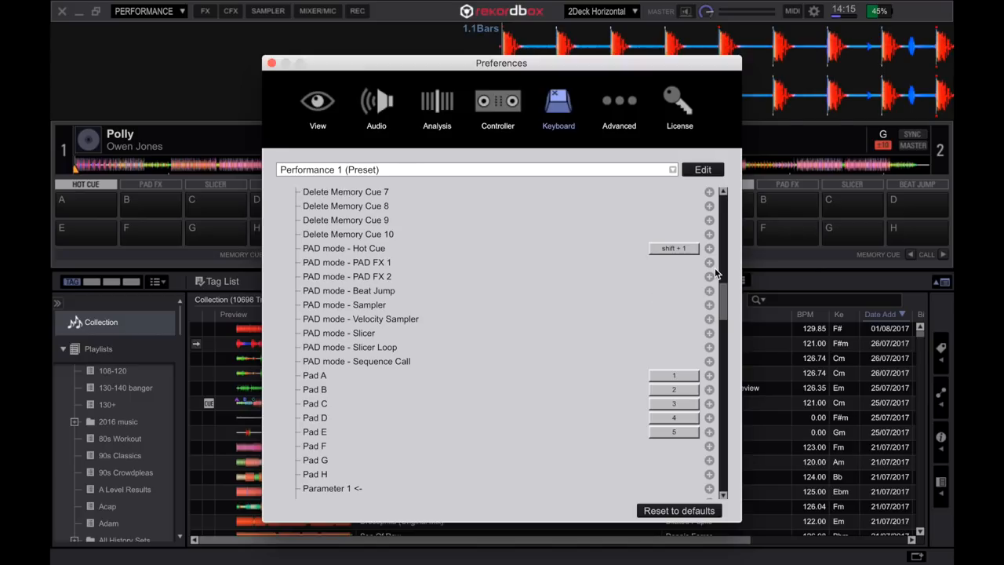
mouse_move(710, 291)
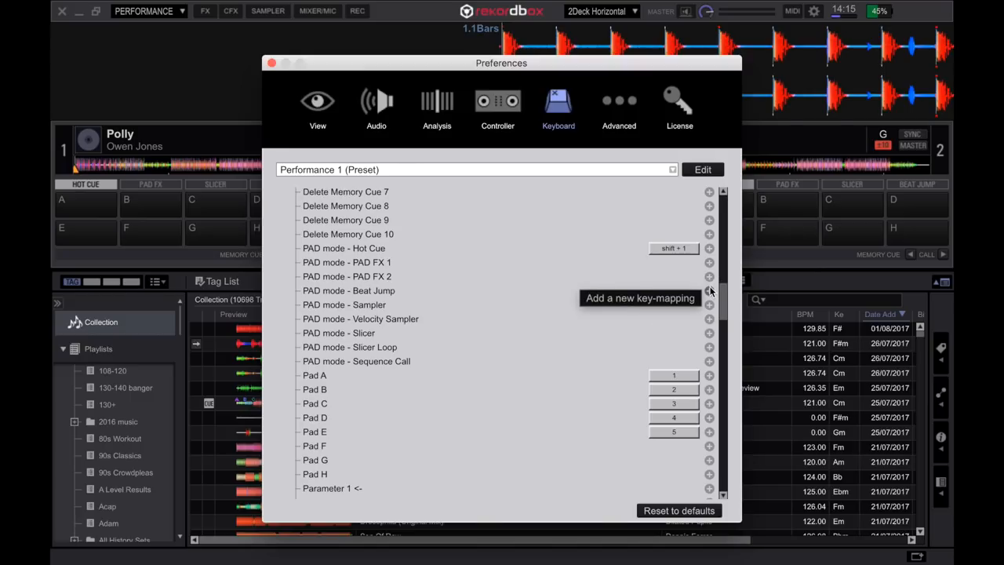
Map PAD mode Beat Jump to Shift+4, taking the key away from 1 Beat Loop.
left_click(708, 291)
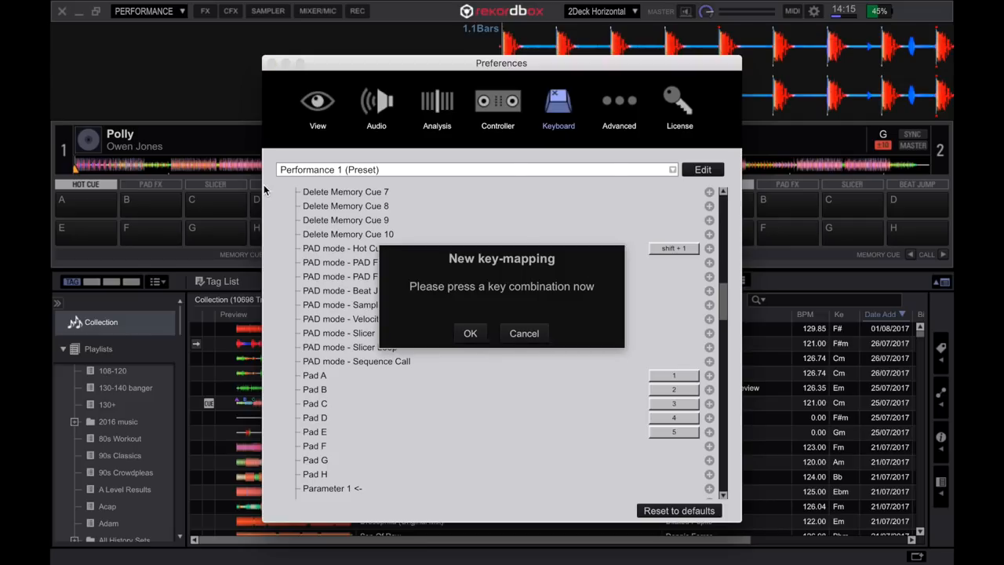
key("shift+4")
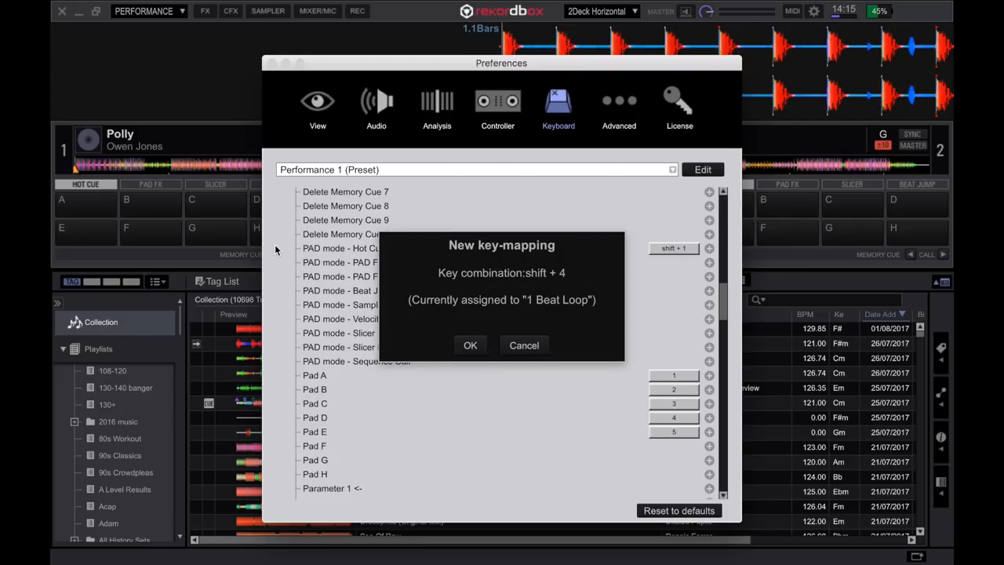
left_click(470, 345)
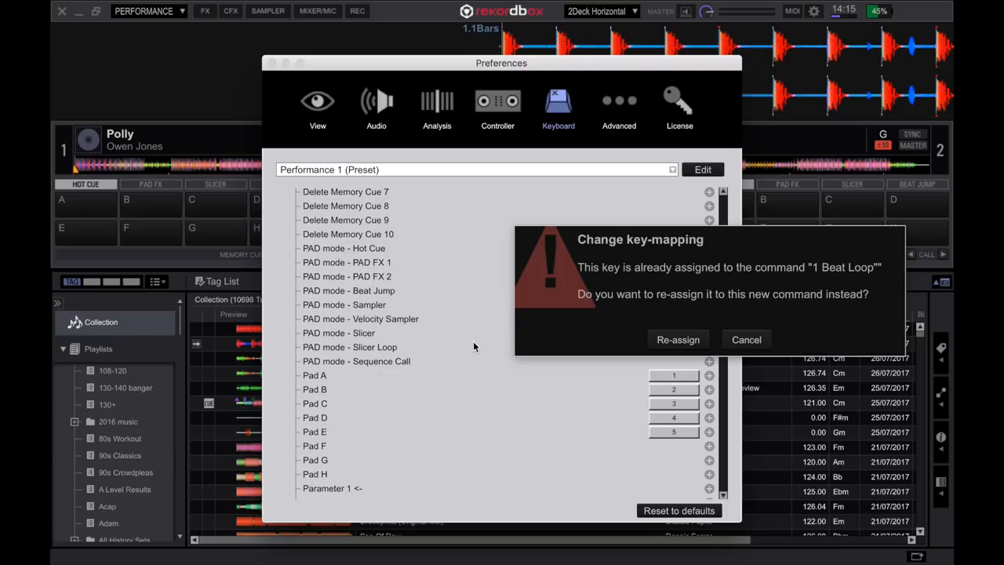
left_click(678, 339)
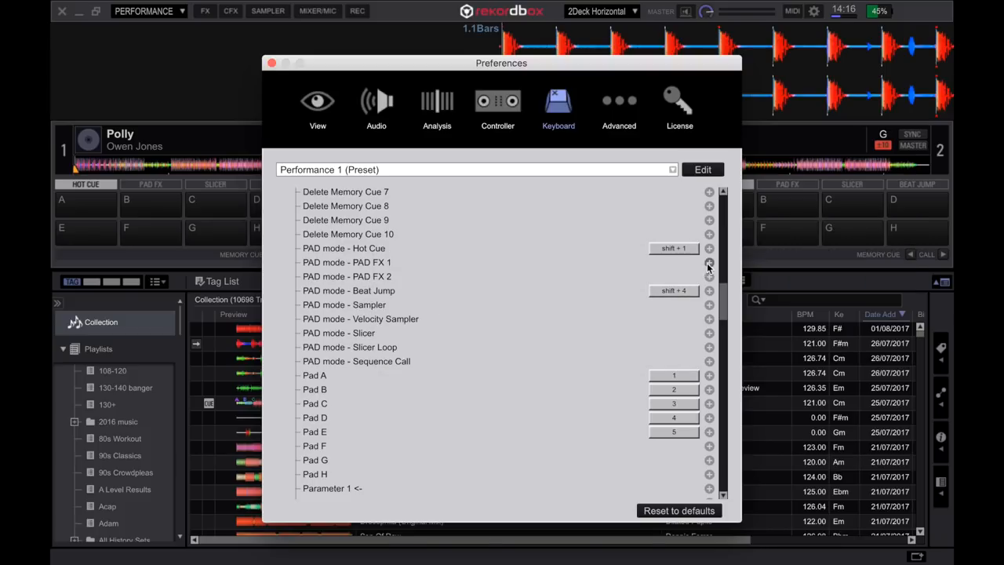
Add shortcuts for PAD mode PAD FX 1 and PAD mode Slicer (Shift+£).
left_click(708, 263)
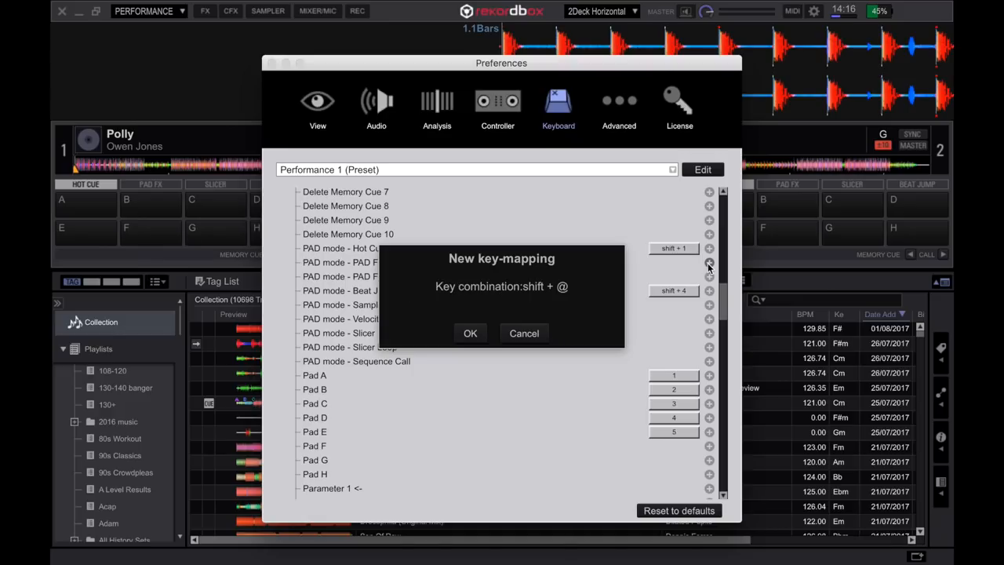
left_click(470, 334)
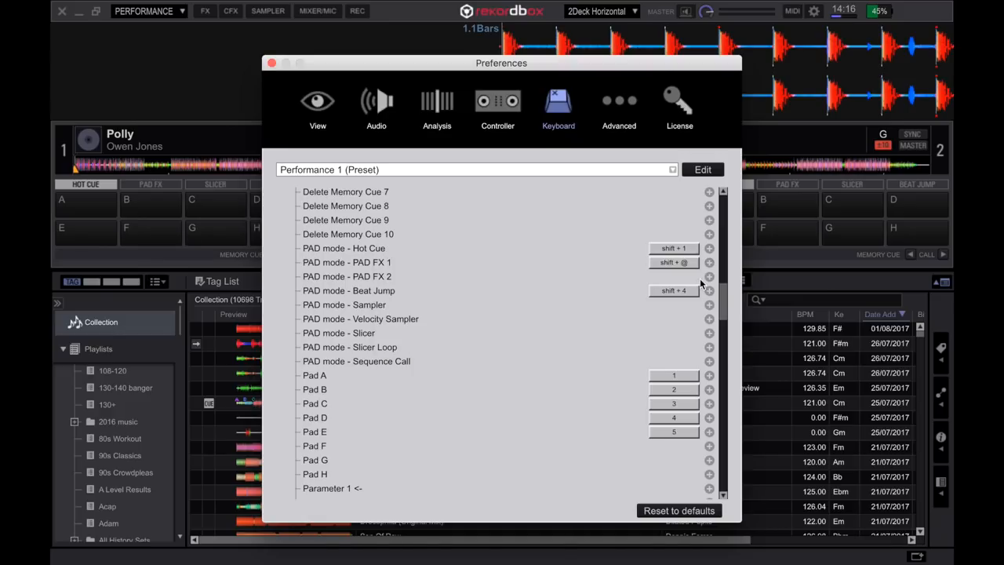
mouse_move(667, 316)
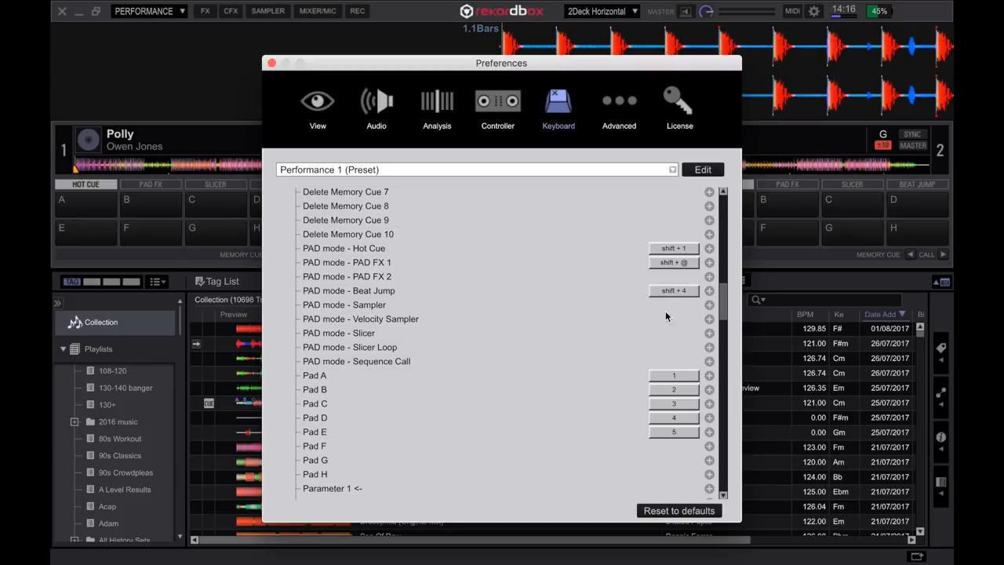
left_click(708, 333)
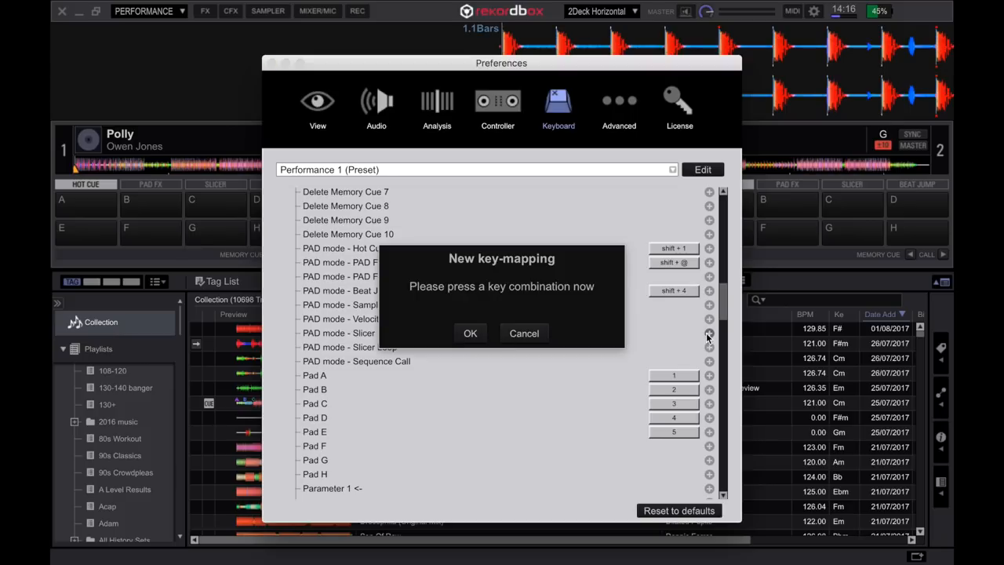
key("shift+£")
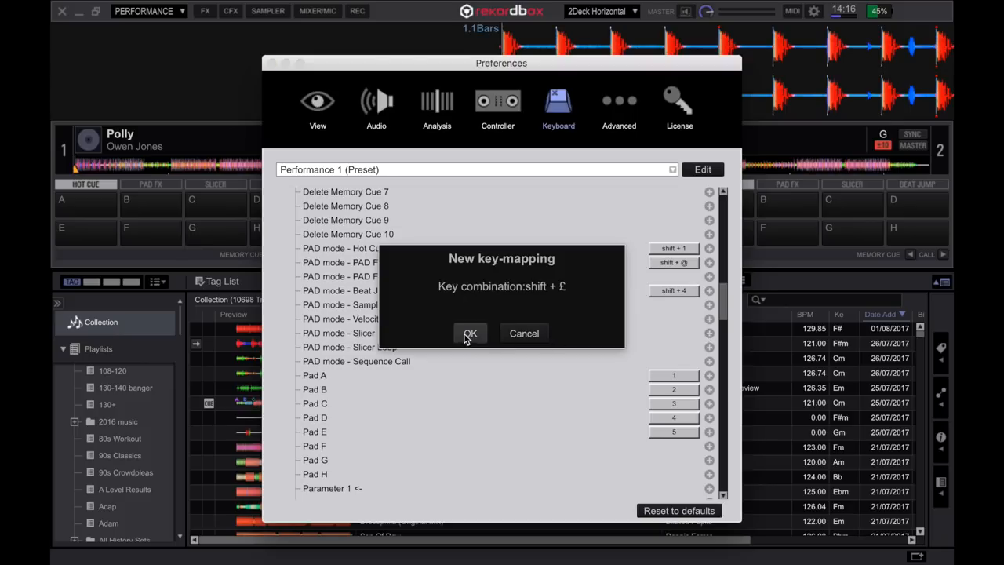
left_click(470, 333)
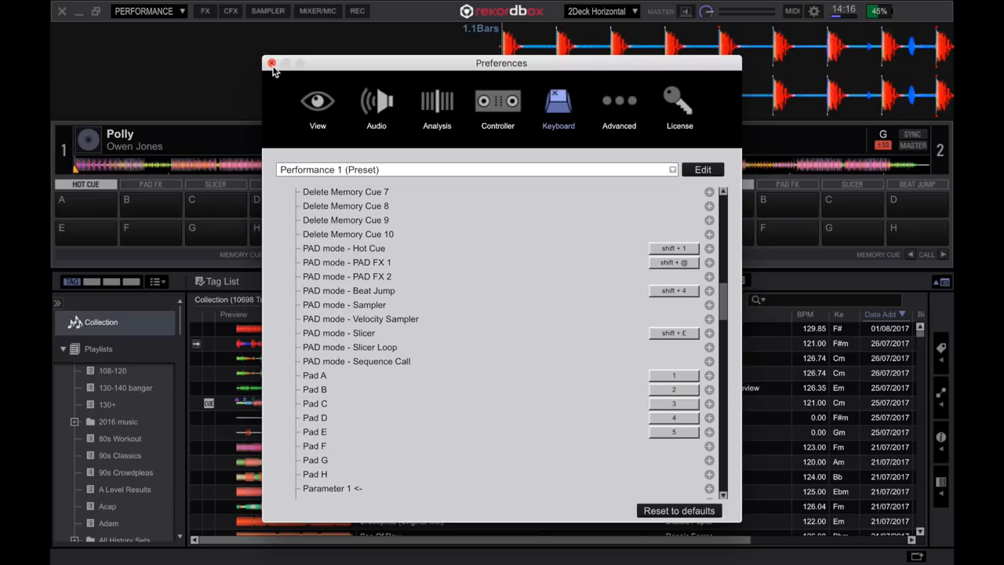
Close Preferences, switch deck 1 pads to Hot Cue mode, and set then clear hot cue A.
left_click(272, 63)
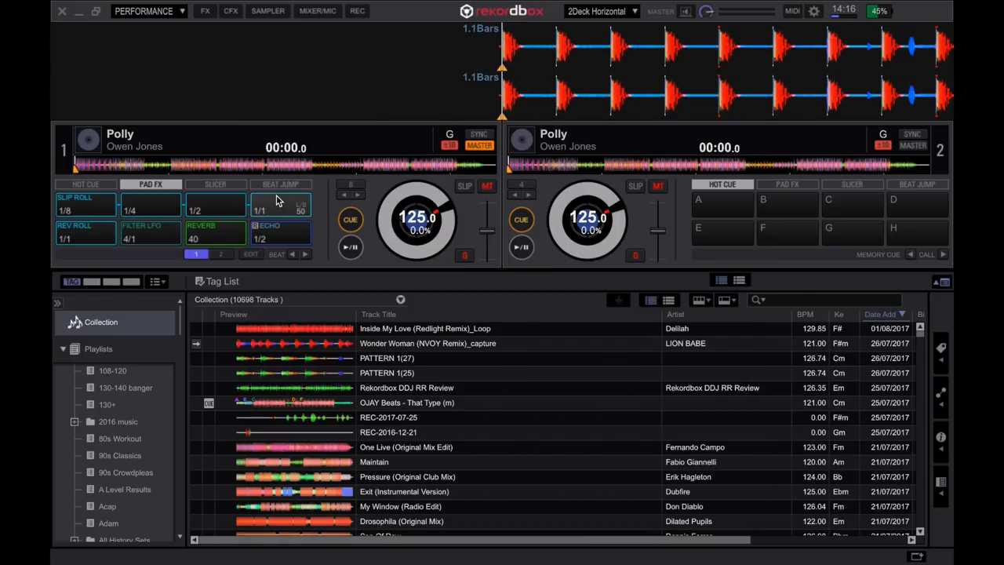
left_click(215, 183)
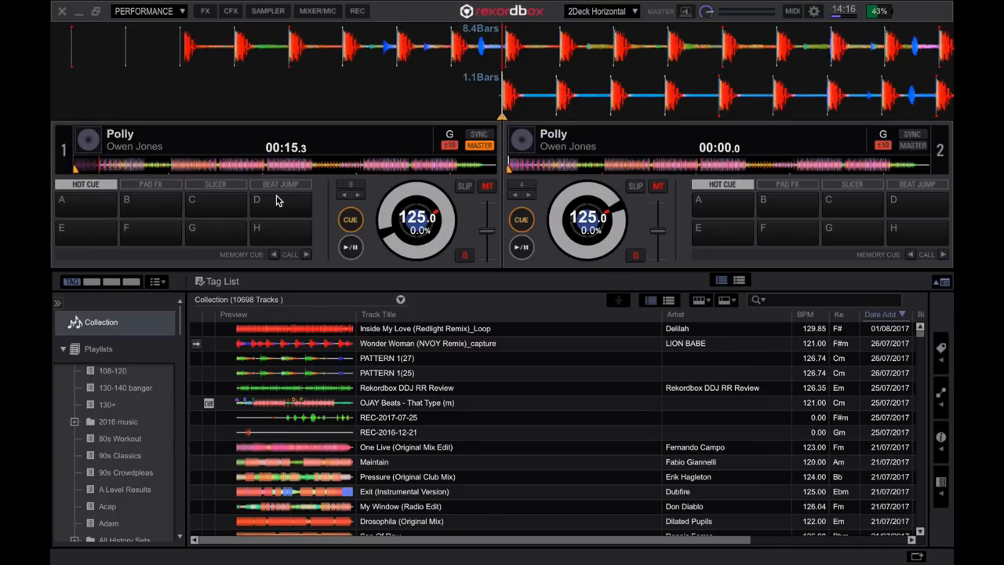
left_click(84, 205)
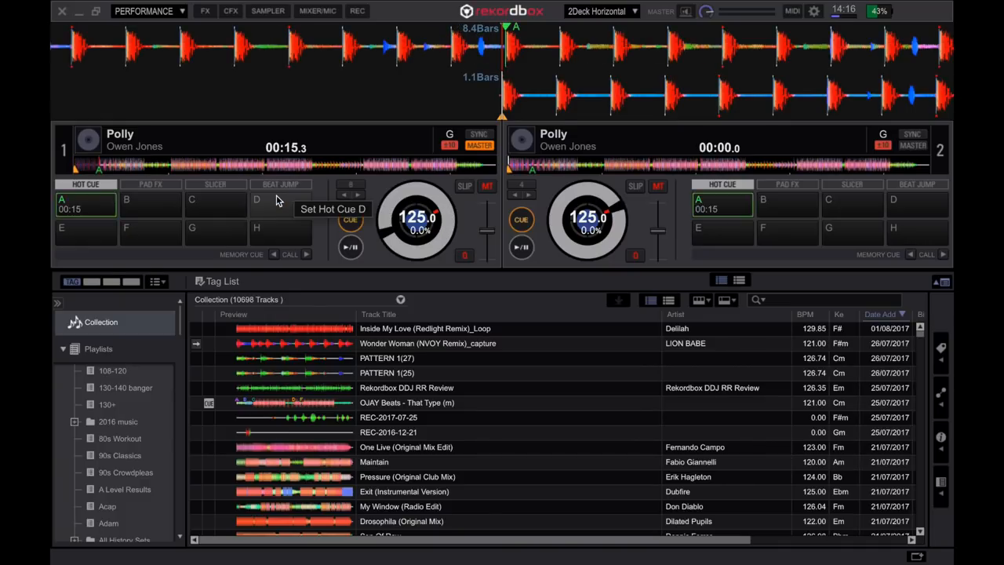
left_click(350, 247)
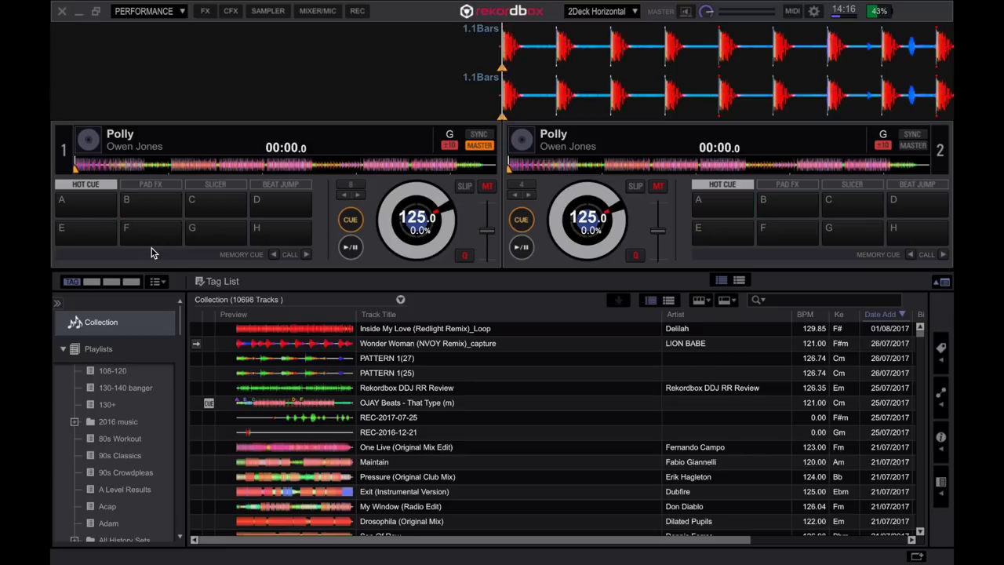
mouse_move(135, 228)
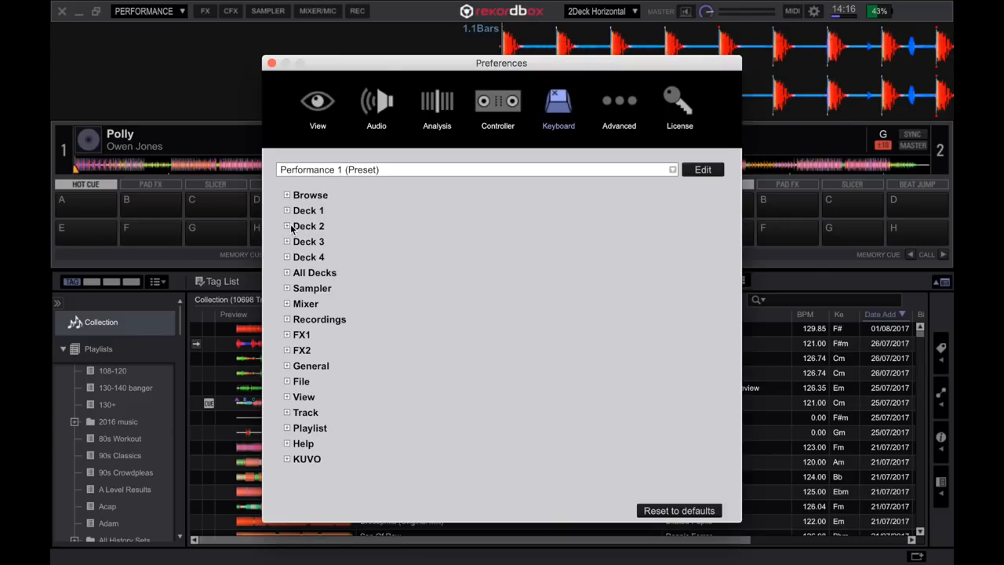
Expand and scroll the Deck 2 shortcut list, cancelling an accidental Hot Cue mapping dialog.
left_click(287, 226)
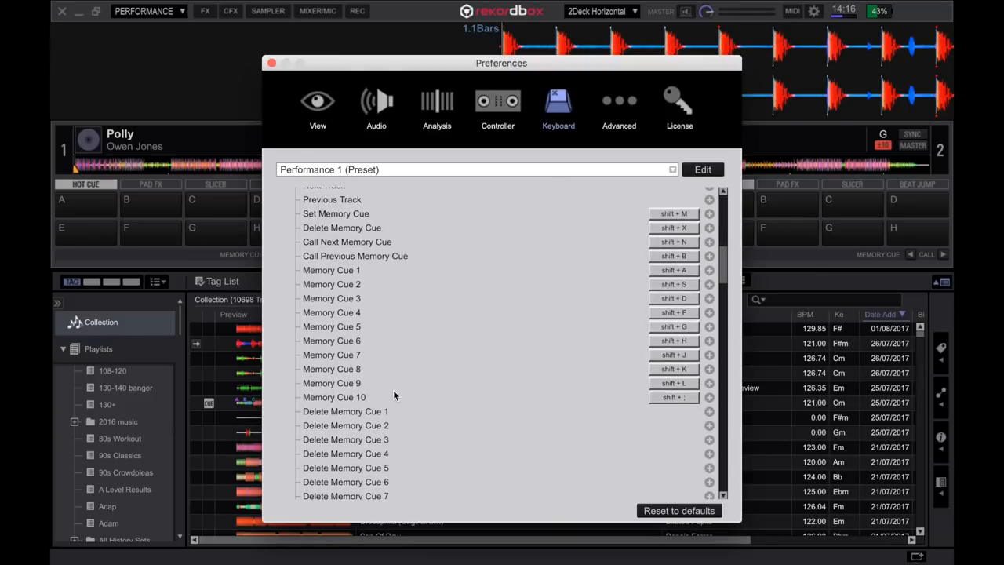
scroll("down", 3)
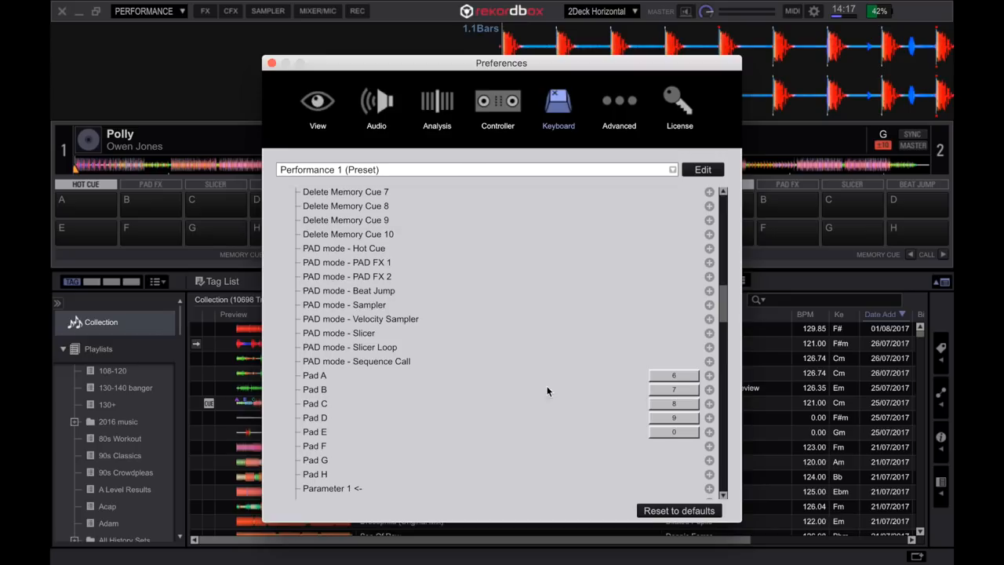
left_click(708, 249)
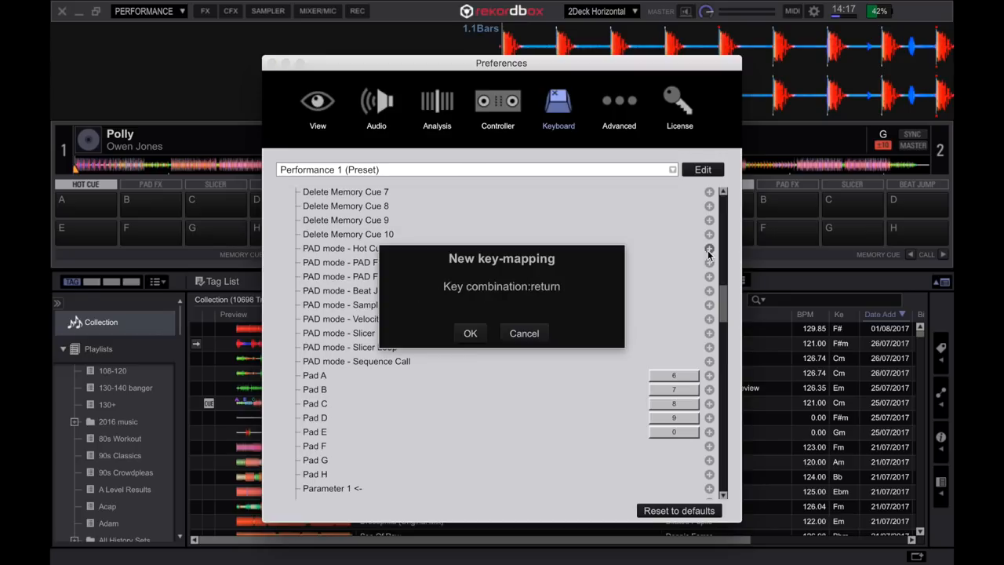
left_click(470, 333)
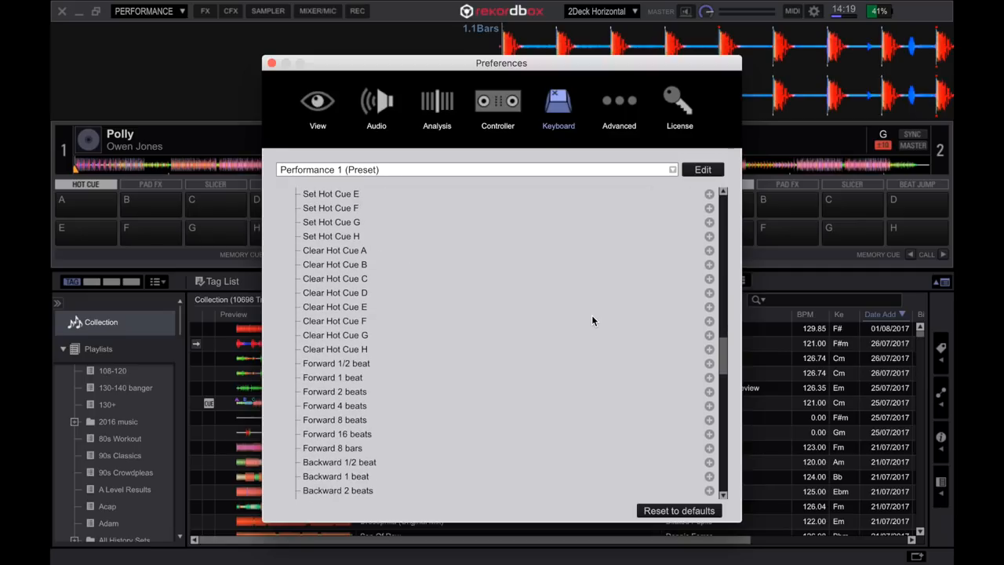
Remove the old 8 Beat Loop shortcut; confirm command+9 for 8 Beat Loop and command+8 for 4.
scroll("down", 3)
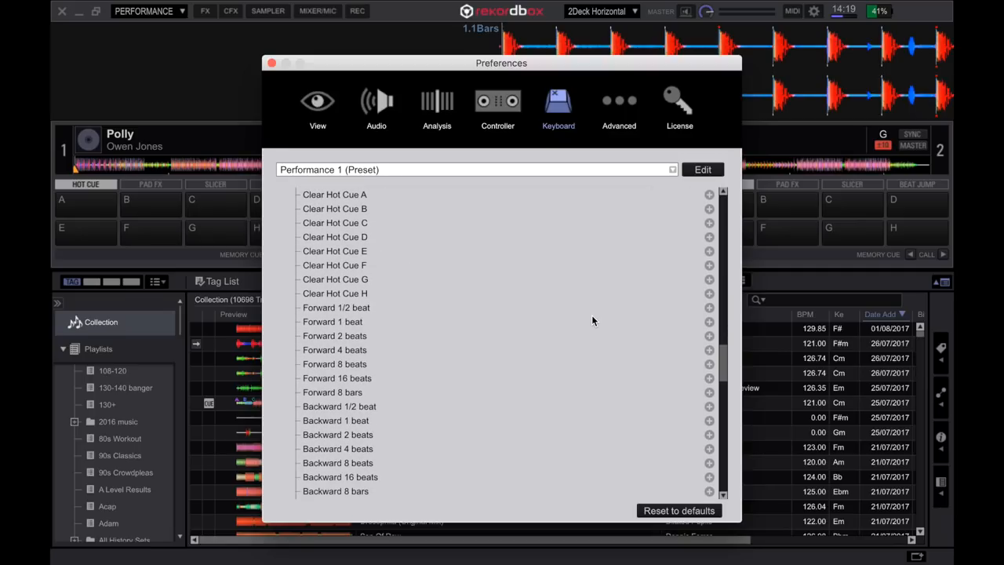
scroll("down", 3)
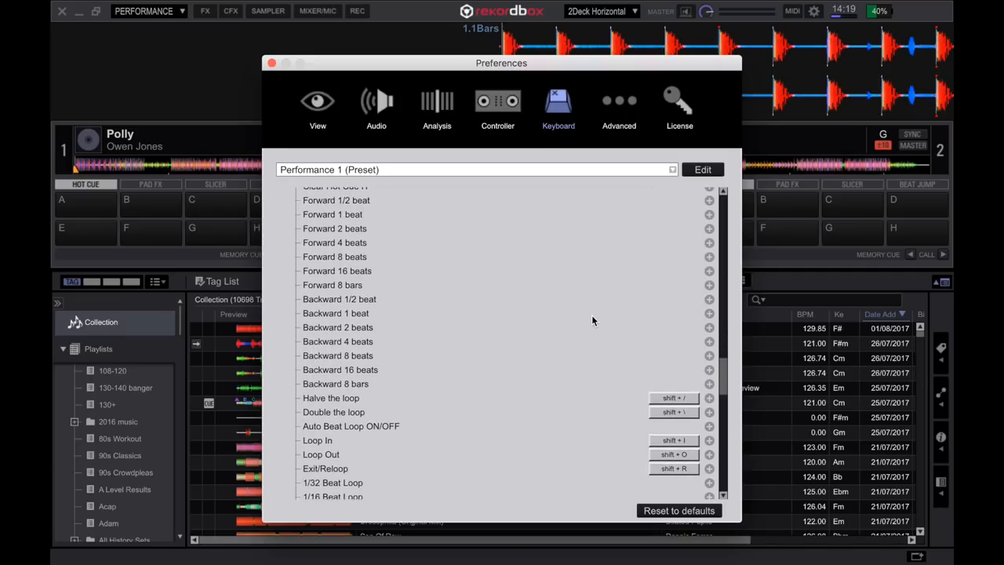
scroll("down", 3)
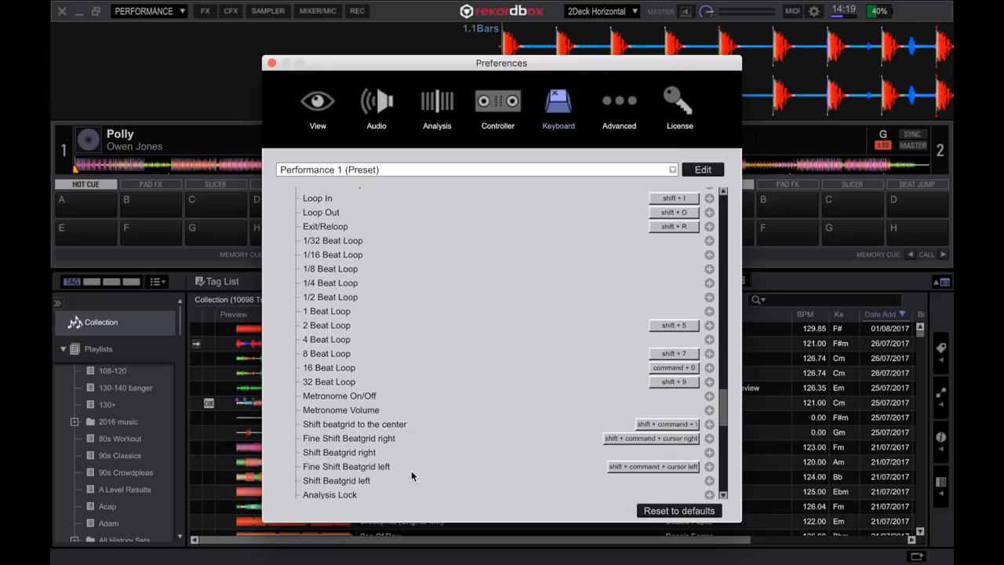
mouse_move(714, 396)
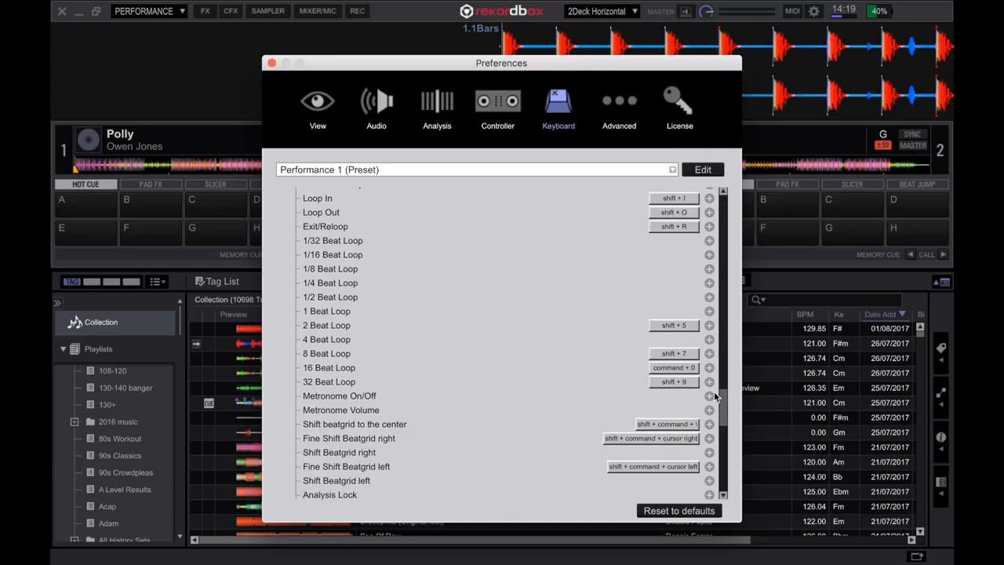
mouse_move(673, 353)
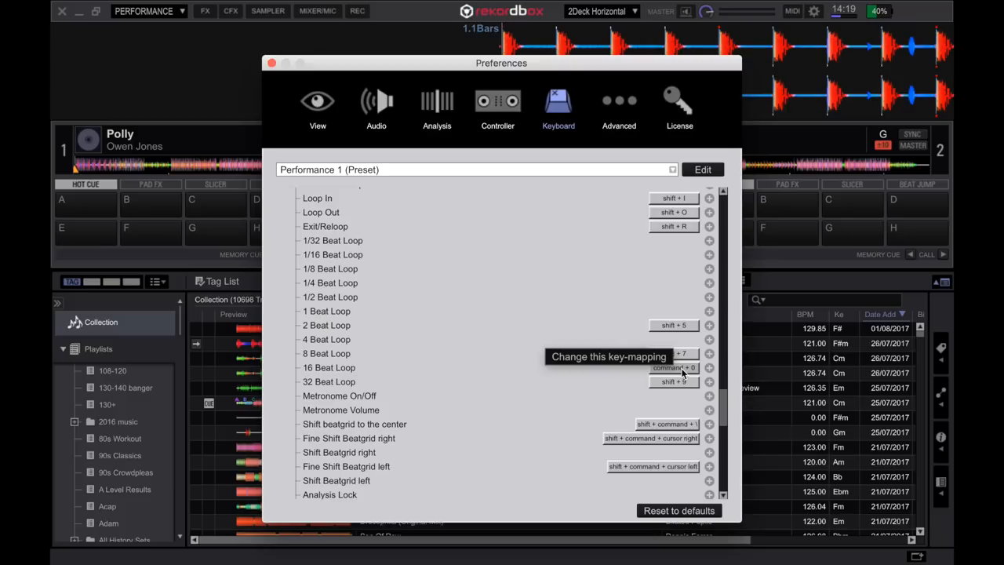
mouse_move(683, 367)
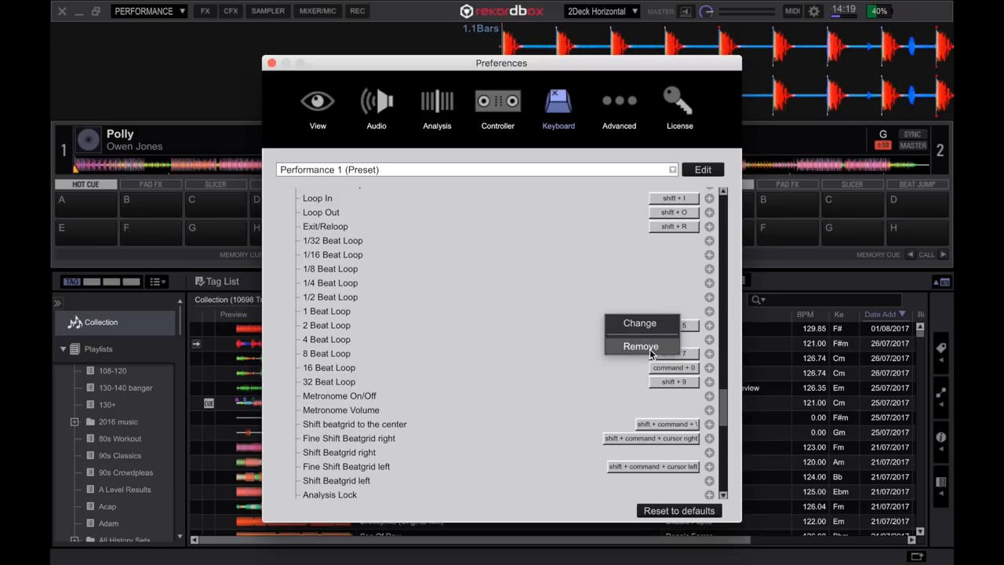
left_click(639, 346)
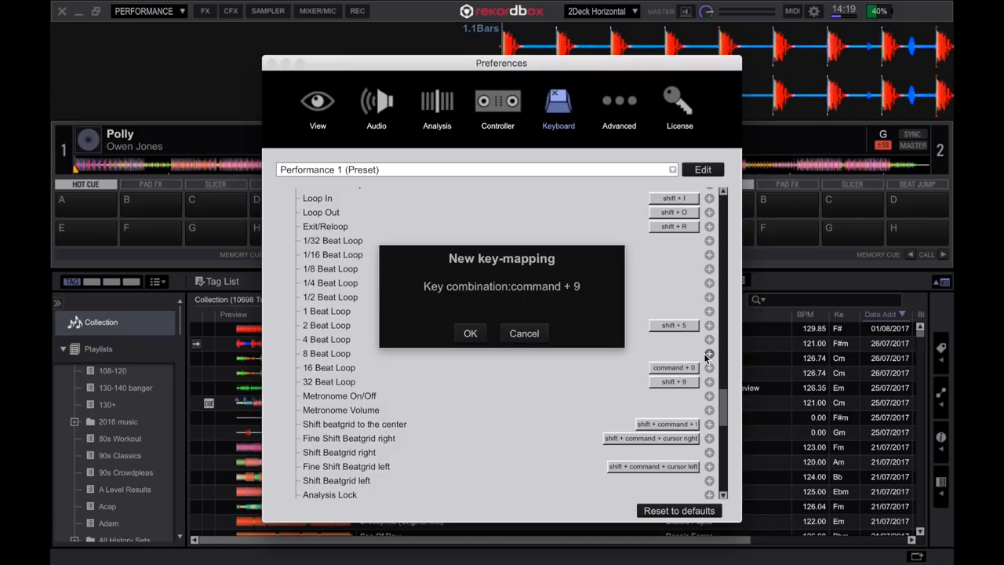
left_click(470, 334)
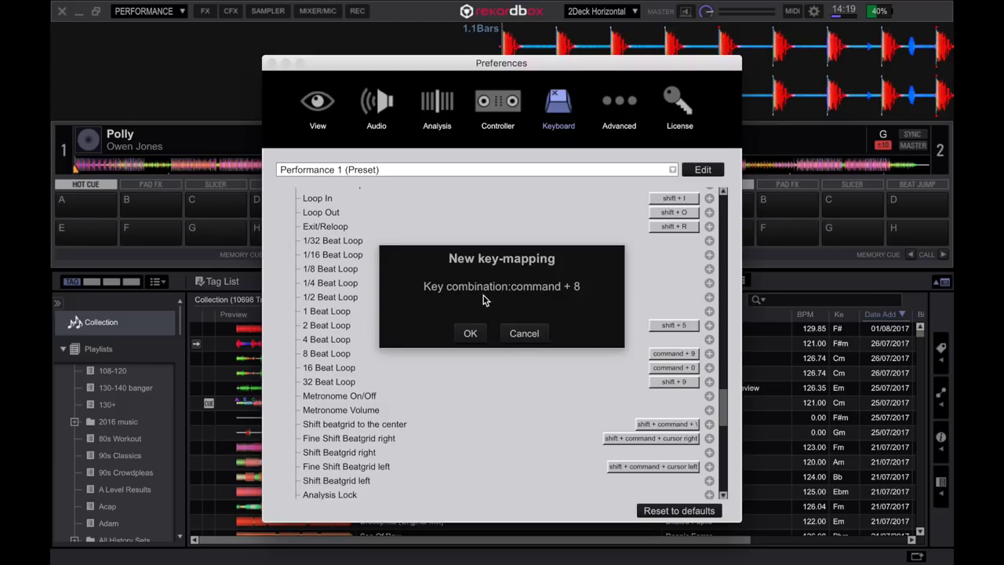
left_click(471, 334)
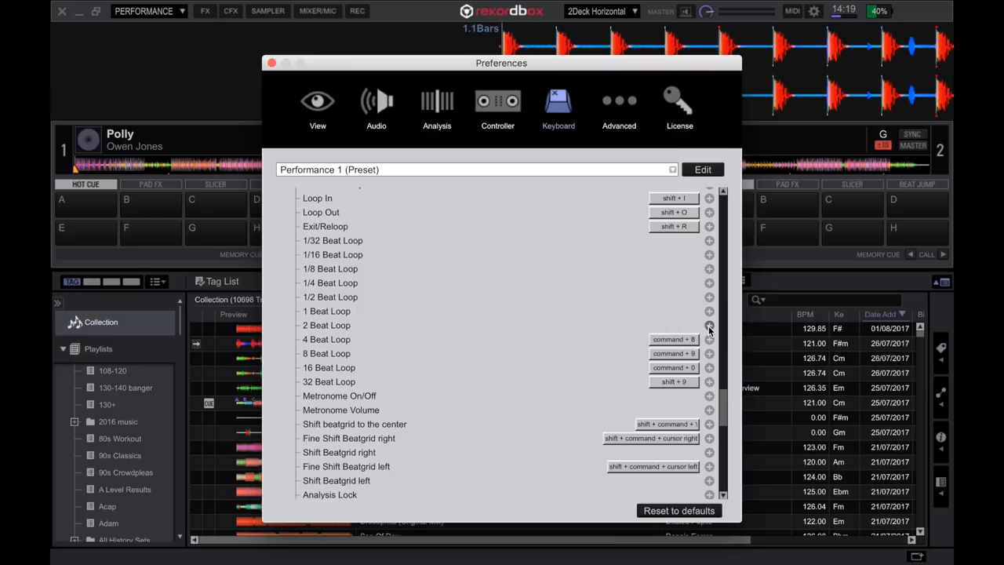
Map 2 Beat Loop to command+7 and 1 Beat Loop to command+6.
left_click(710, 326)
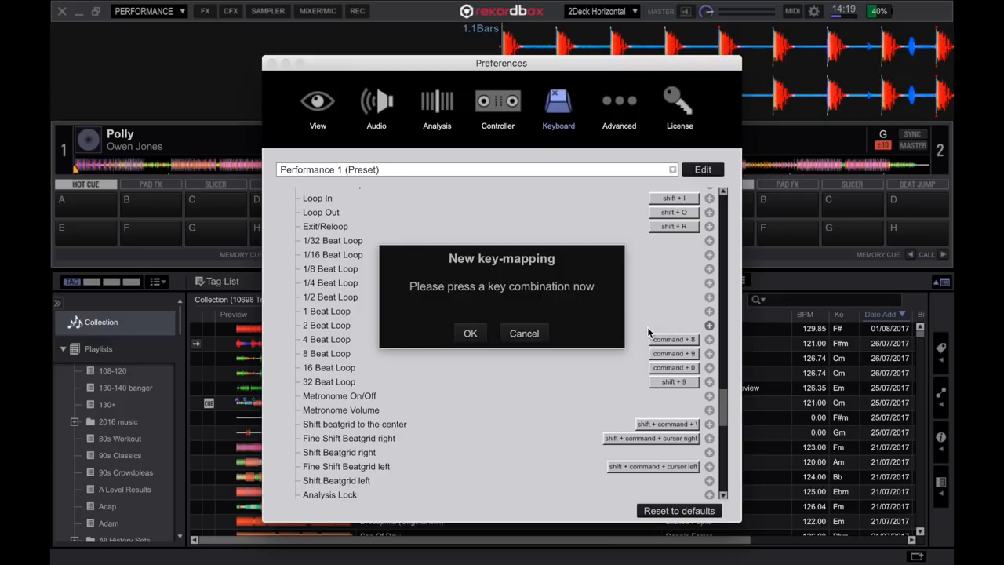
key("command+7")
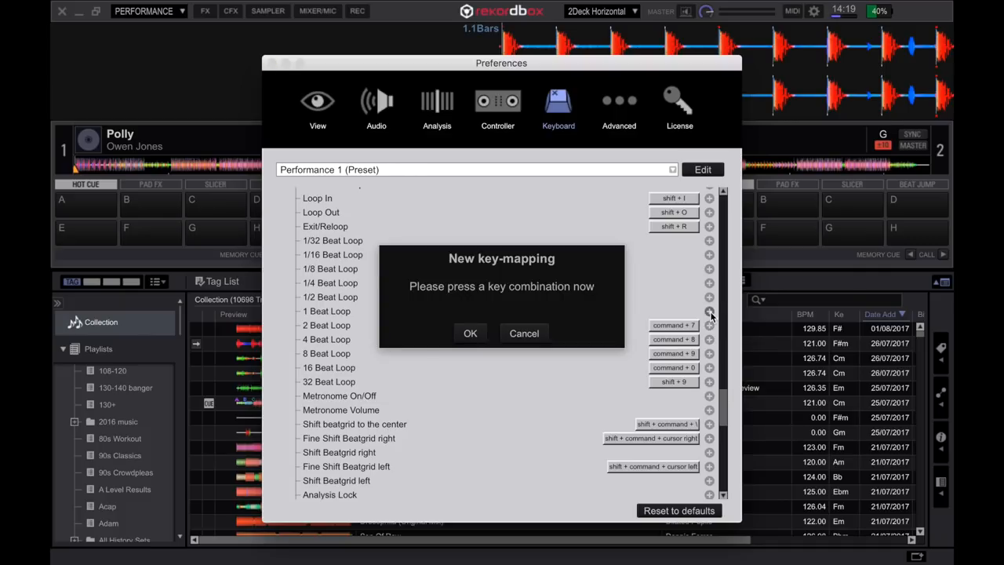
key("command+6")
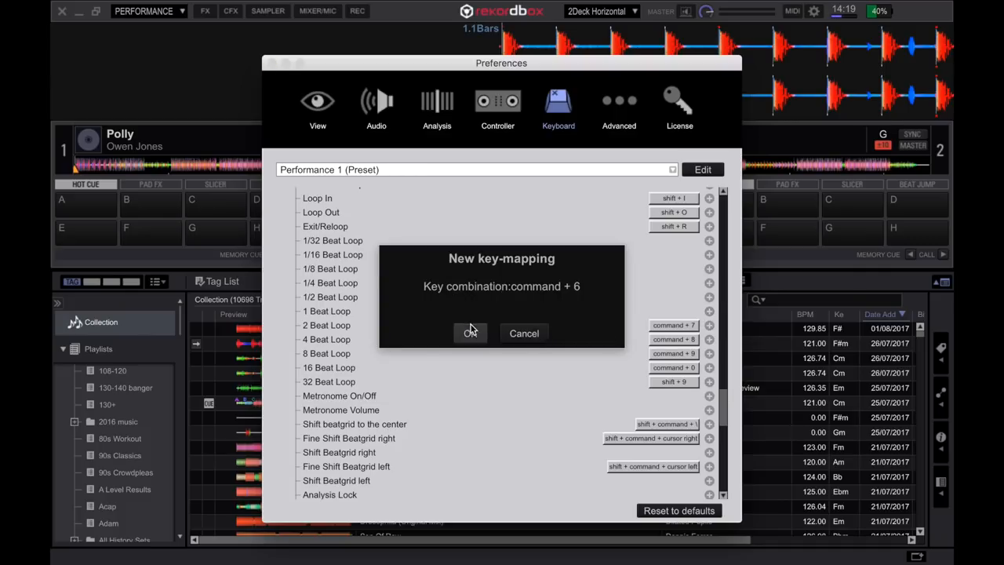
left_click(471, 332)
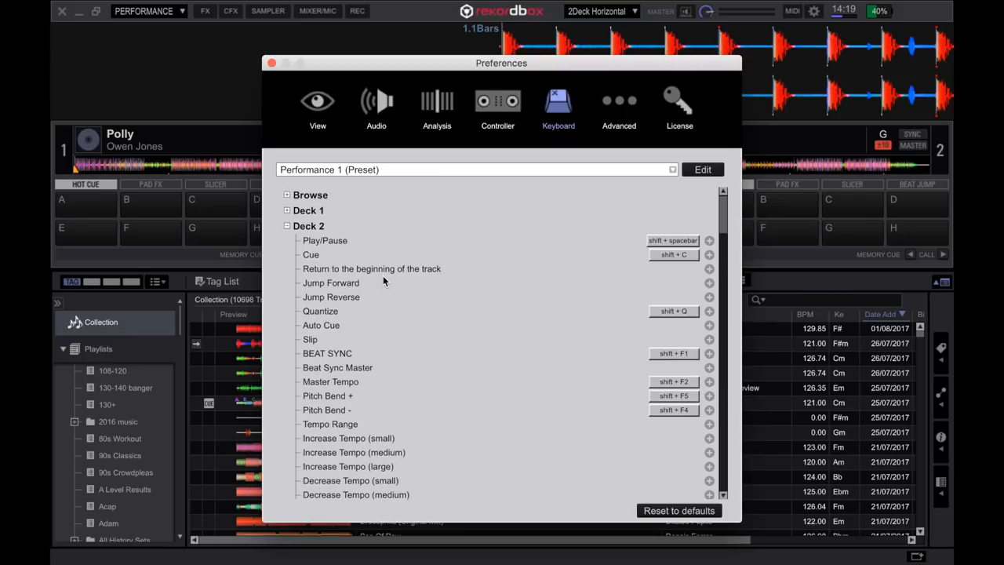
left_click(287, 210)
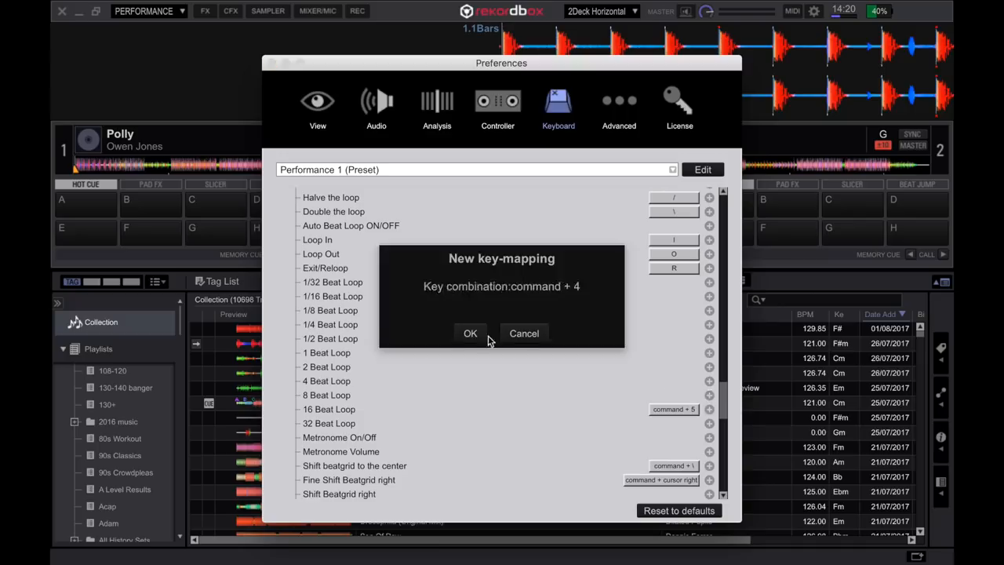
left_click(470, 333)
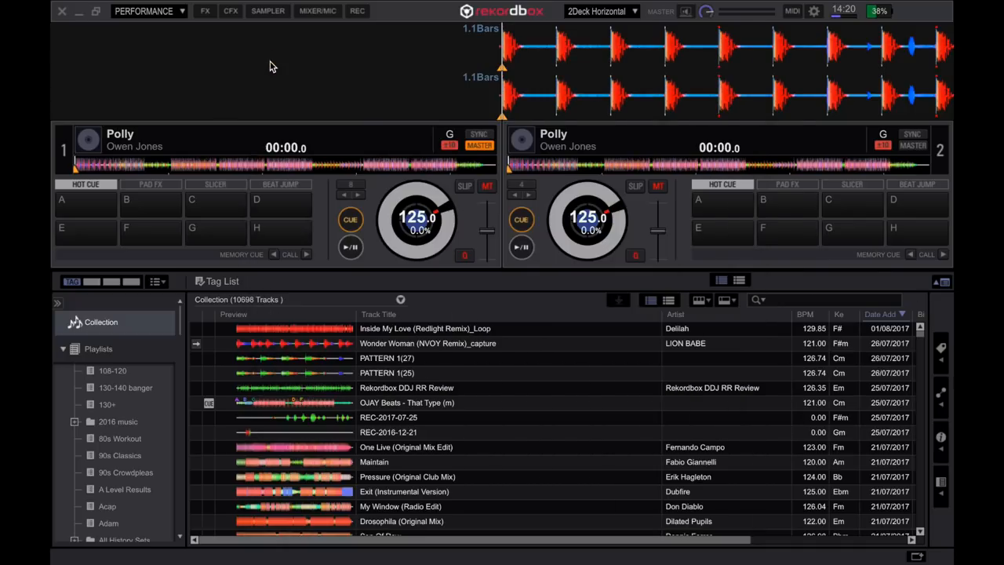
mouse_move(338, 270)
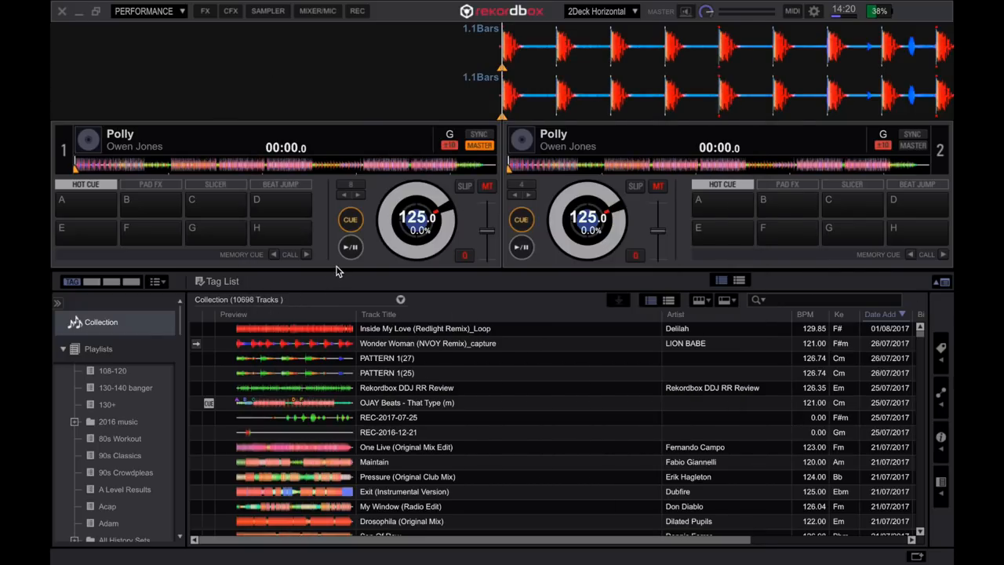
left_click(521, 247)
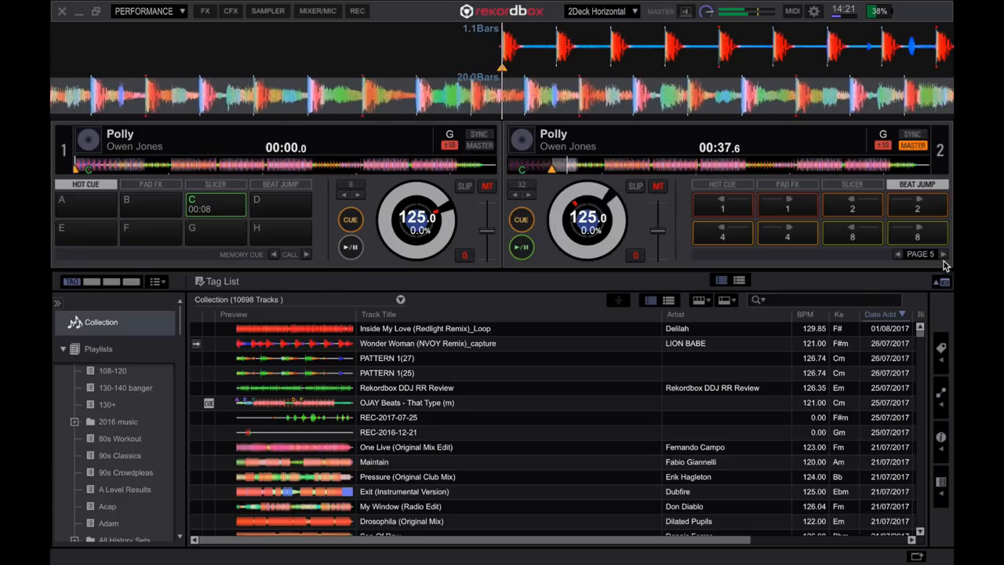
left_click(944, 253)
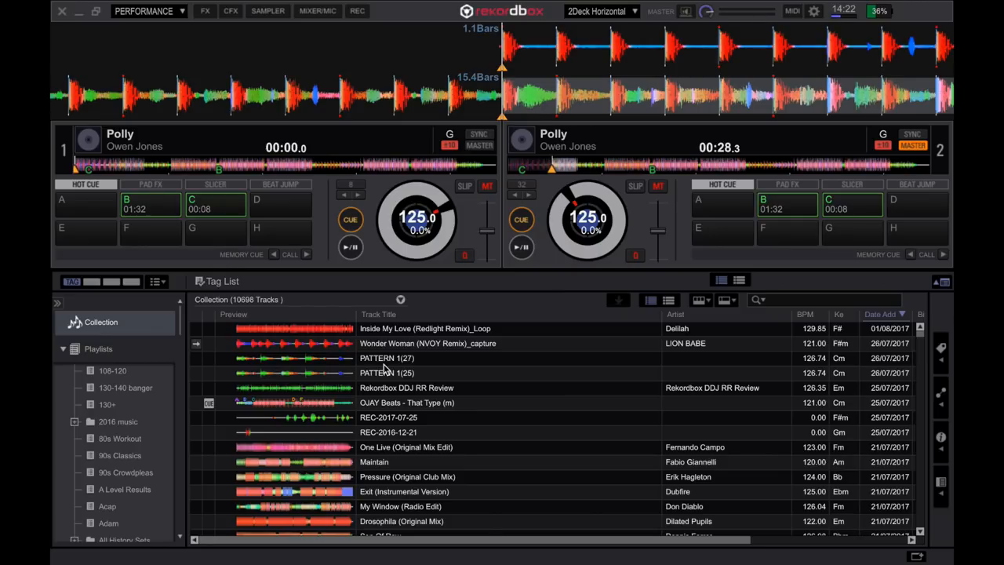
mouse_move(453, 347)
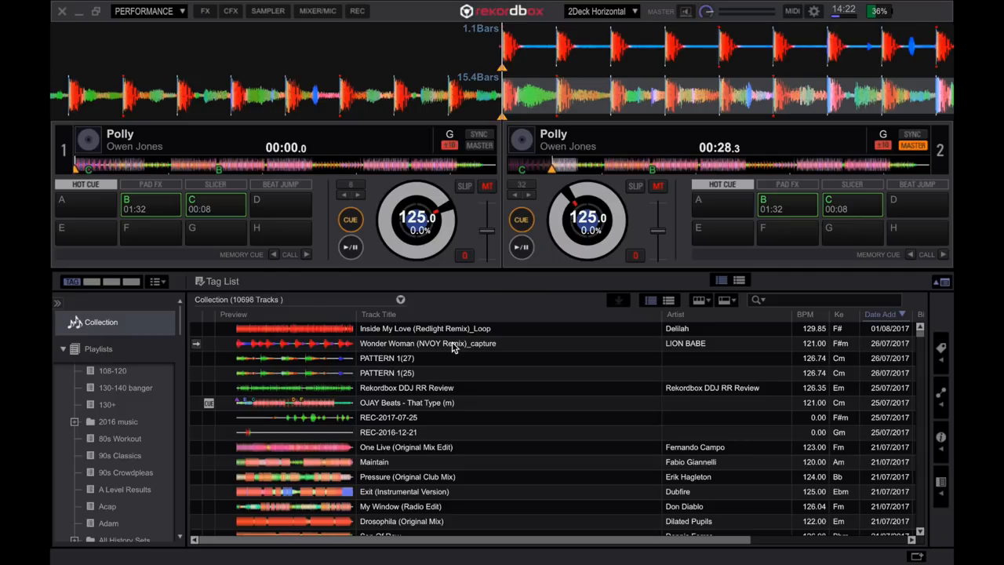
mouse_move(798, 18)
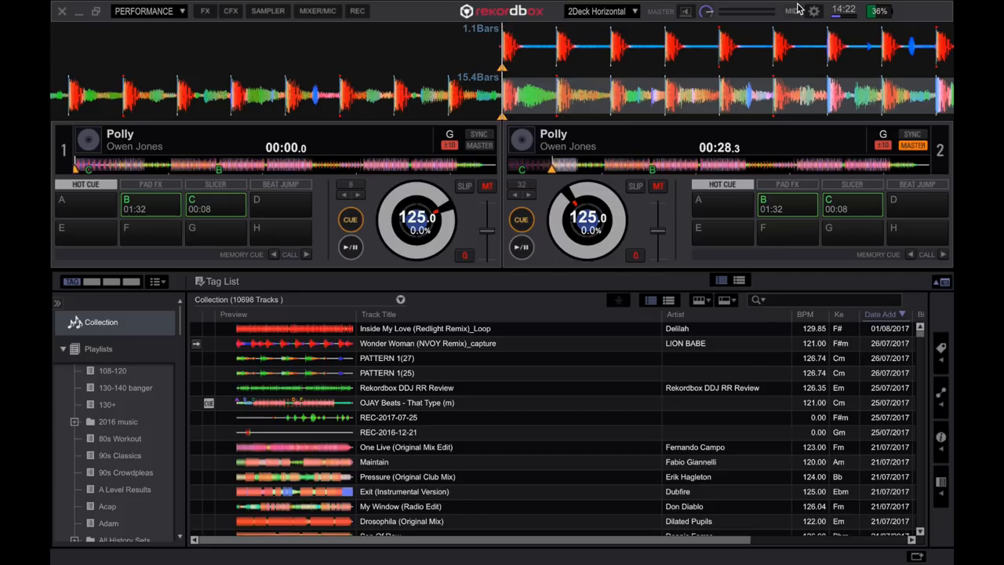
mouse_move(812, 11)
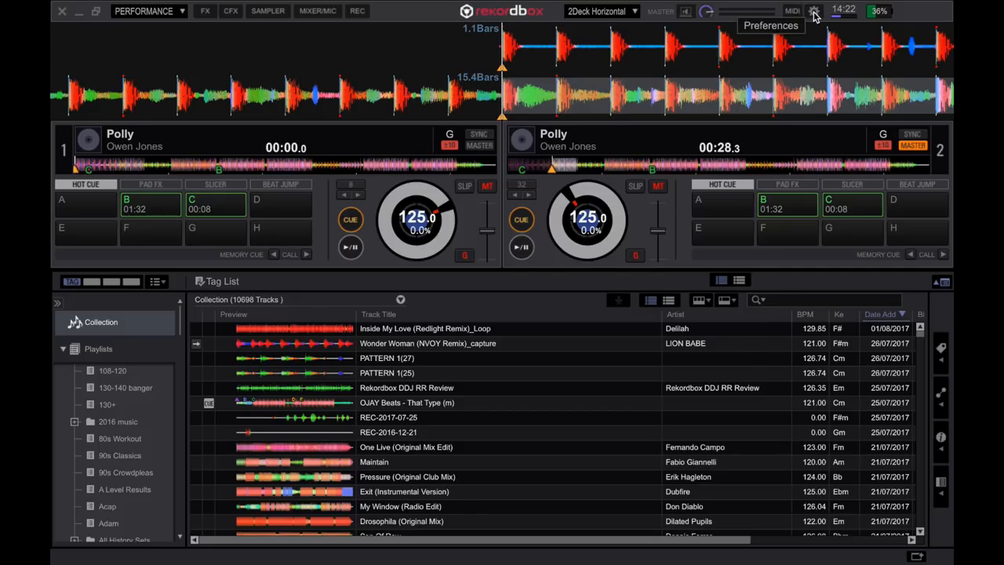
Assign command + = to All Decks Zoom In, dismissing the Zoom Out mapping prompt.
left_click(811, 11)
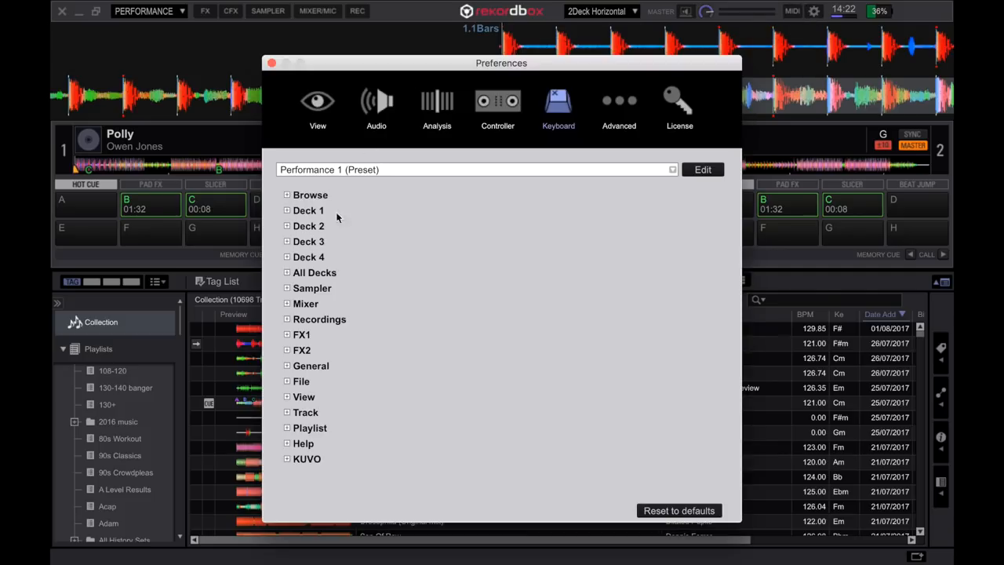
left_click(286, 272)
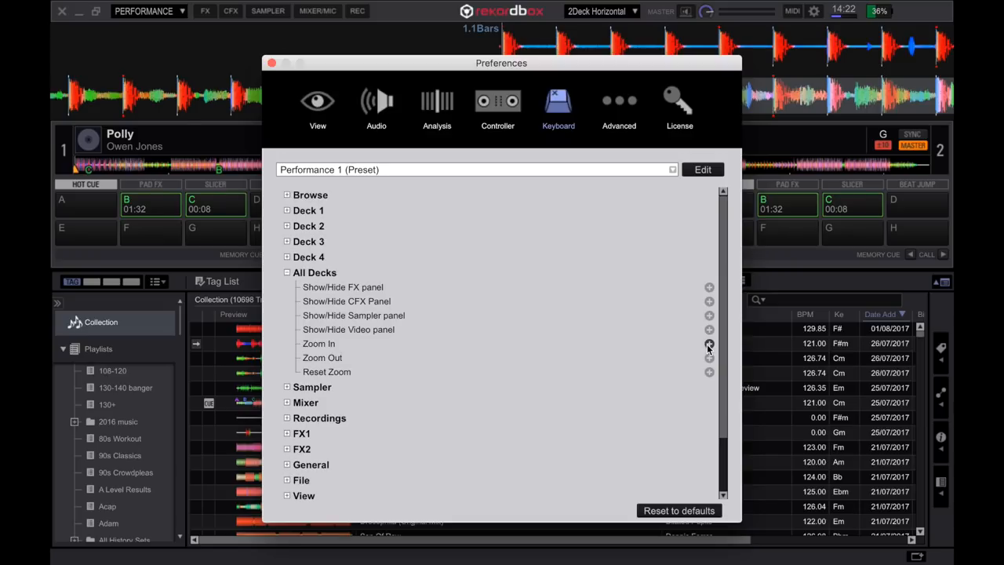
left_click(709, 345)
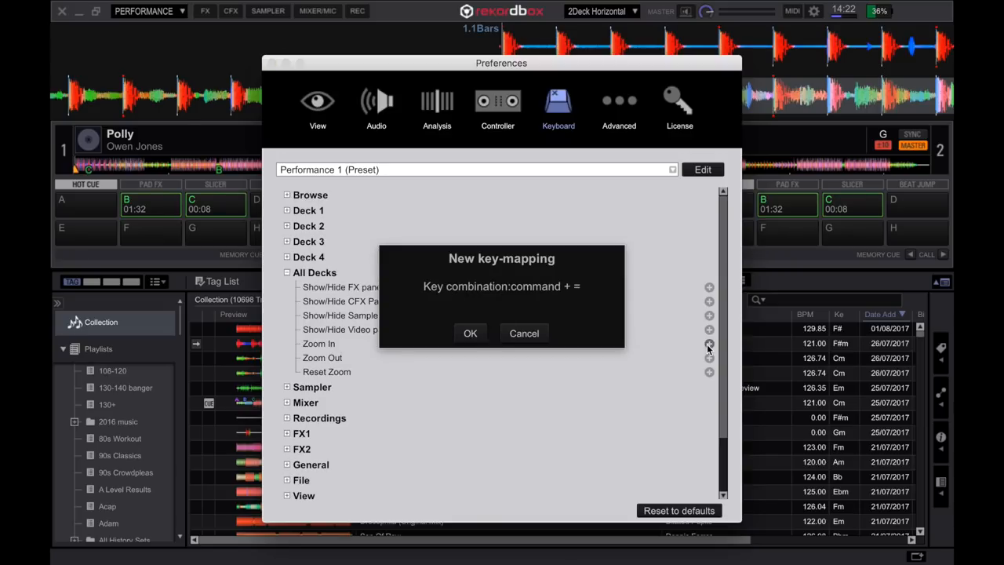
left_click(470, 333)
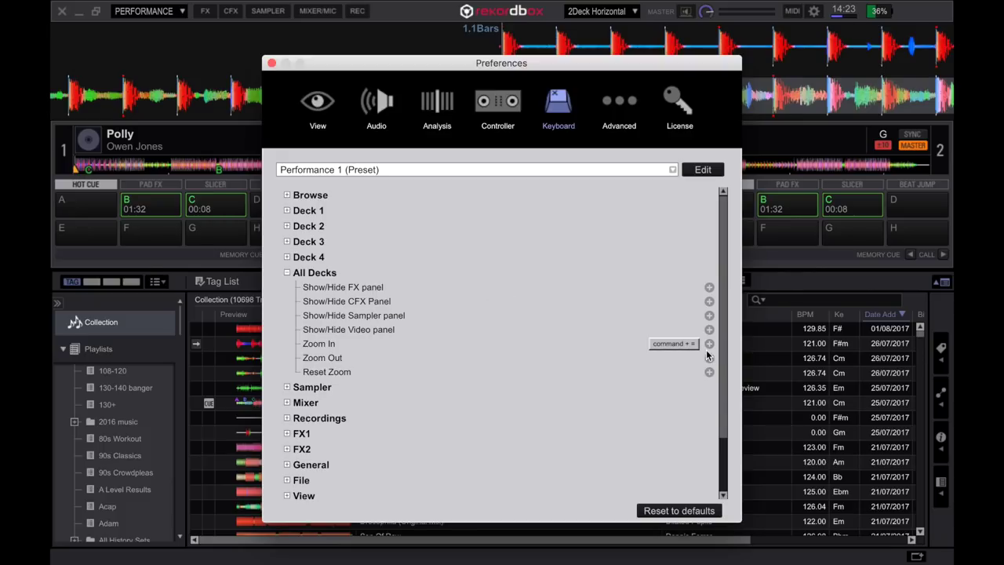
left_click(709, 358)
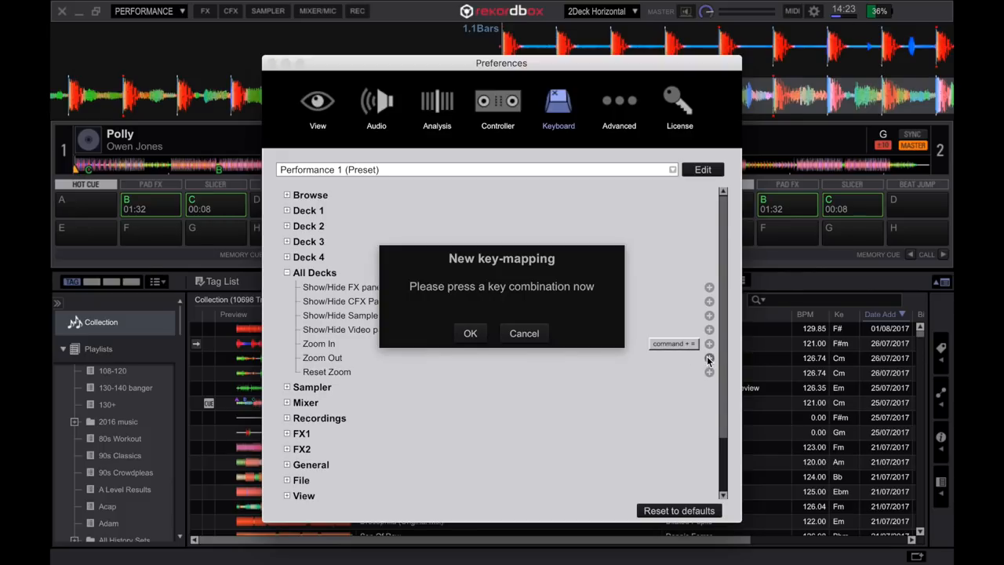
left_click(470, 333)
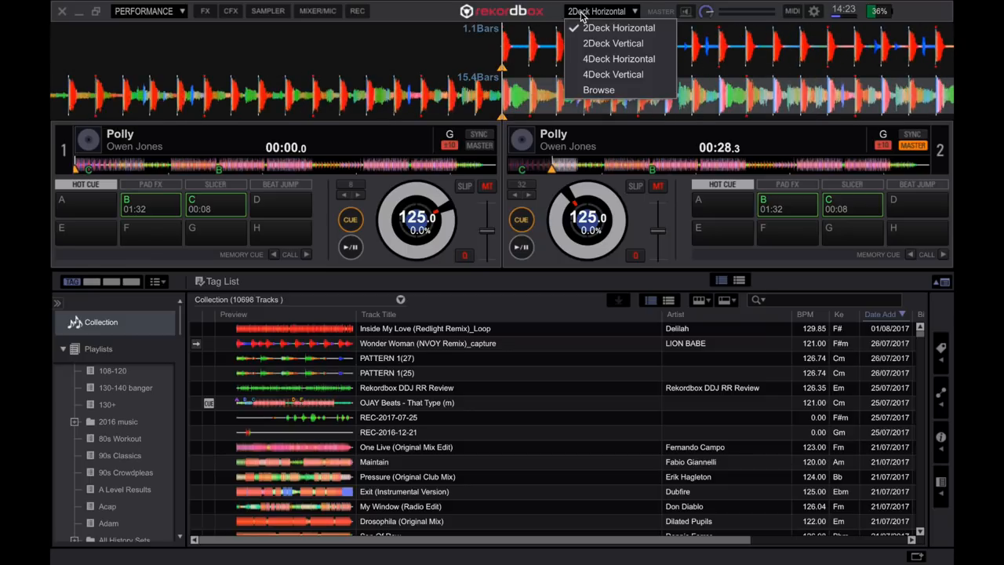
Switch the deck layout to 2Deck Vertical.
left_click(608, 28)
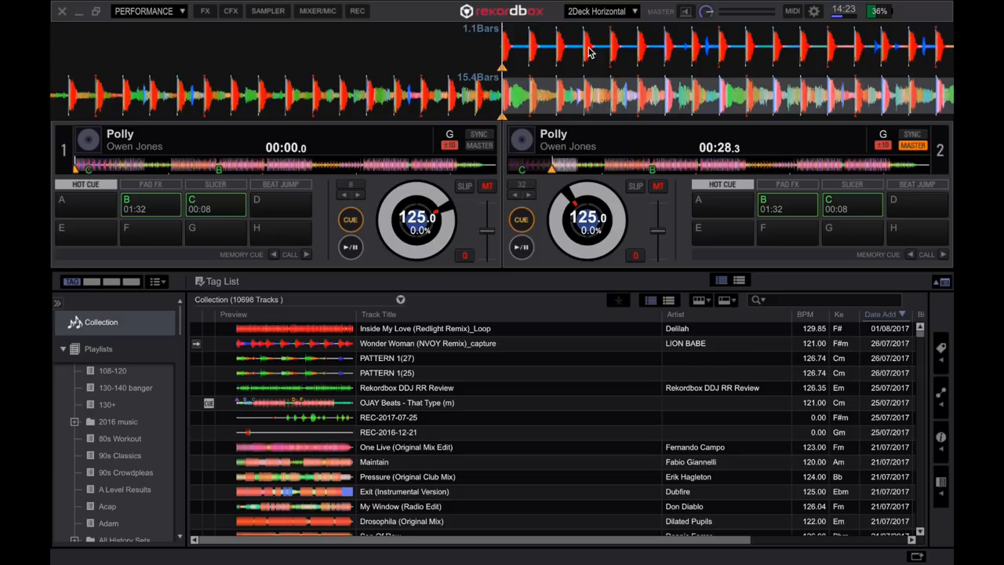
left_click(602, 11)
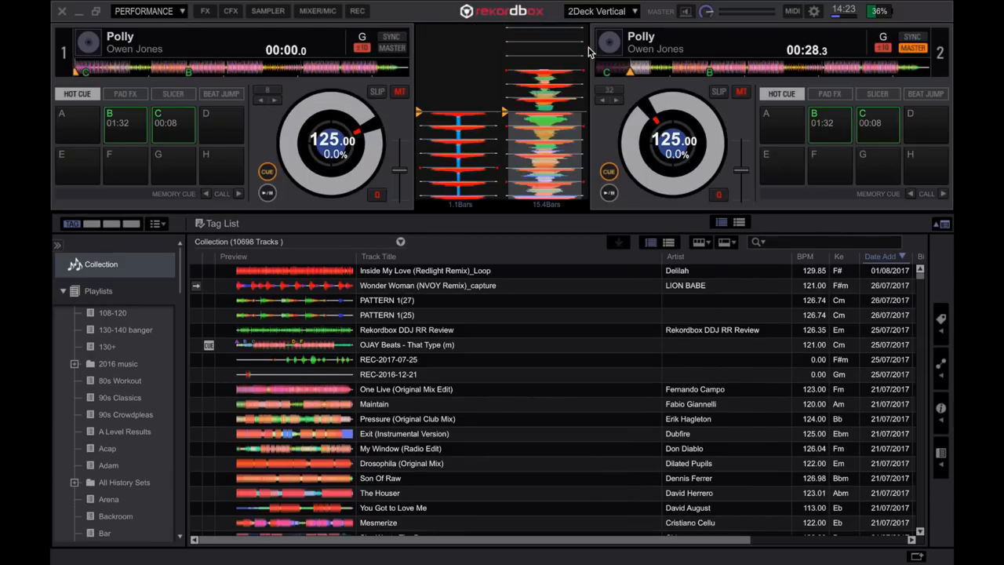
left_click(598, 11)
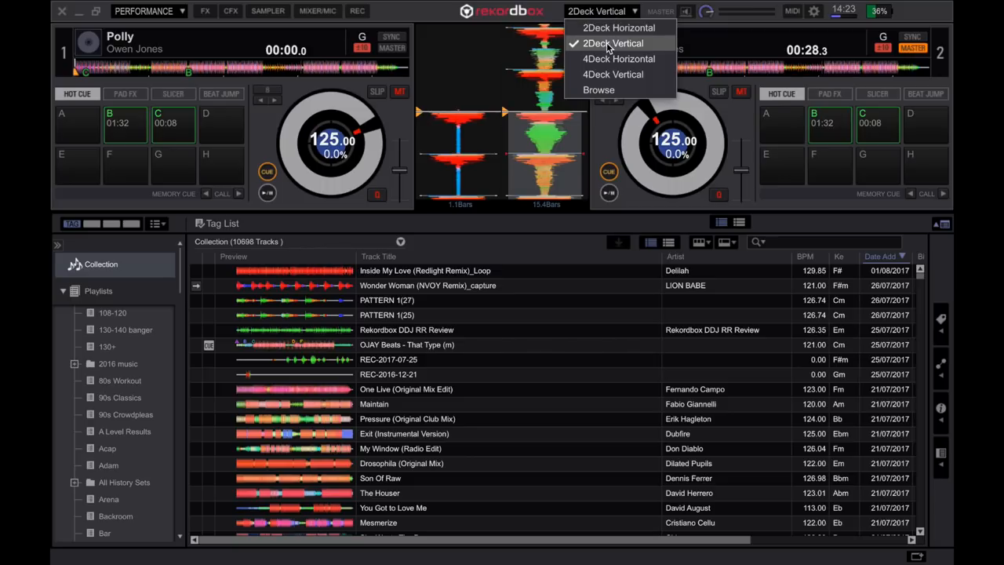
left_click(610, 43)
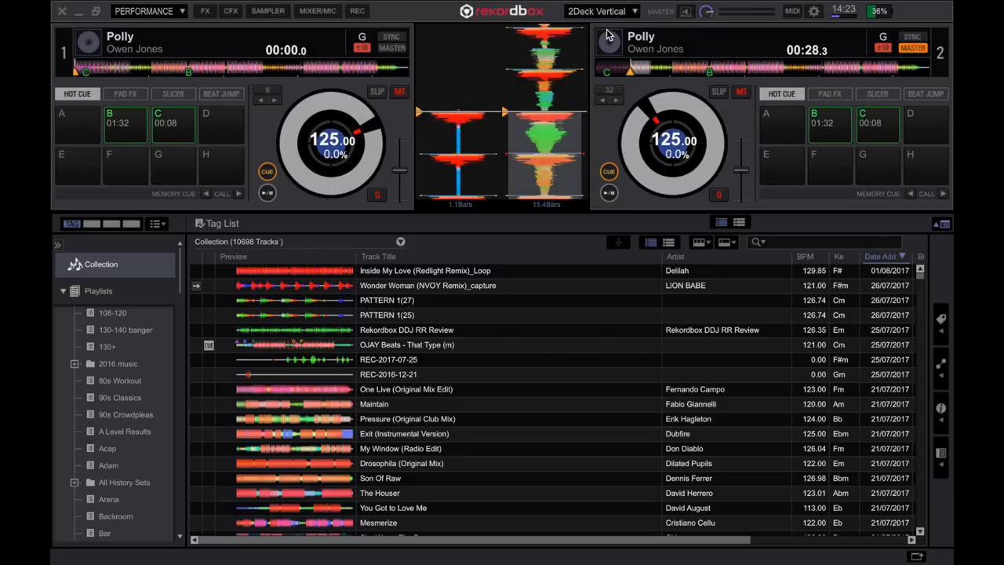
left_click(626, 11)
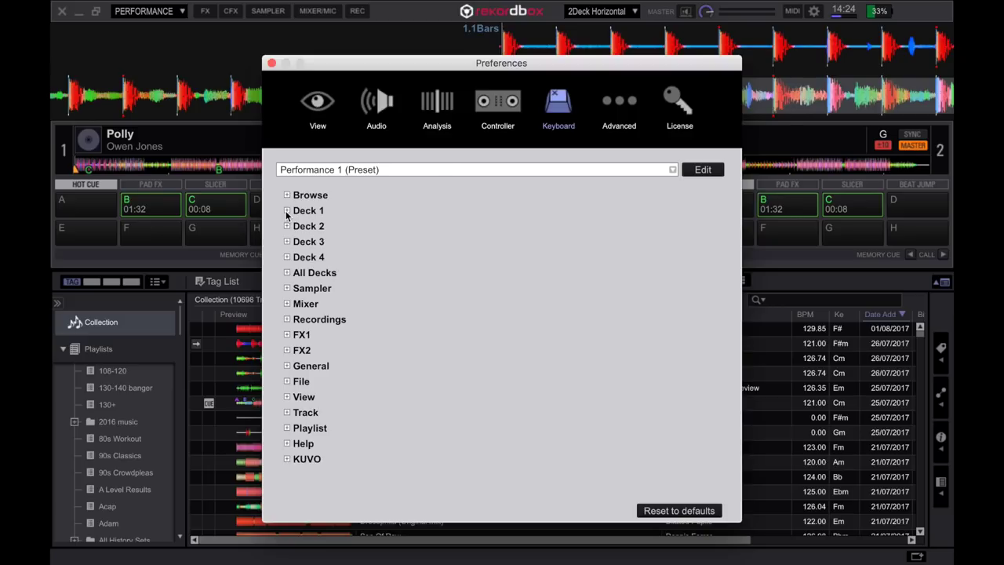
Map Deck 2's Quantize command to shift + Q.
left_click(287, 210)
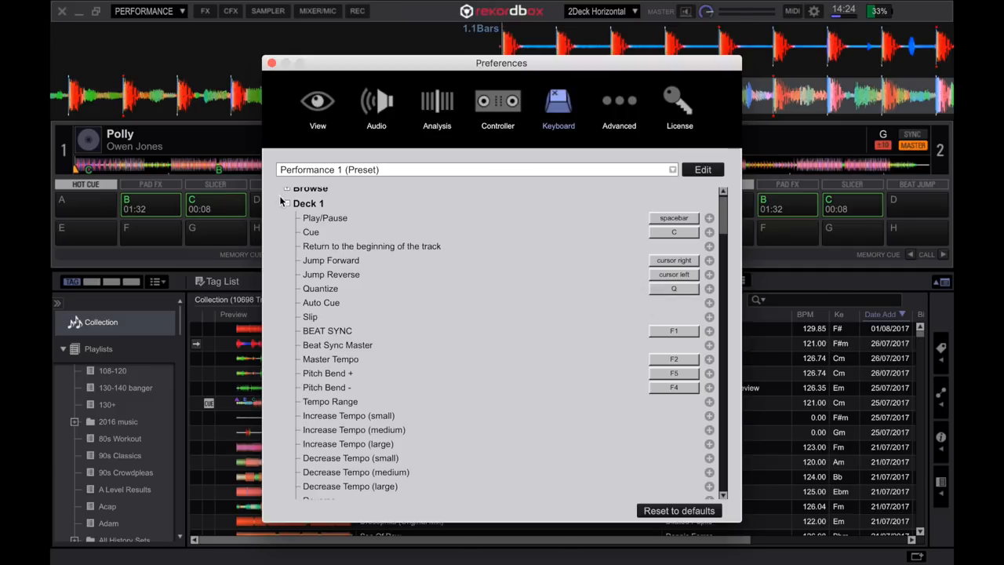
left_click(287, 203)
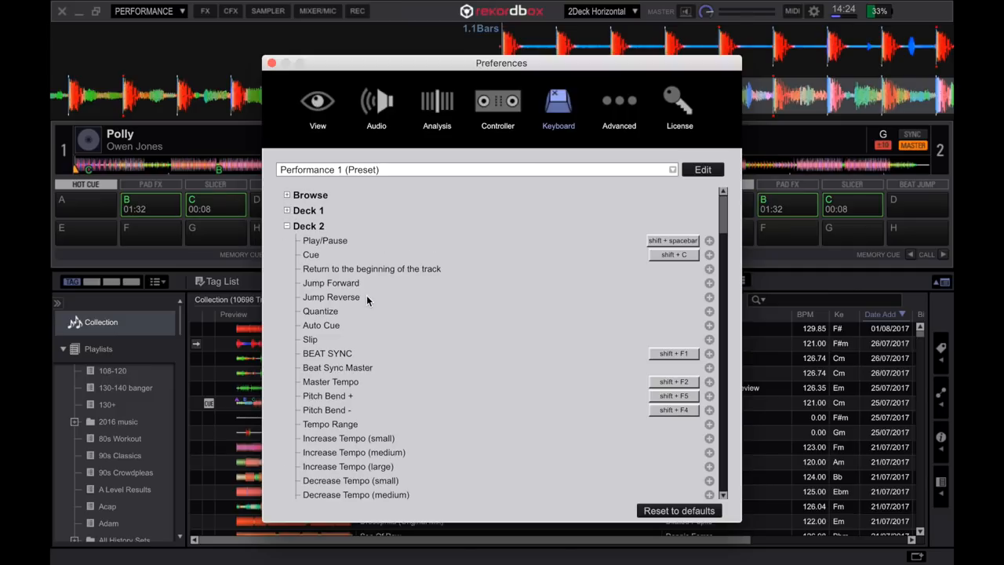
left_click(708, 297)
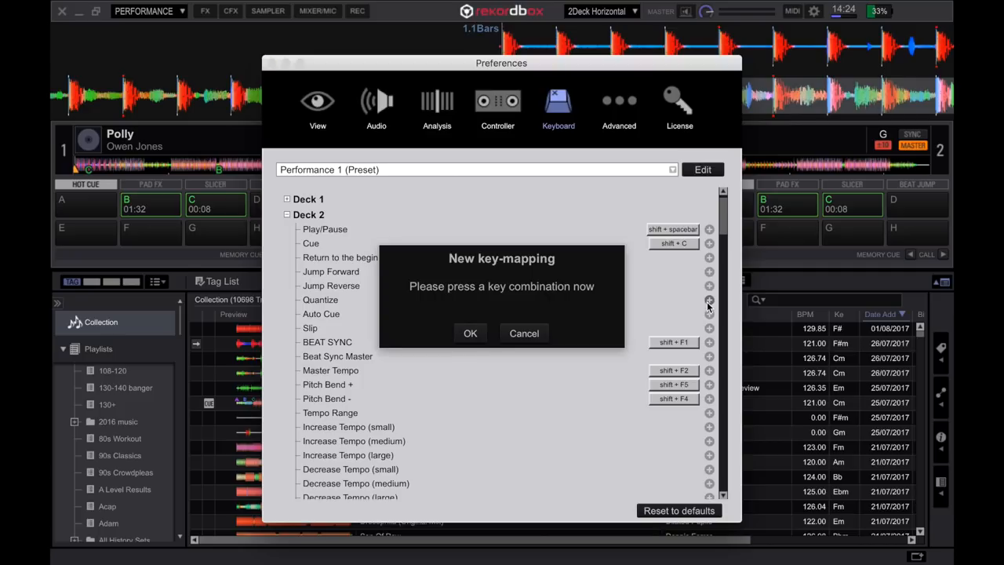
key("shift+q")
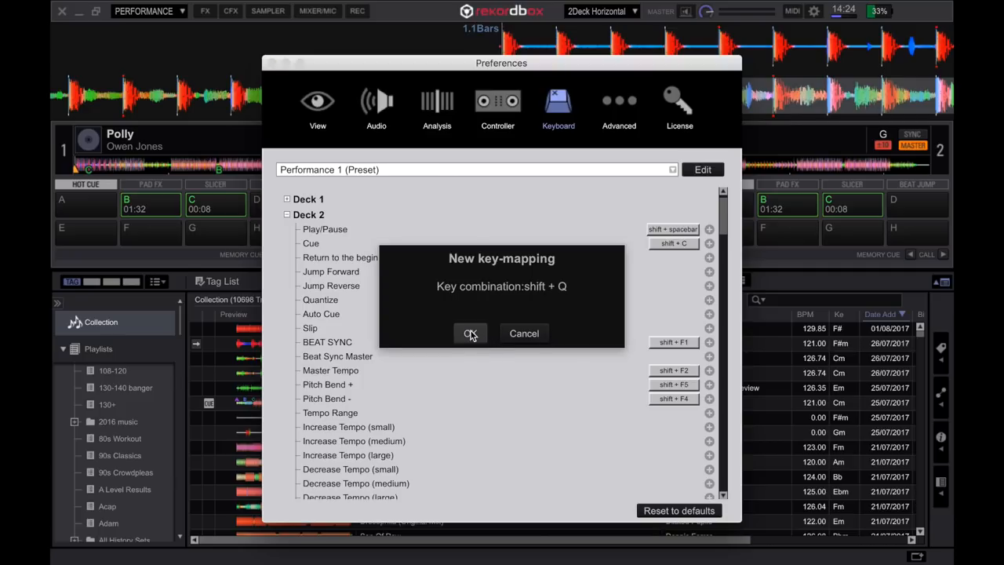
left_click(470, 334)
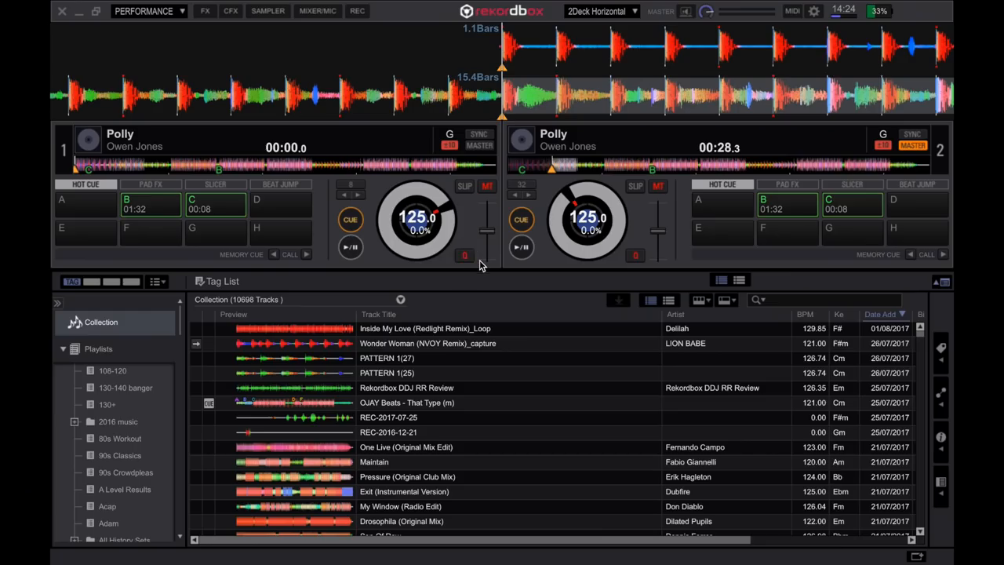
mouse_move(481, 265)
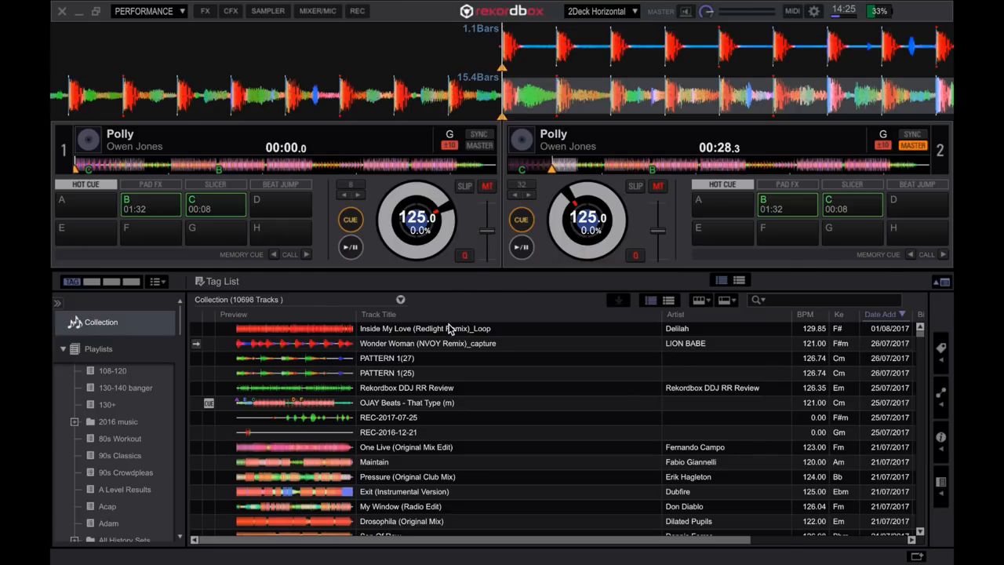
mouse_move(541, 286)
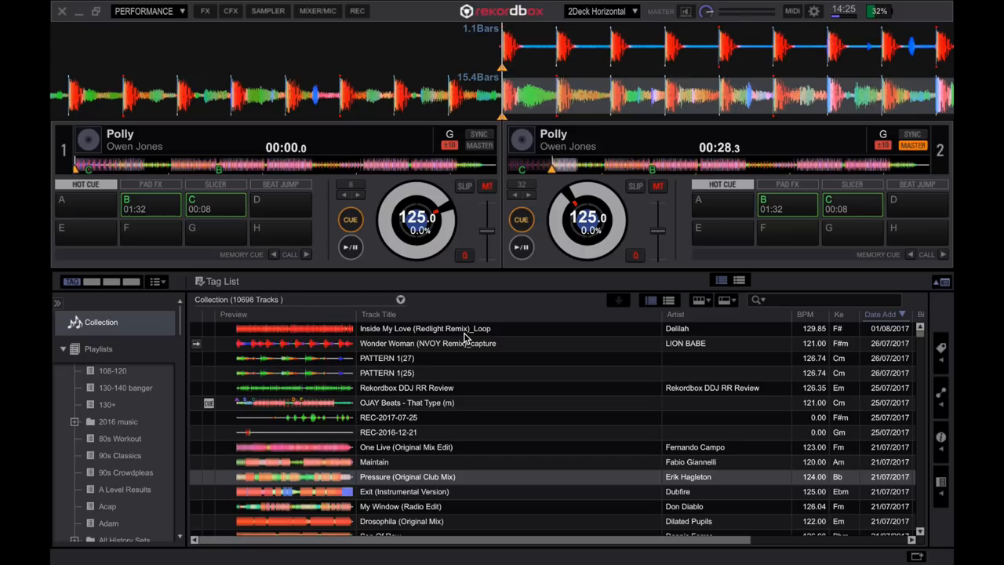
left_click(351, 247)
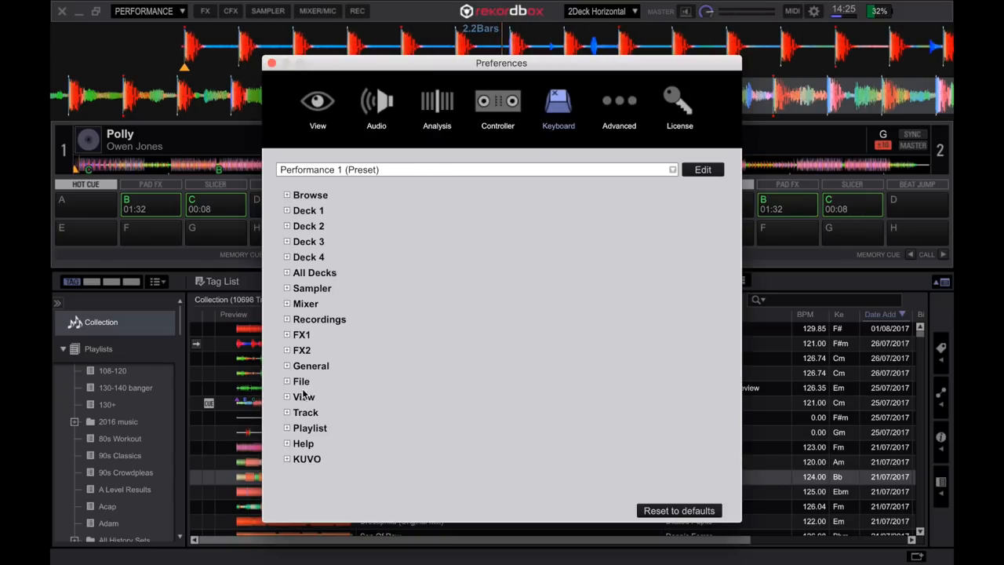
left_click(288, 396)
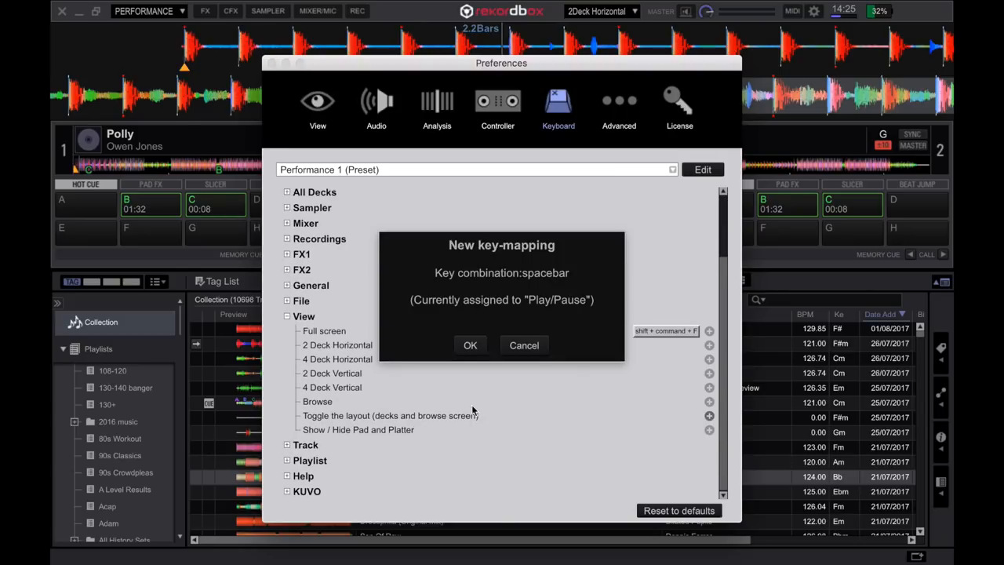
left_click(470, 345)
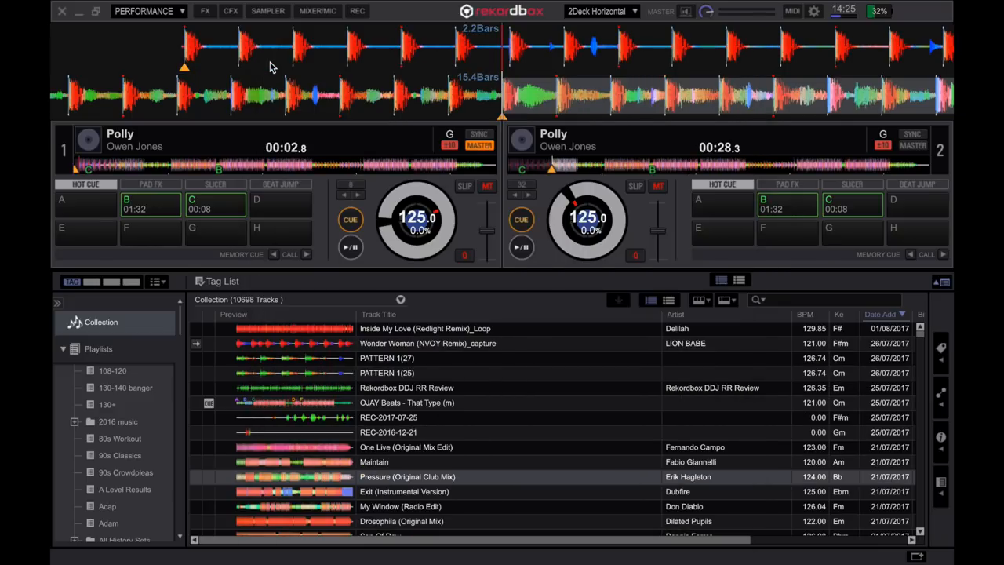
left_click(598, 12)
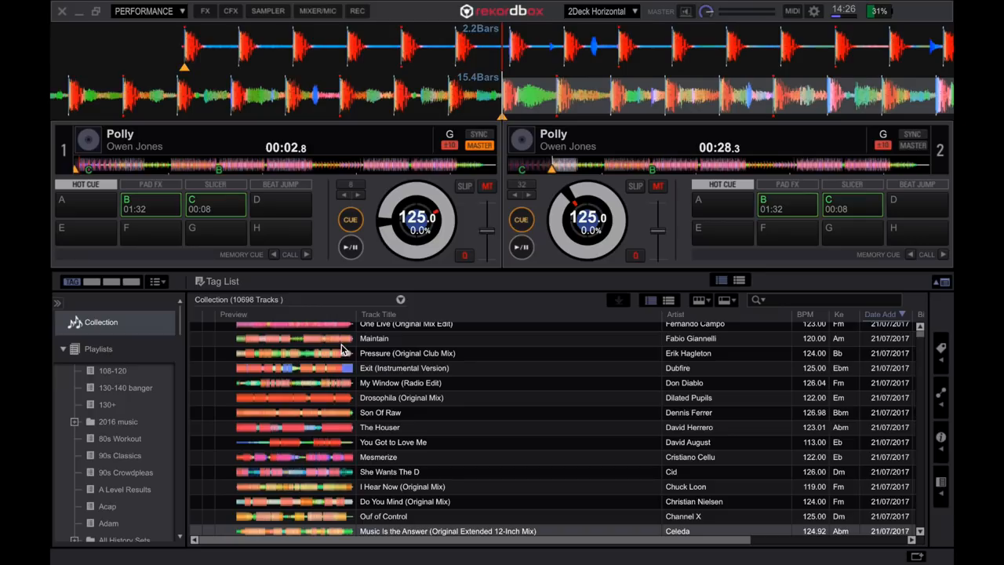
Scroll to Music Is the Answer, tag it, and reopen the Keyboard preferences.
scroll("down", 3)
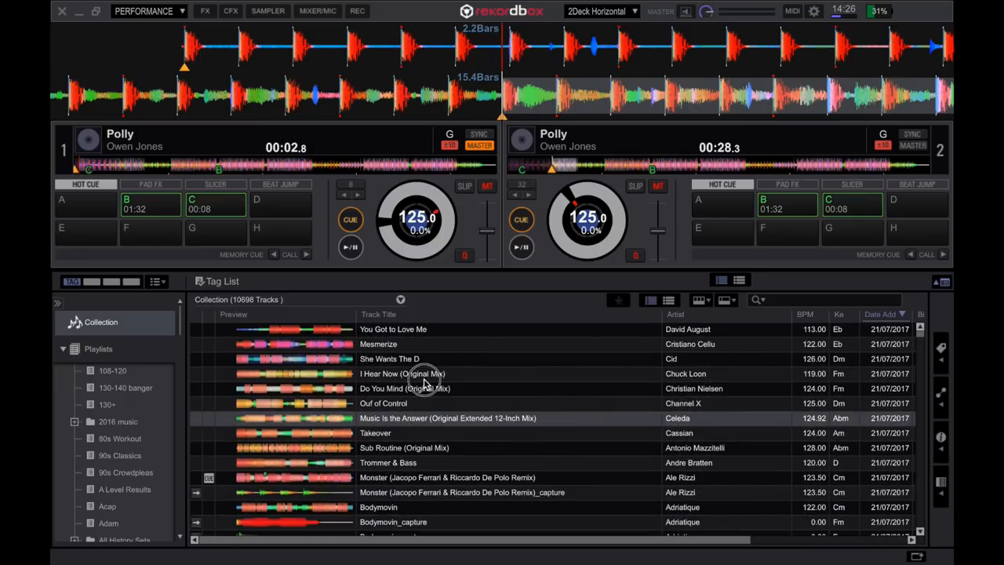
left_click(426, 374)
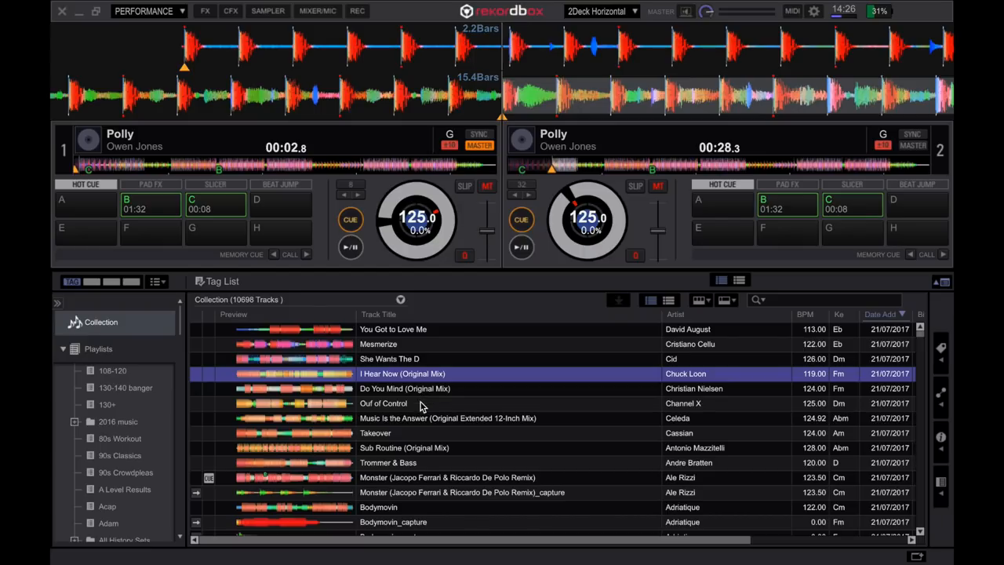
left_click(449, 418)
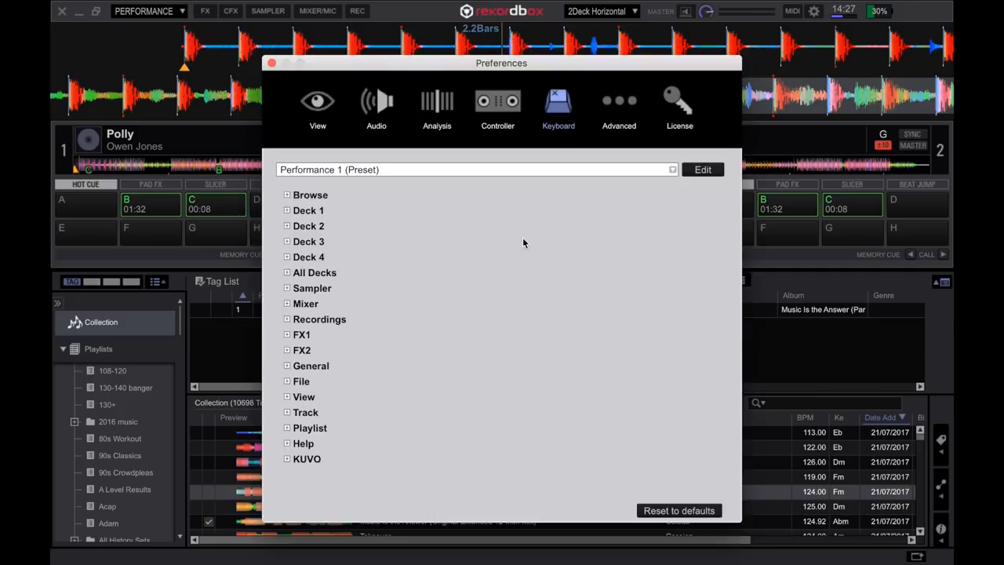
Assign Cmd+T as the Browse shortcut for adding tracks to the Tag List.
left_click(288, 195)
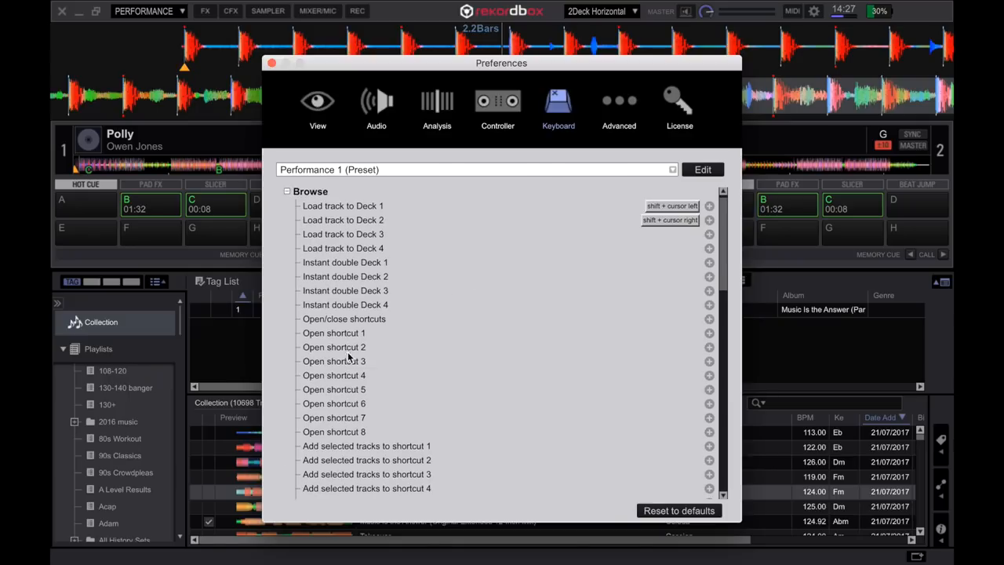
scroll("down", 3)
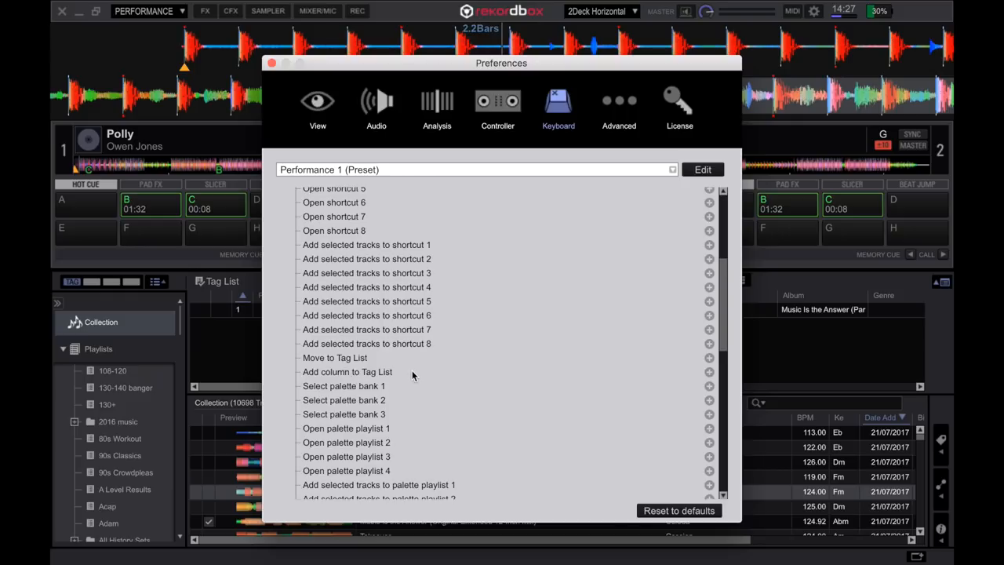
left_click(710, 372)
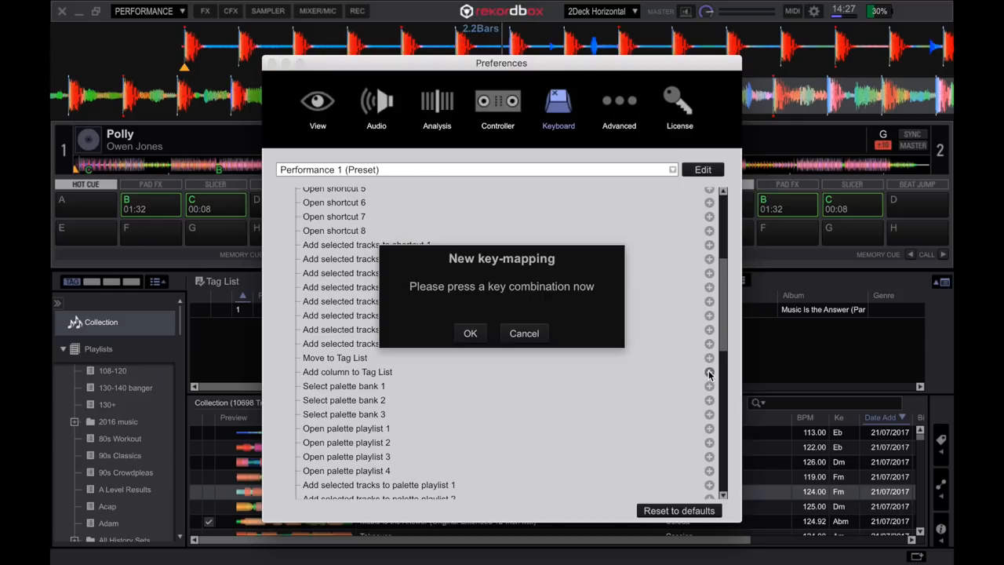
key("cmd+t")
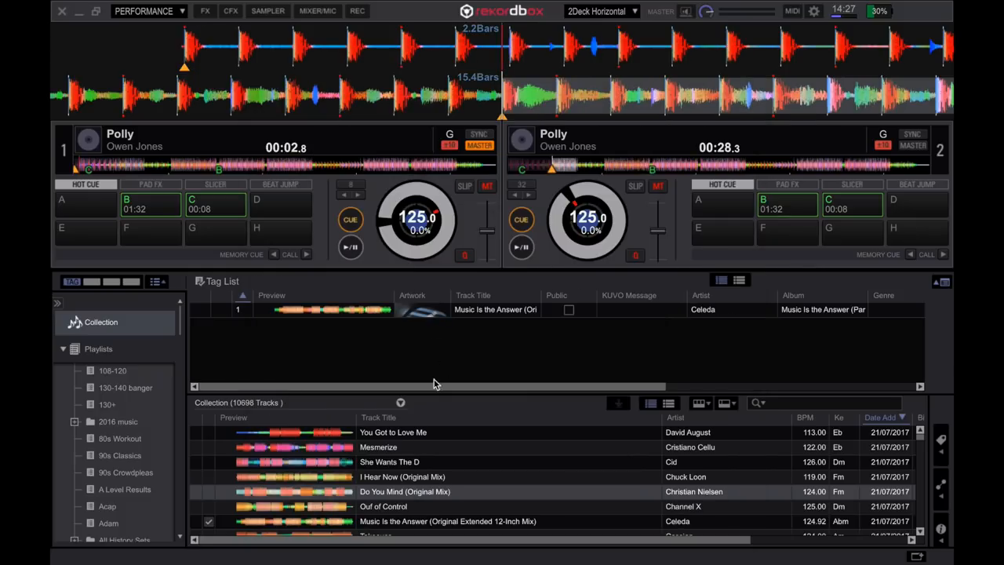
Tag another track, browse the 108-120 and 130+ playlists, and select Mesmerize.
left_click(379, 447)
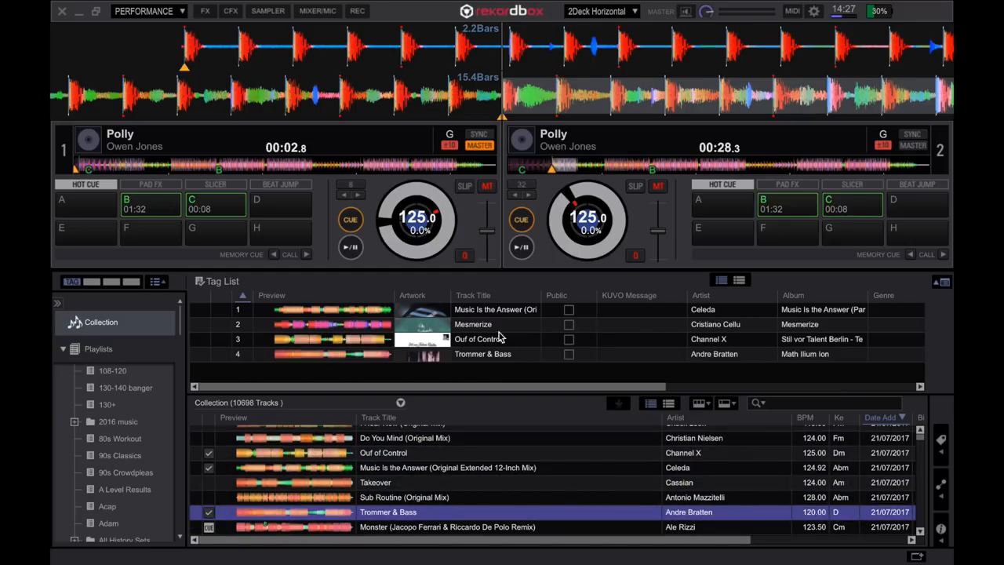
left_click(473, 324)
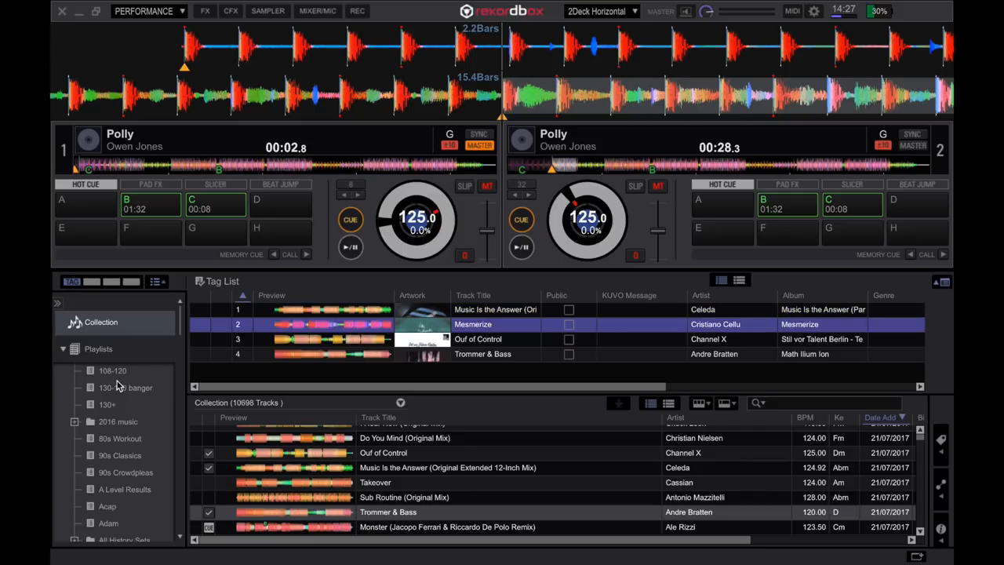
left_click(112, 371)
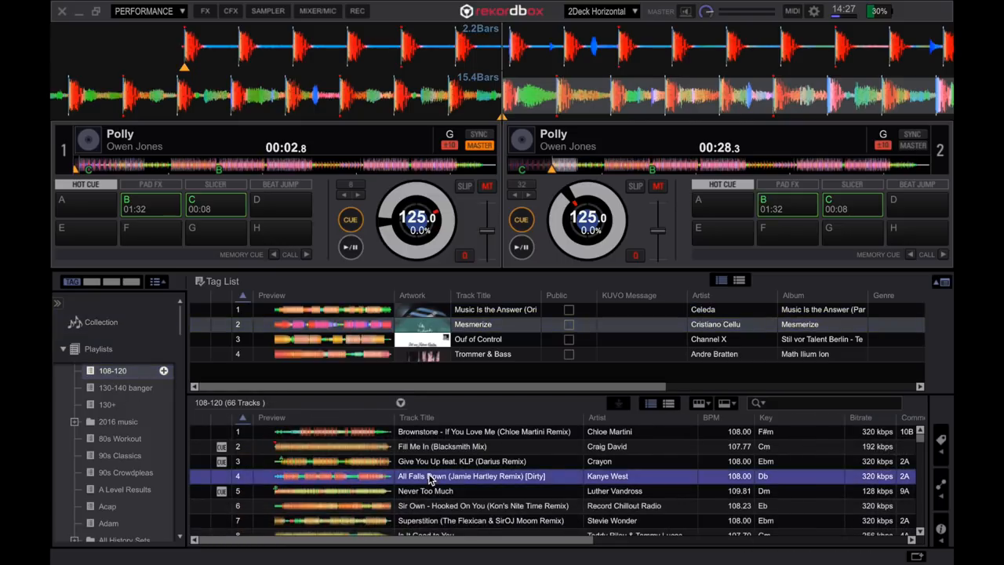
left_click(107, 404)
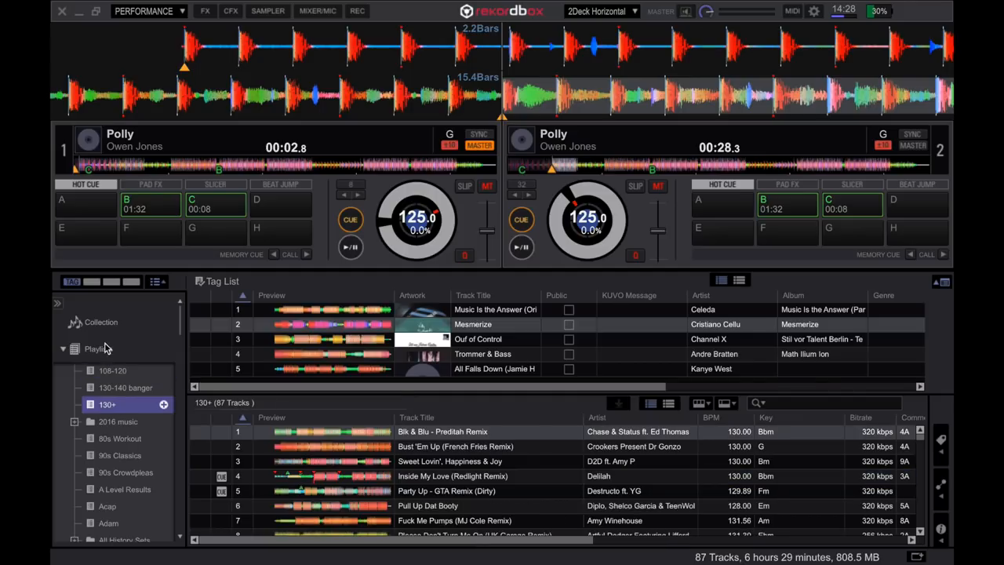
left_click(100, 323)
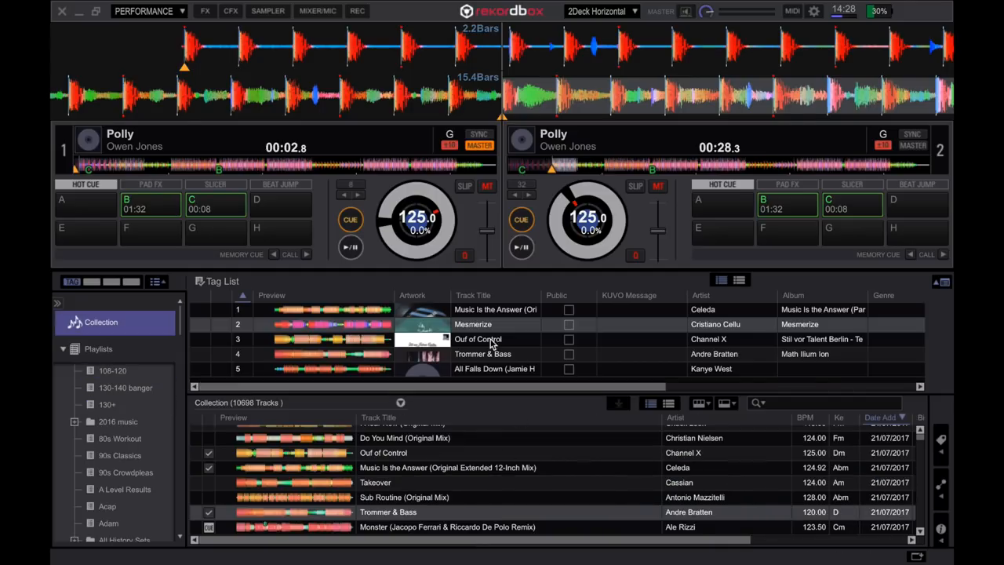
left_click(473, 324)
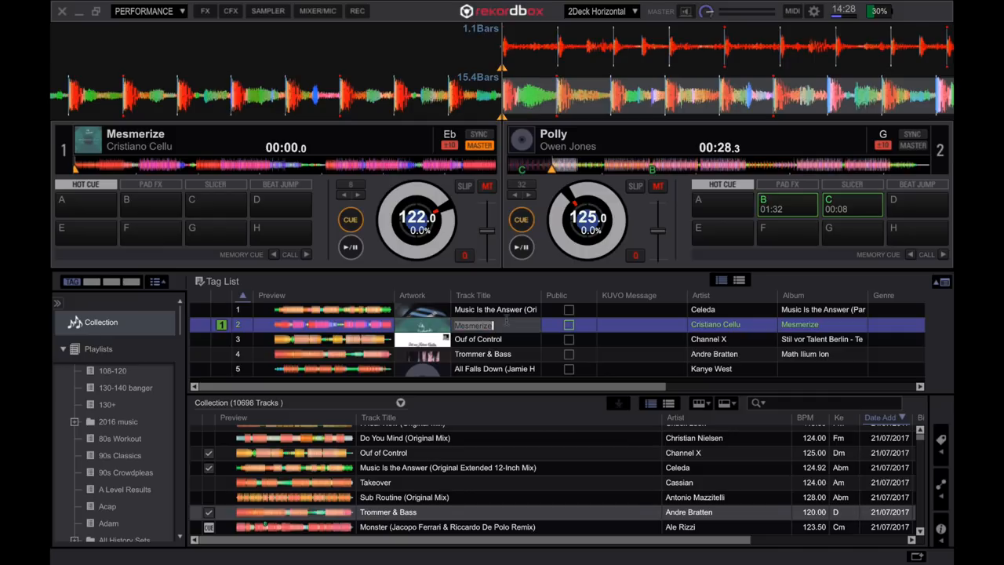
Remove all five selected tracks from the Tag List.
left_click(495, 309)
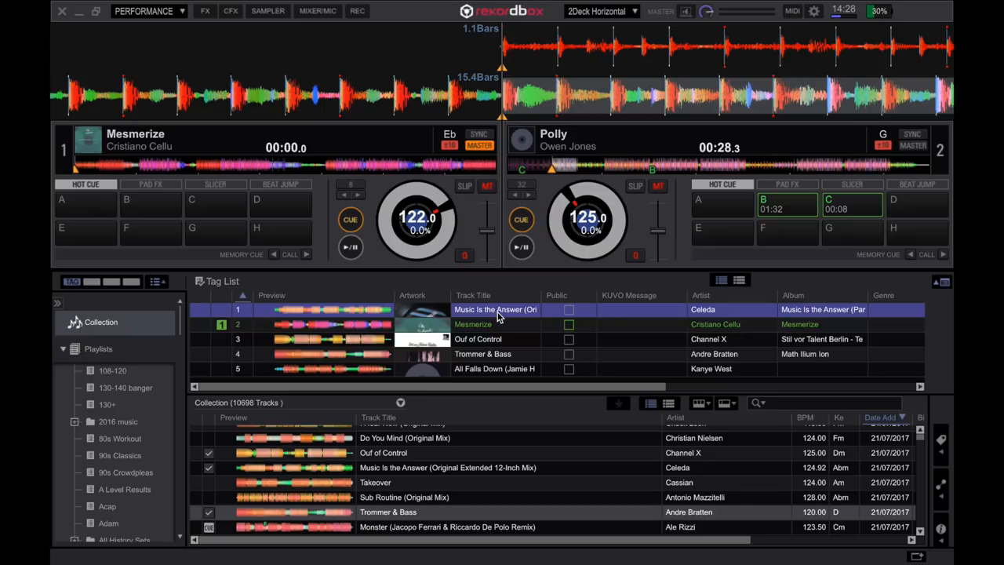
right_click(497, 310)
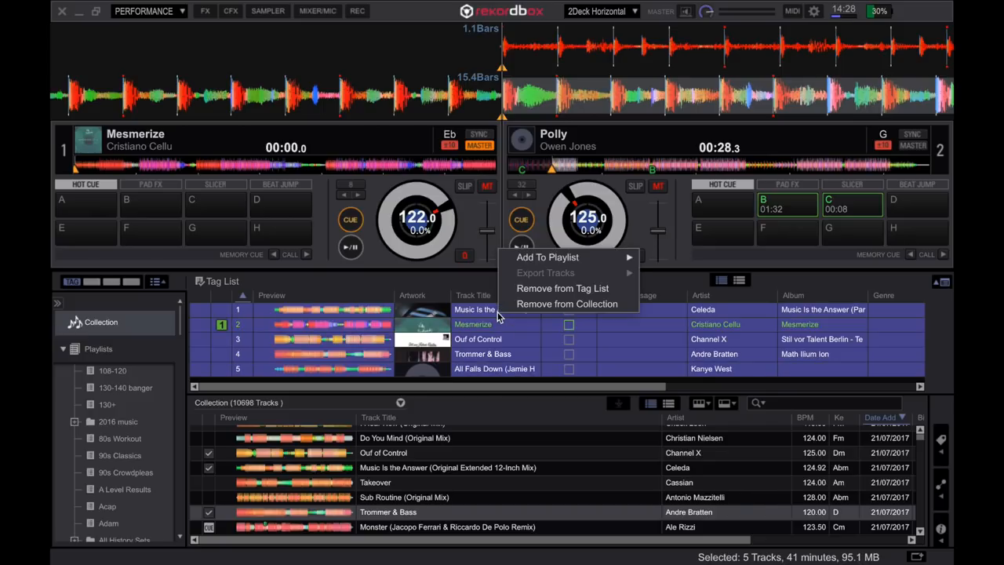
mouse_move(563, 288)
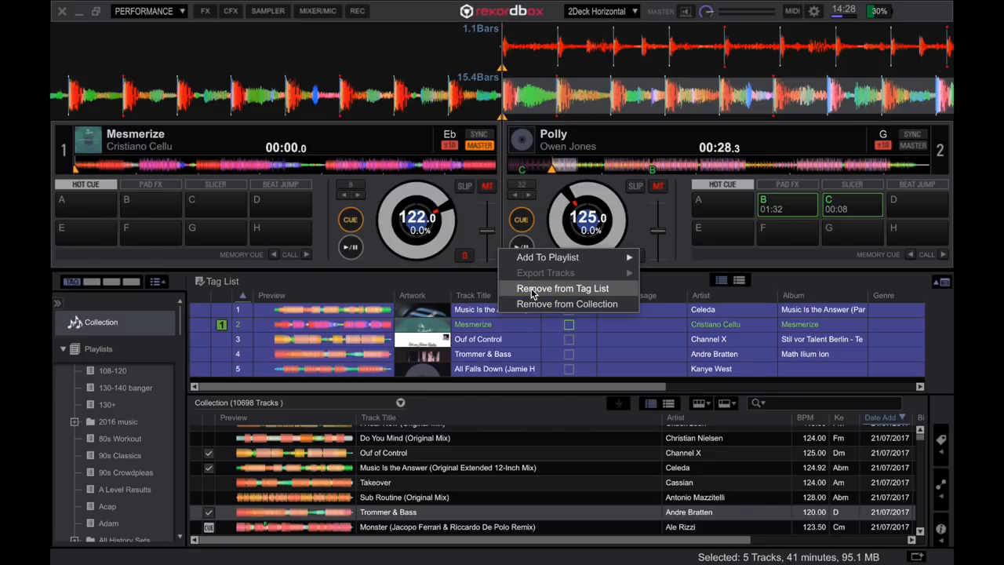
left_click(563, 288)
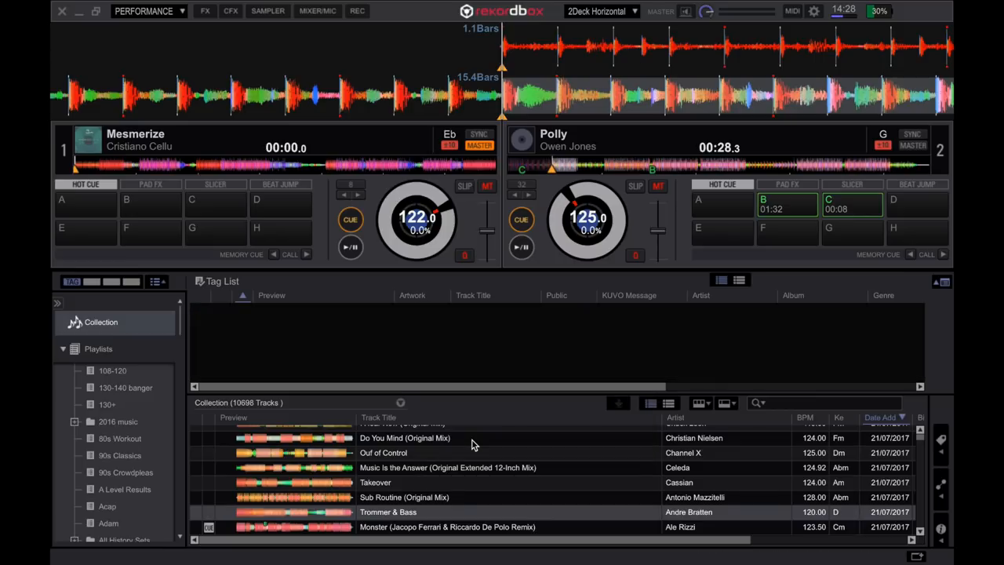
mouse_move(610, 358)
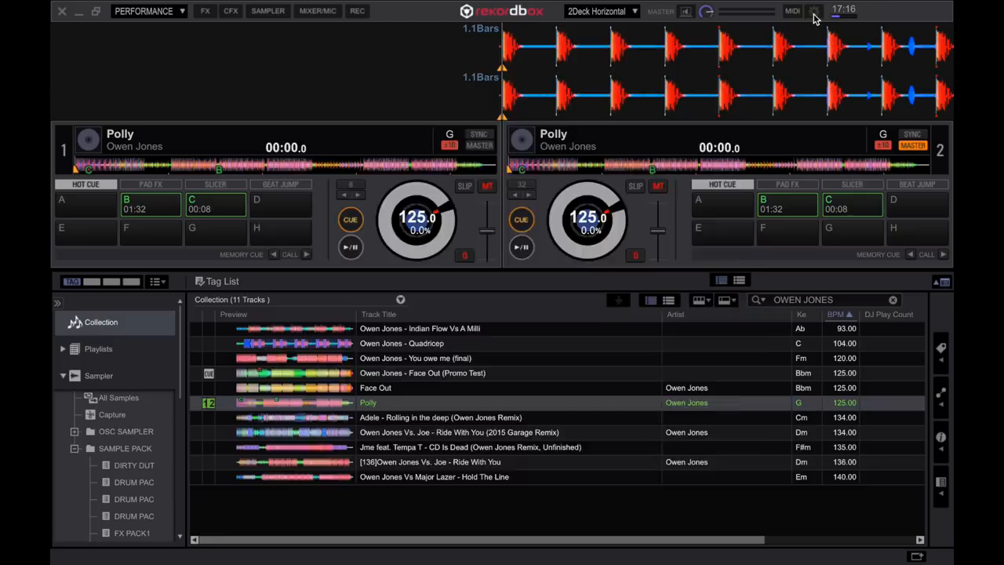
Enable 'During Pause, GATE playback is applied' in the Controller Deck preferences.
left_click(811, 11)
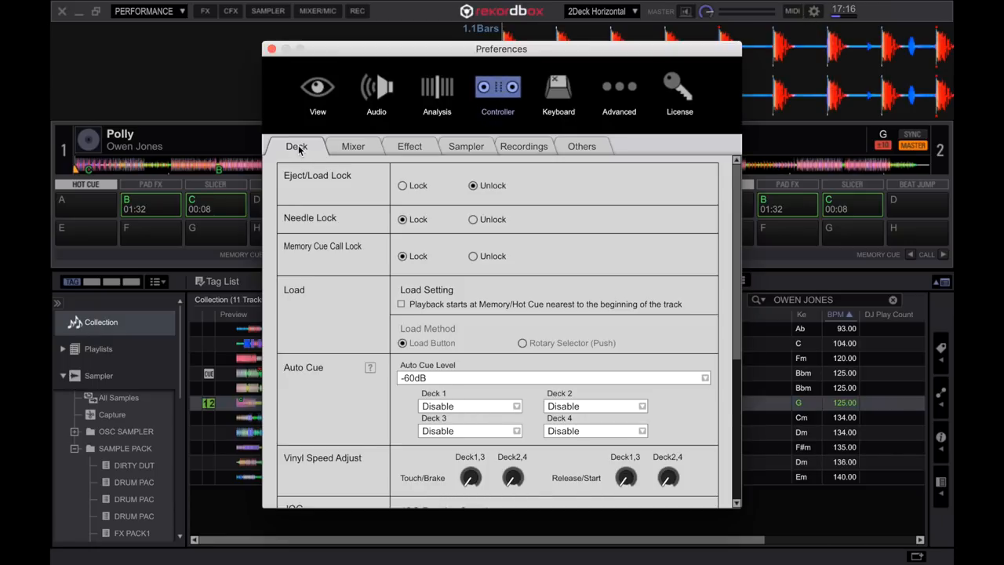
scroll("down", 3)
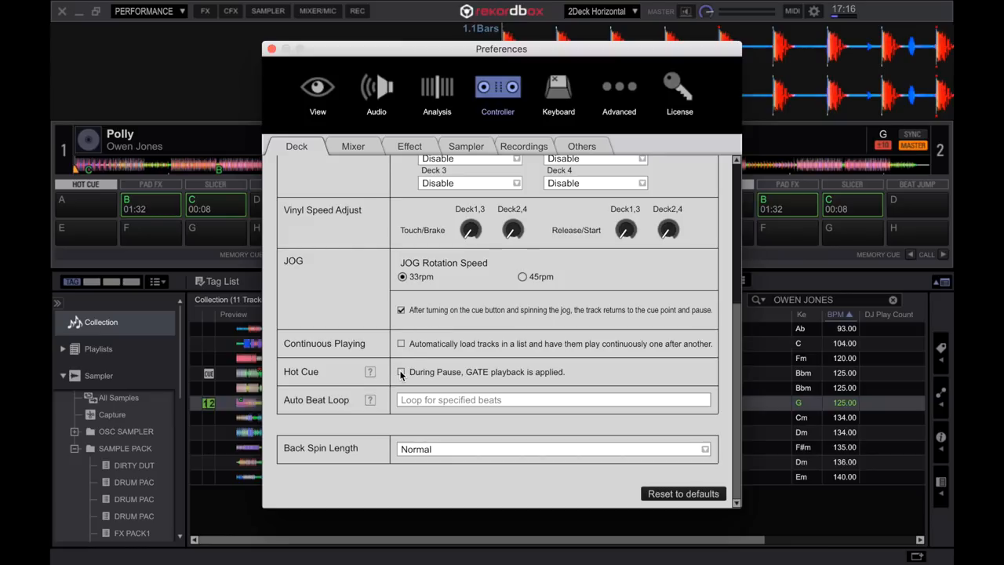
left_click(271, 49)
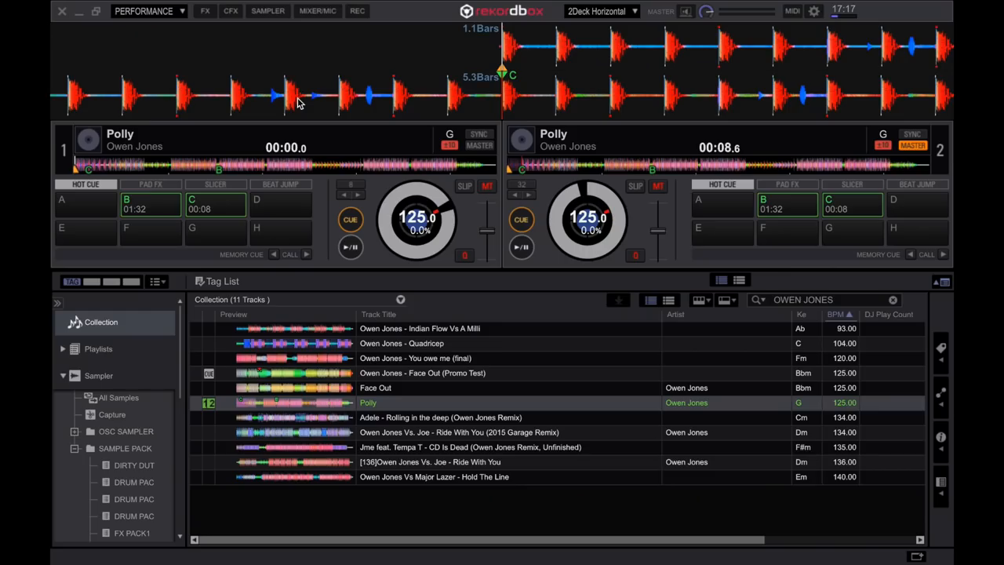
mouse_move(236, 20)
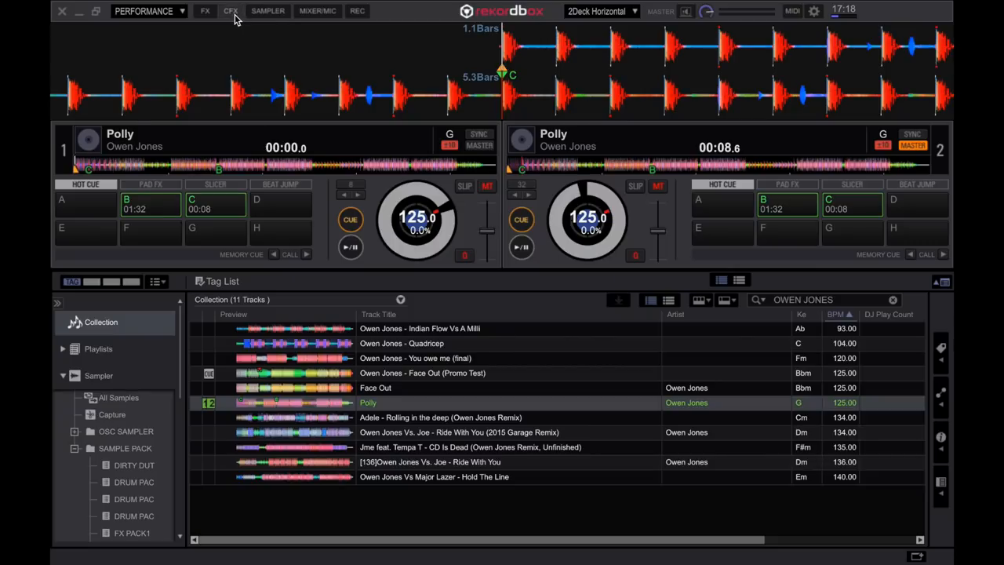
Open the CFX panel and set the single user color effect to FILTER.
left_click(228, 11)
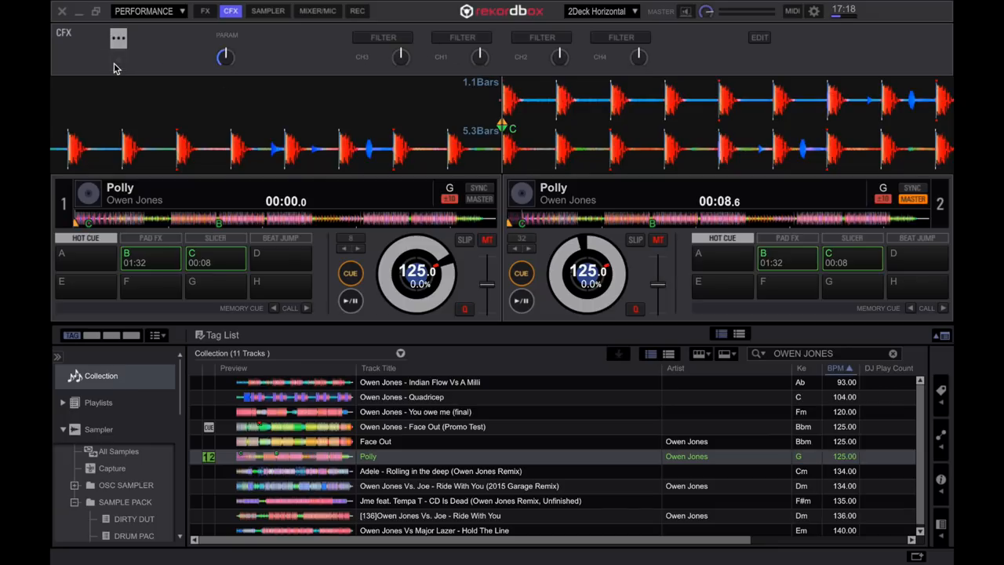
left_click(115, 39)
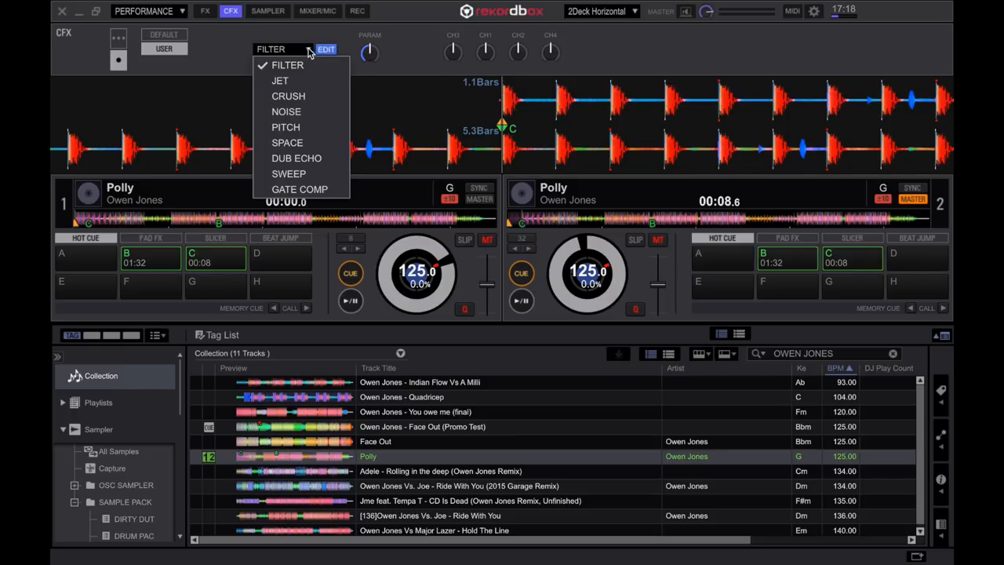
mouse_move(296, 71)
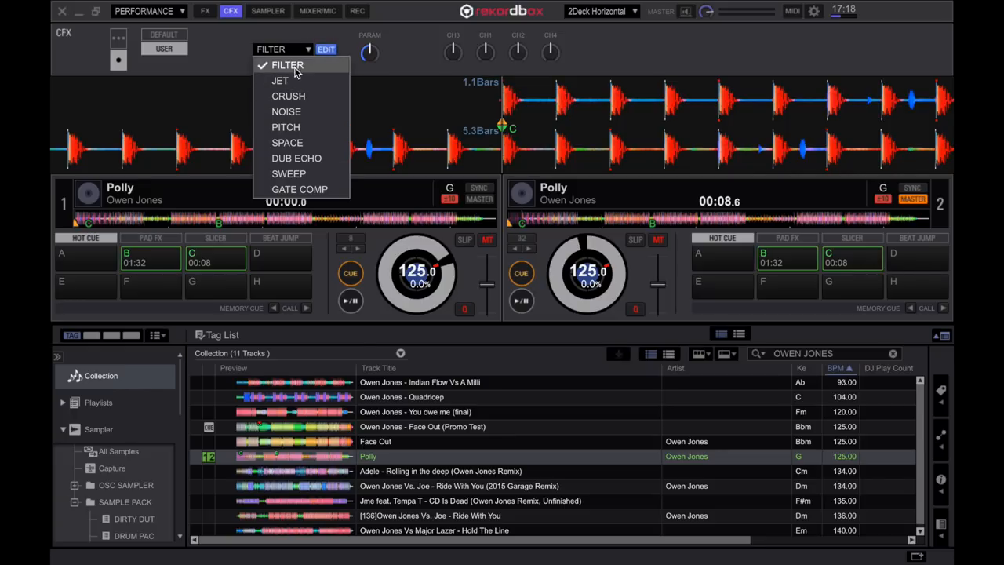
mouse_move(291, 83)
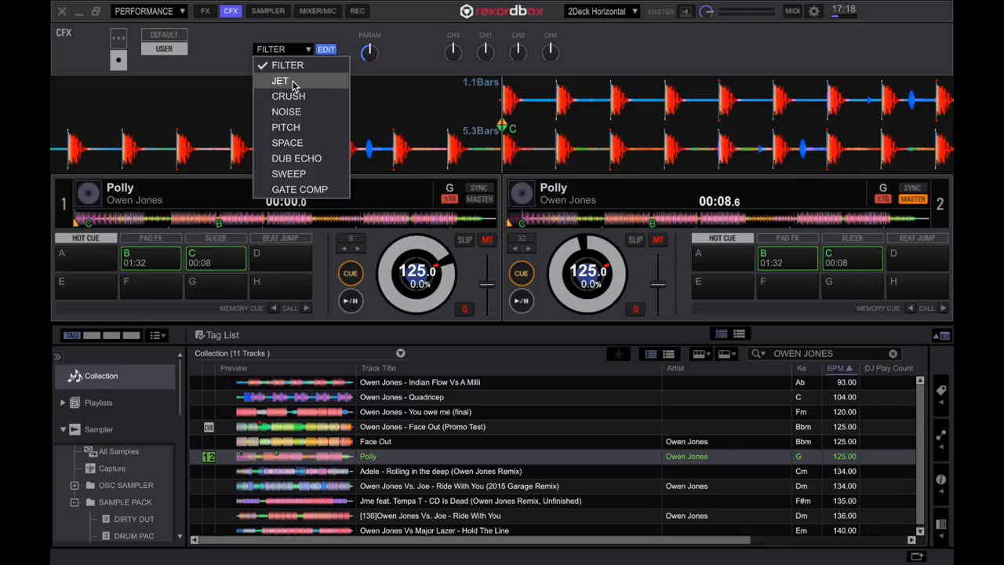
mouse_move(286, 112)
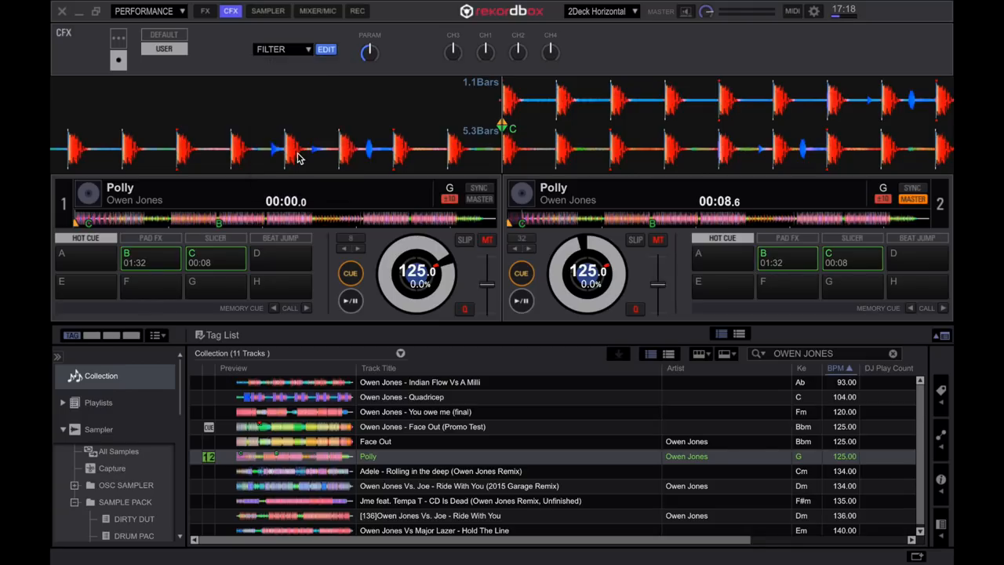
left_click(304, 49)
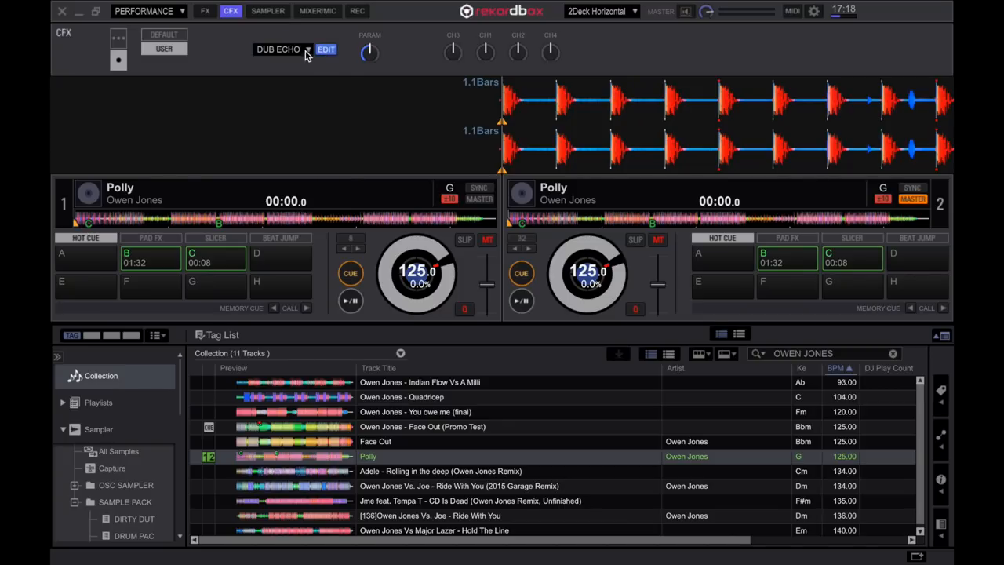
left_click(163, 38)
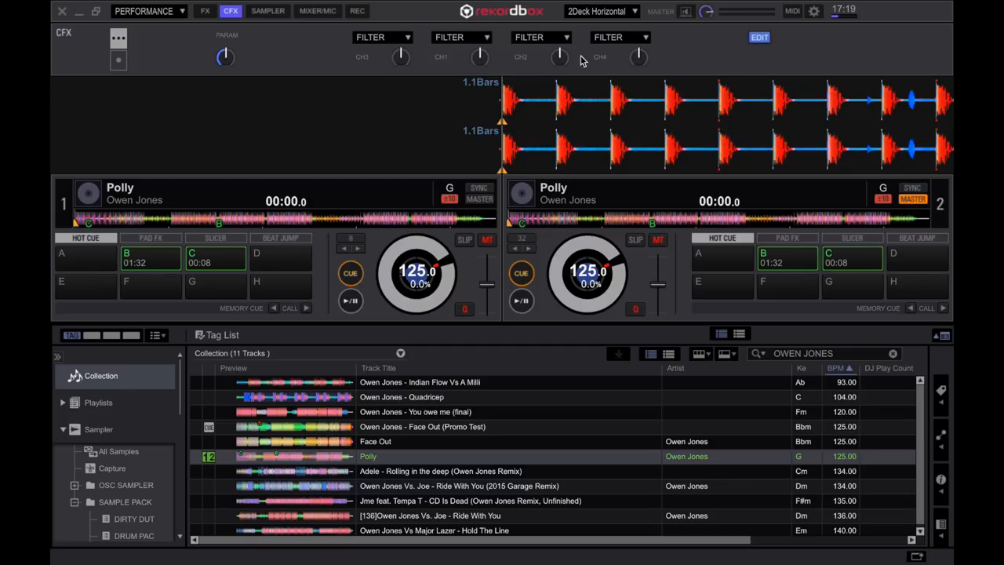
left_click(464, 36)
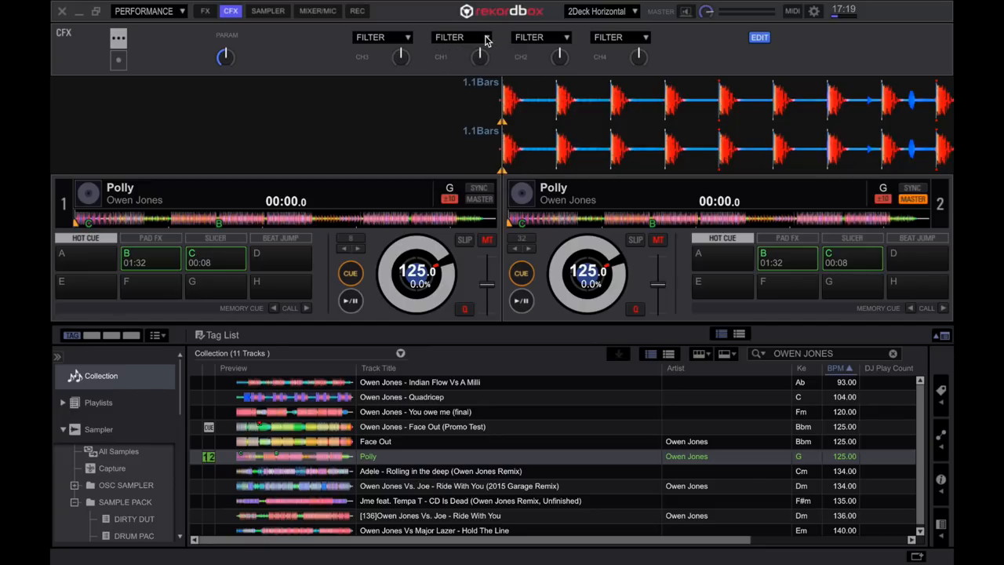
mouse_move(157, 63)
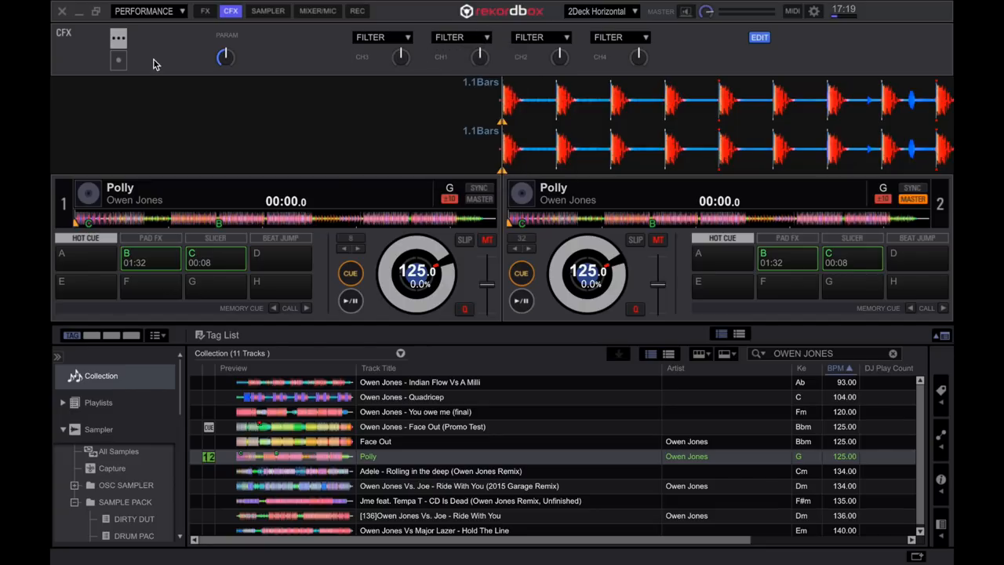
left_click(116, 41)
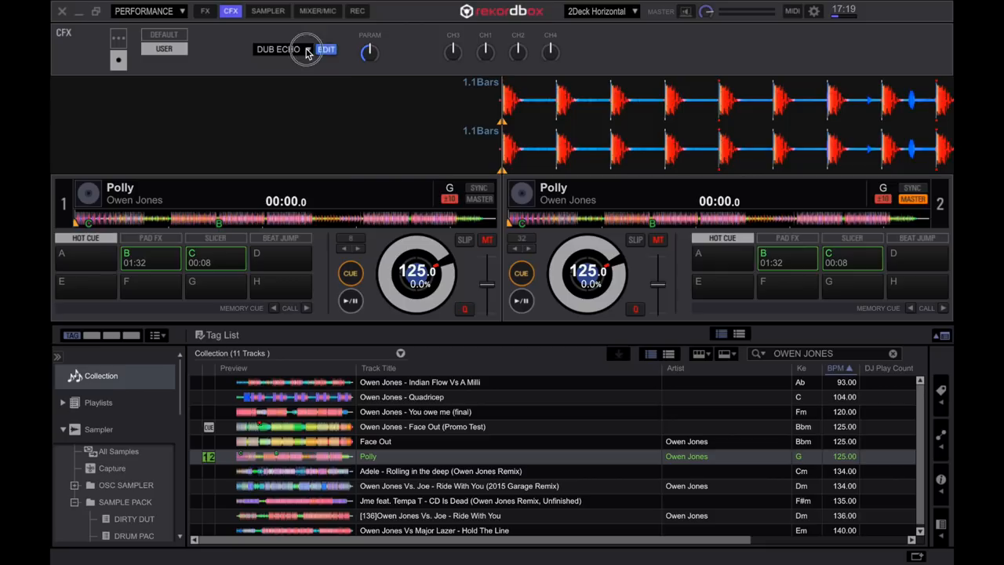
left_click(283, 49)
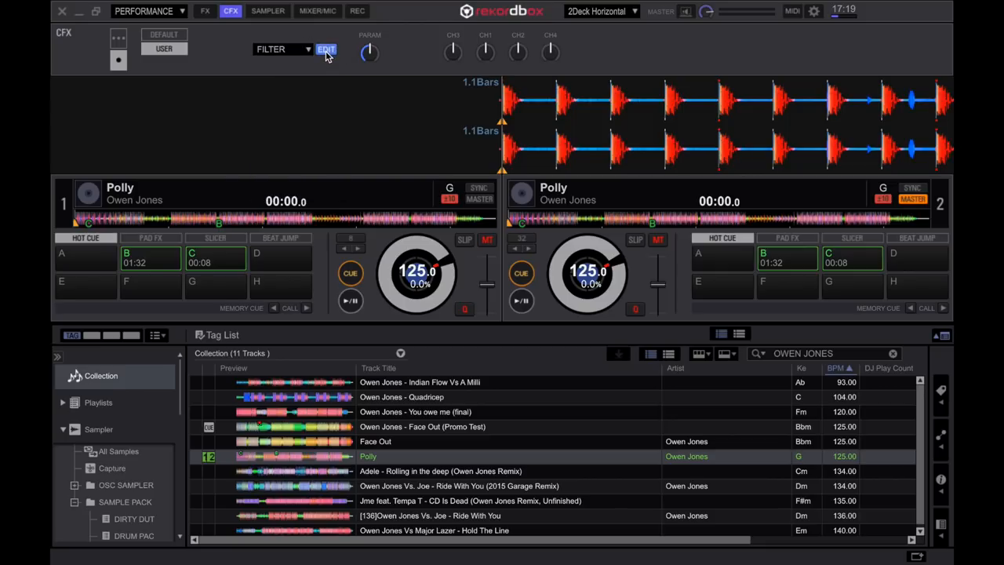
mouse_move(325, 57)
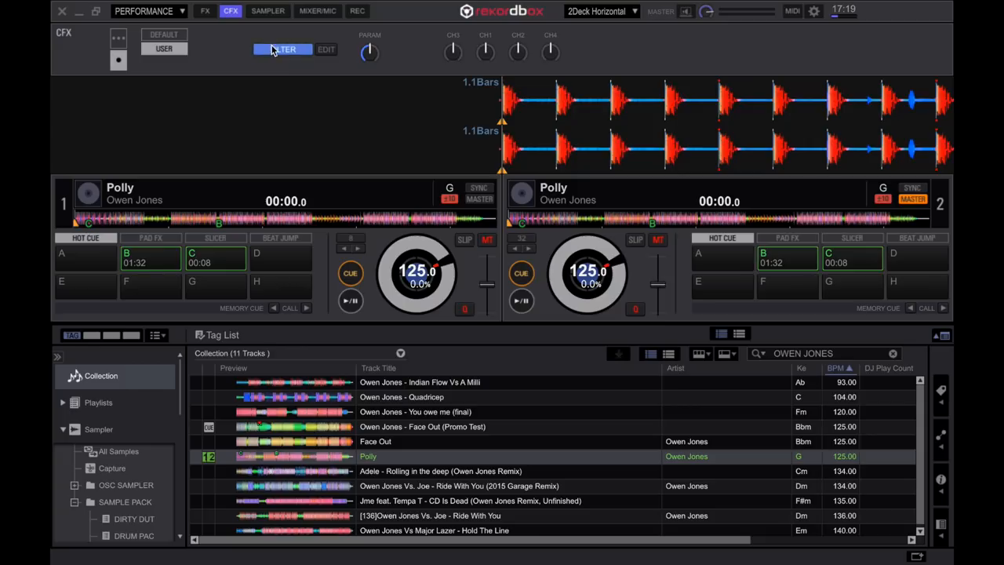
mouse_move(178, 139)
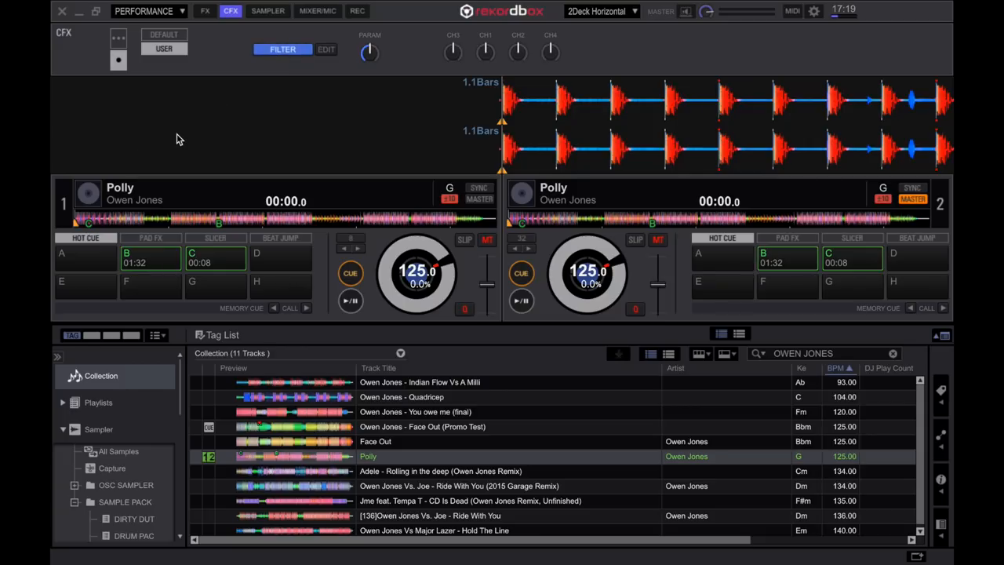
left_click(229, 10)
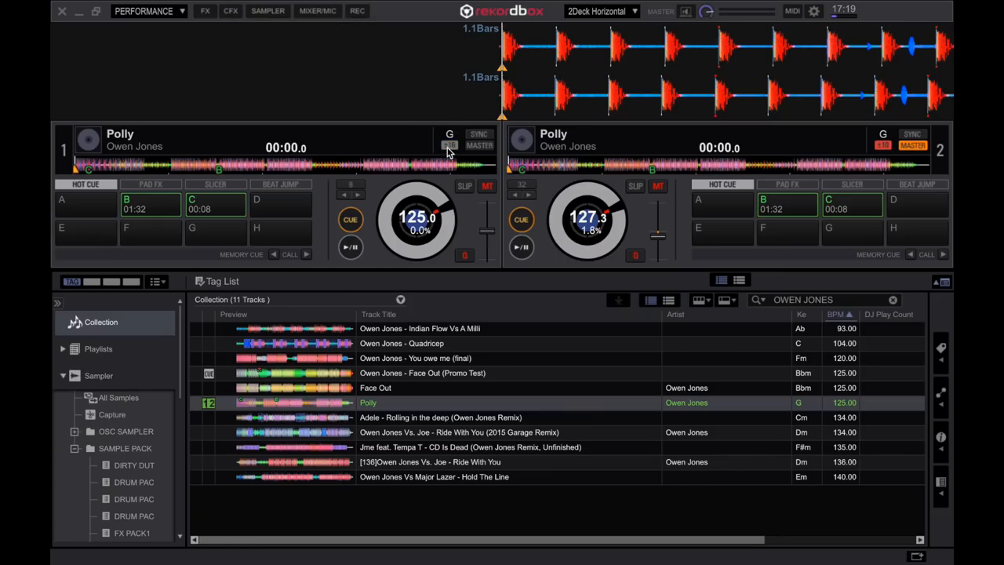
mouse_move(448, 148)
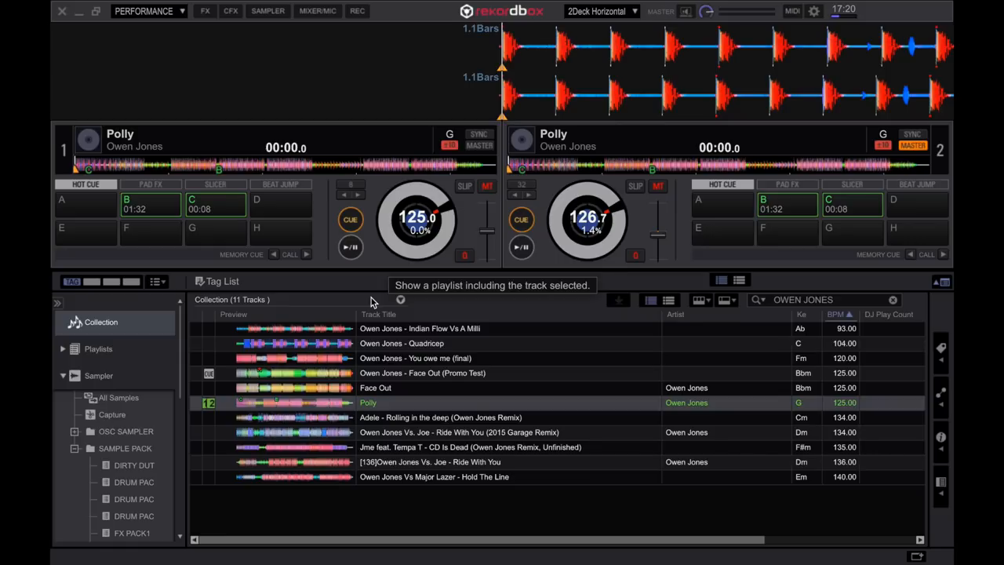
Set Eject/Load Lock to Lock, then test loading Polly onto the playing deck 2.
left_click(521, 246)
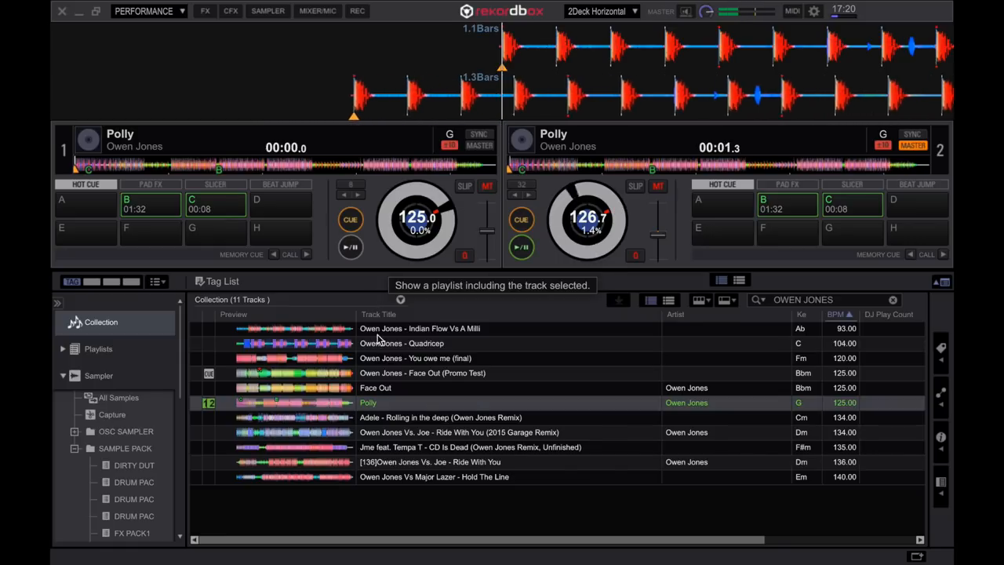
left_click(457, 433)
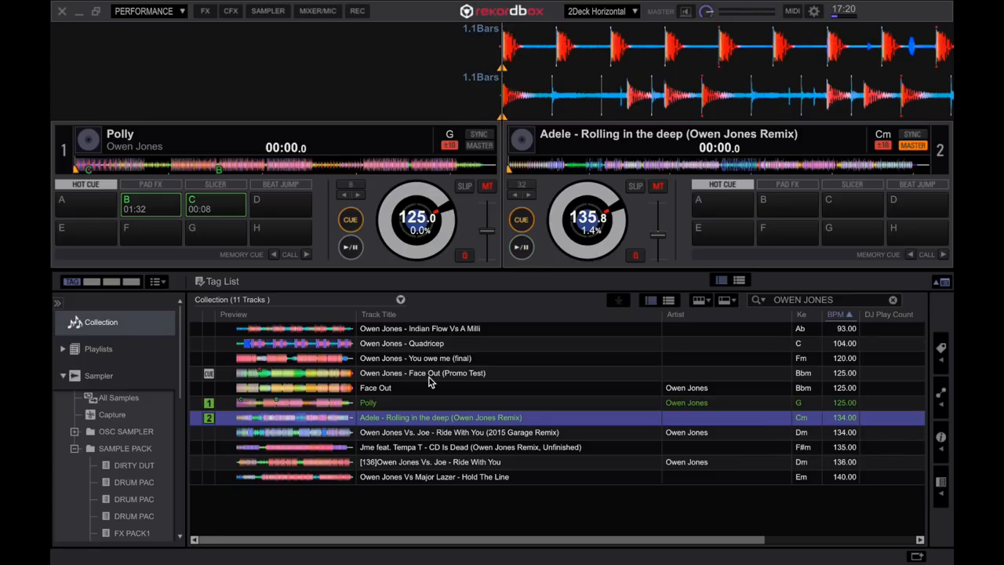
left_click(815, 14)
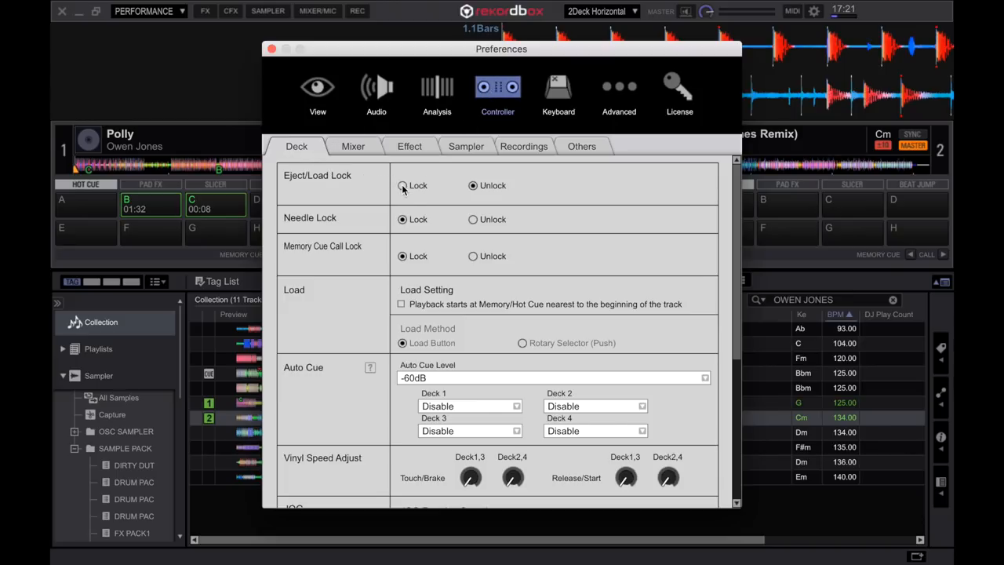
left_click(271, 49)
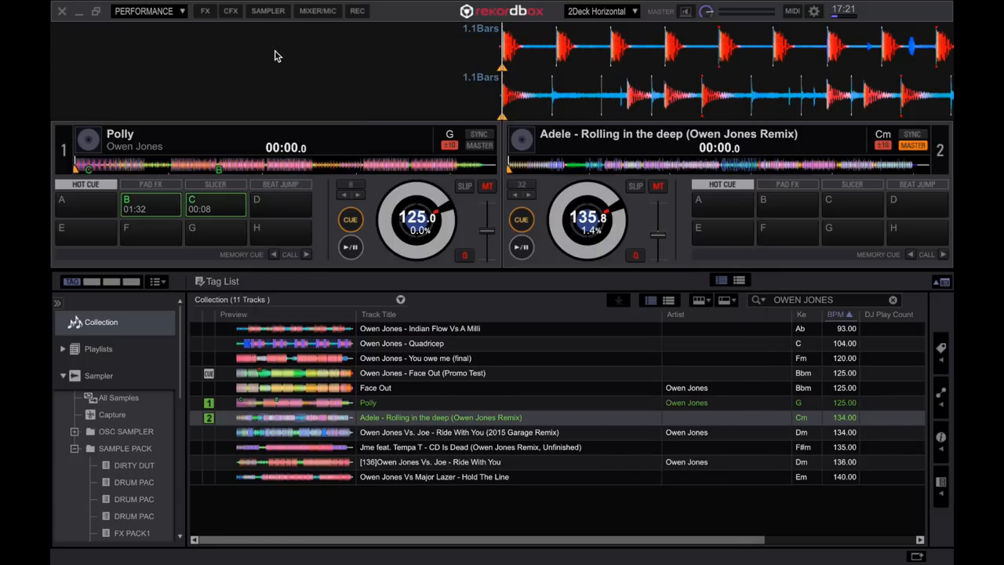
left_click(521, 247)
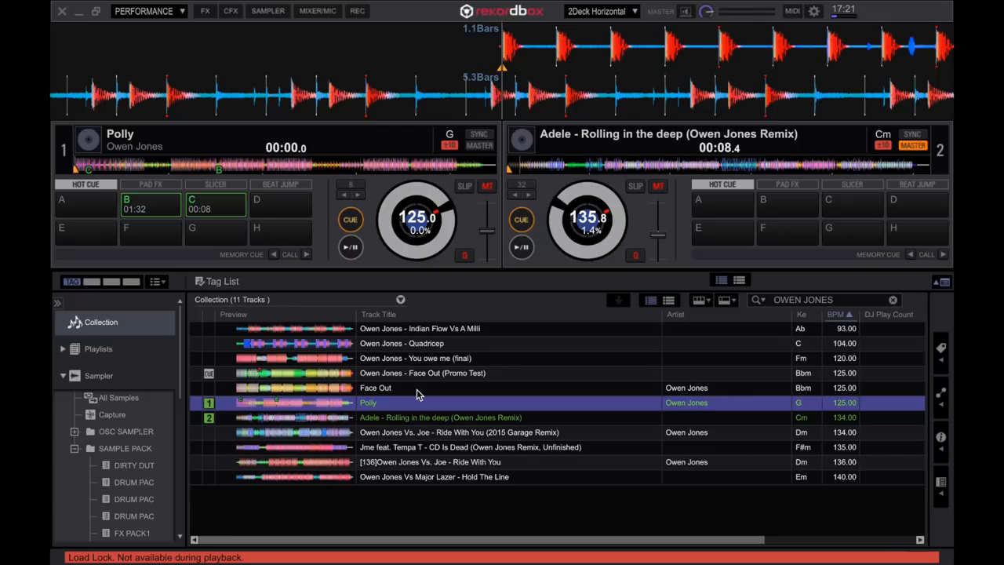
double_click(368, 402)
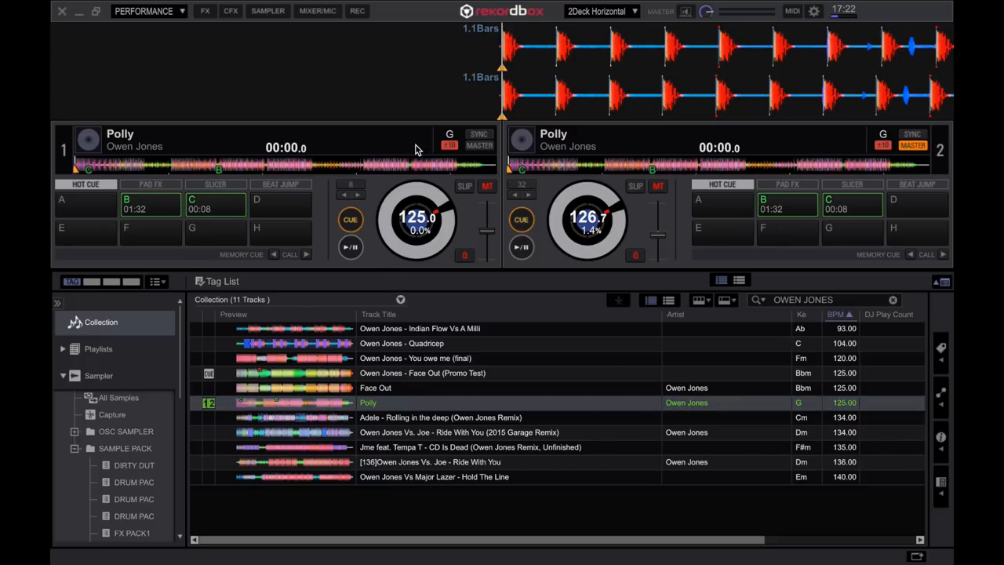
mouse_move(445, 189)
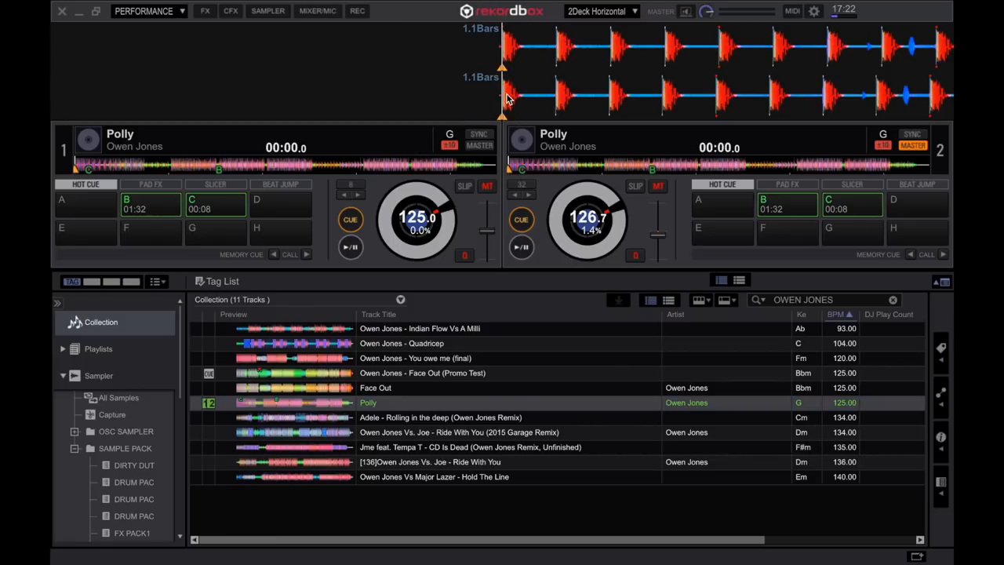
mouse_move(670, 96)
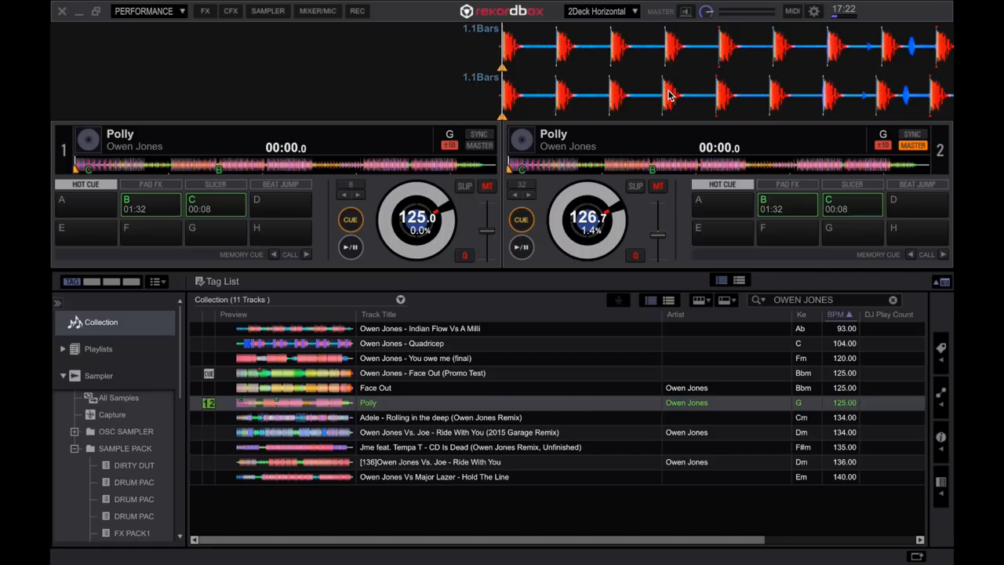
mouse_move(834, 98)
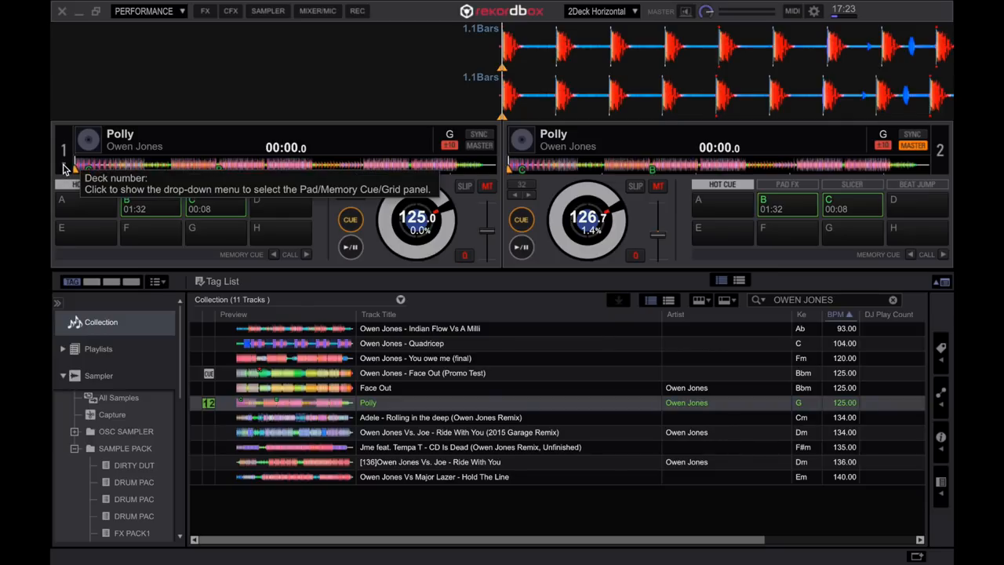
Switch deck 1's pad panel from hot cues to GRID.
left_click(65, 164)
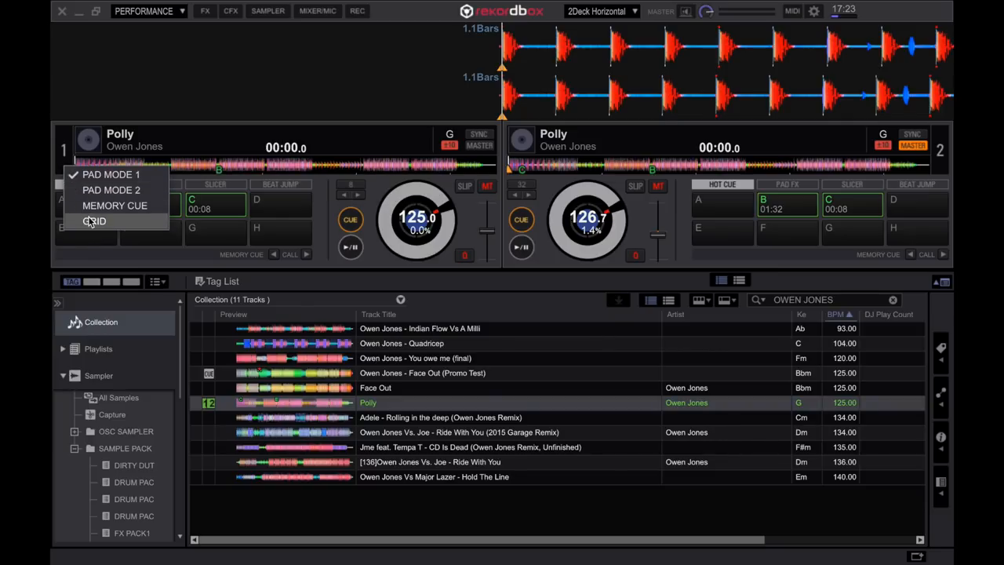
left_click(95, 220)
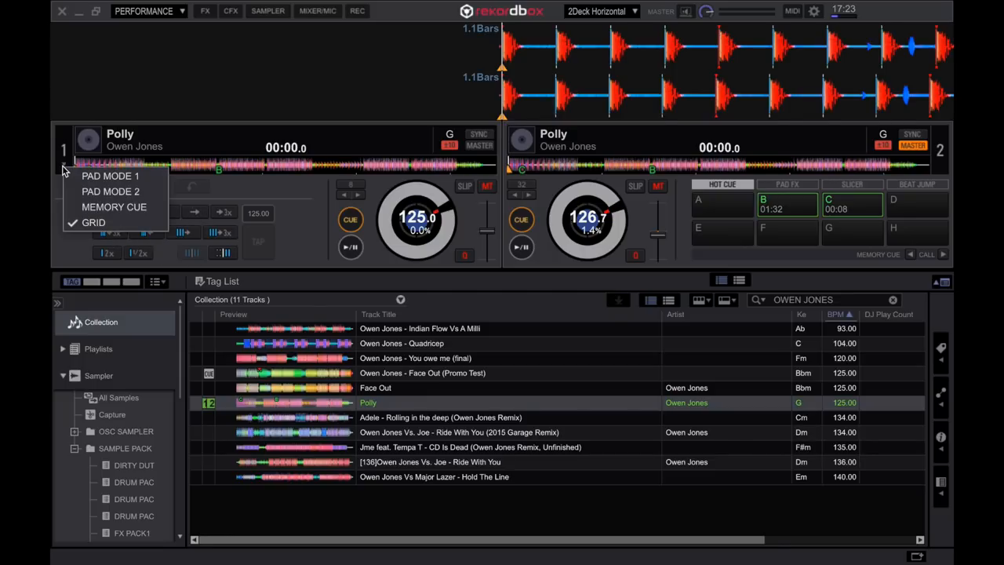
Switch deck 1 to MEMORY CUE, play Polly, and store a memory loop at 01:01.469.
left_click(114, 207)
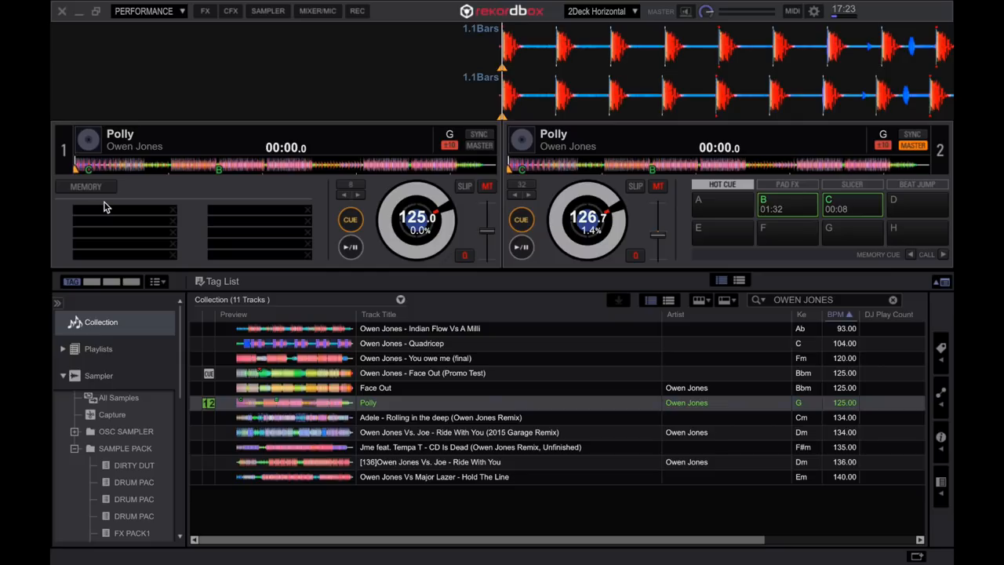
mouse_move(283, 201)
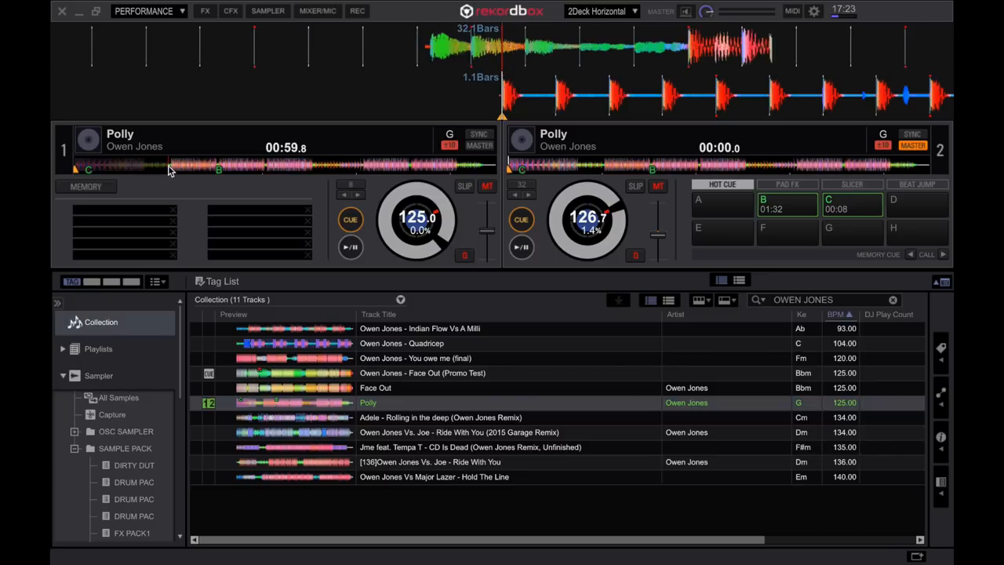
left_click(350, 246)
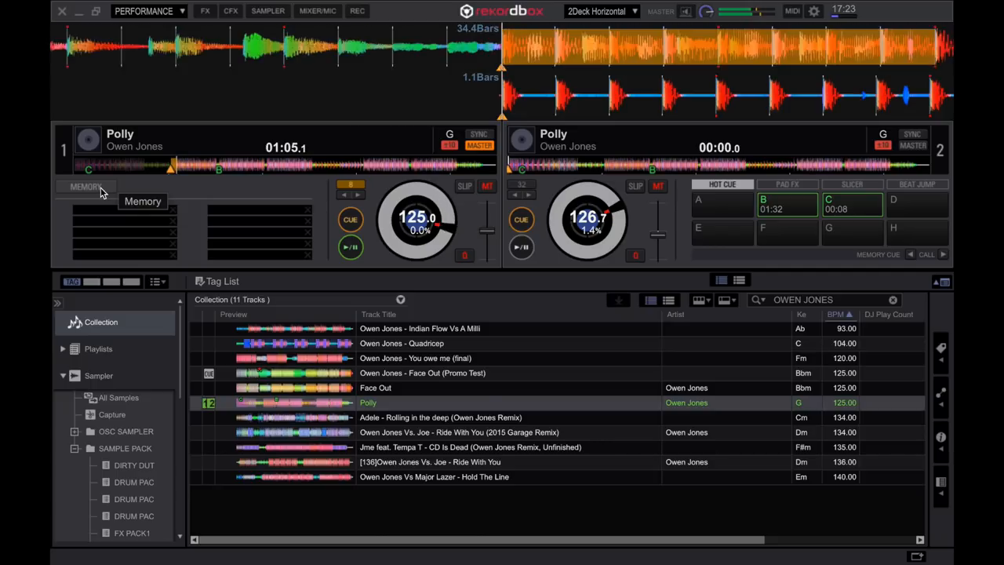
left_click(84, 186)
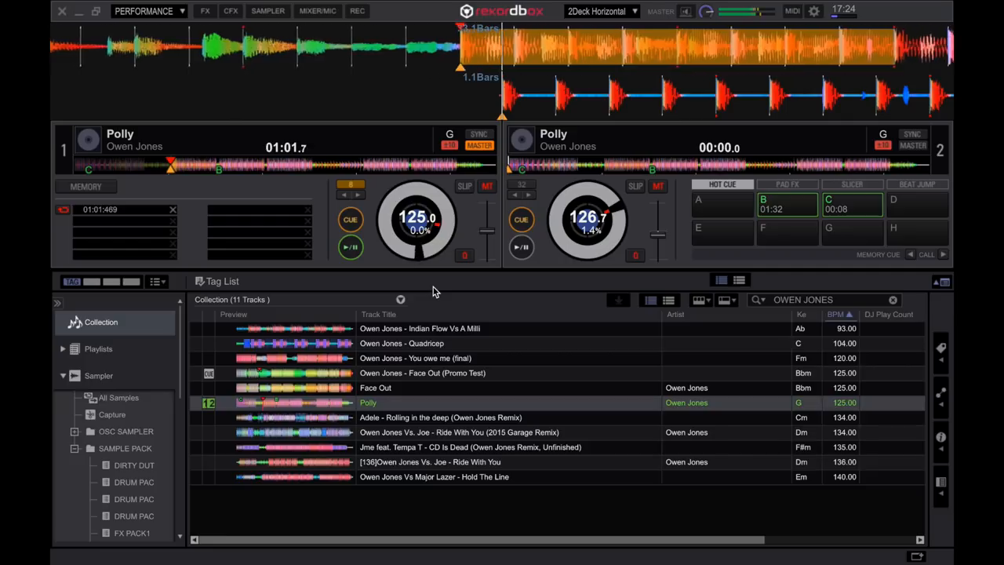
mouse_move(351, 218)
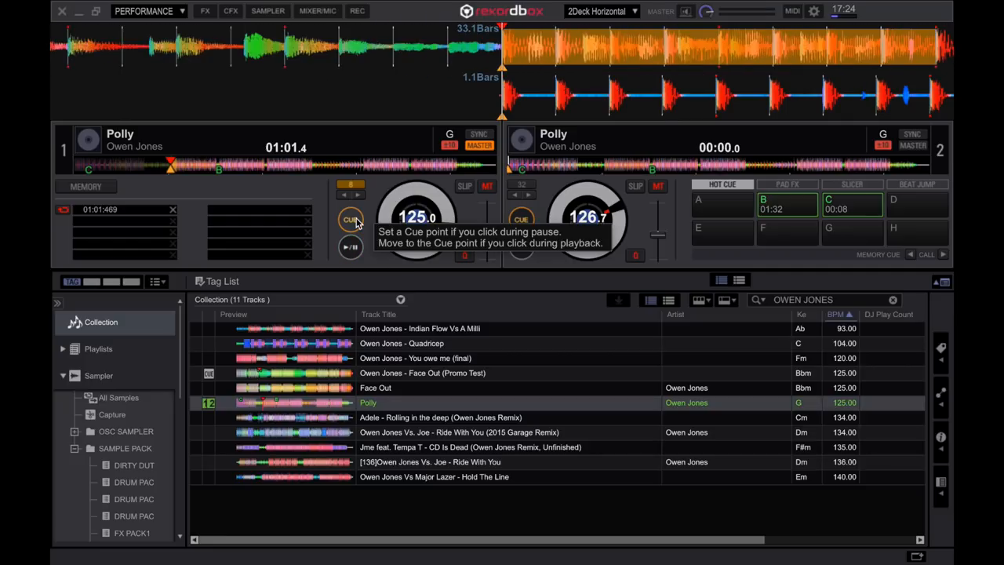
mouse_move(623, 45)
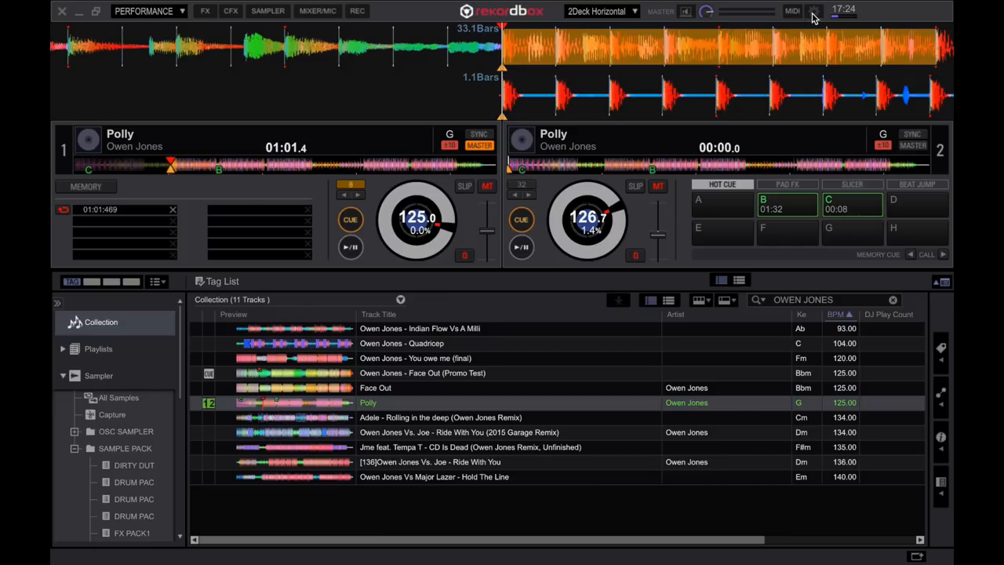
left_click(807, 11)
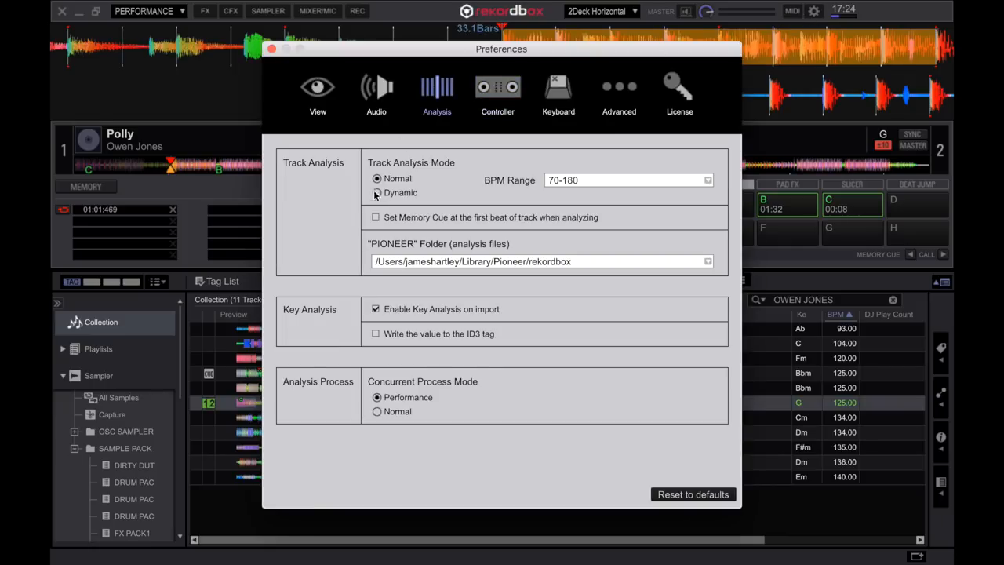
left_click(375, 193)
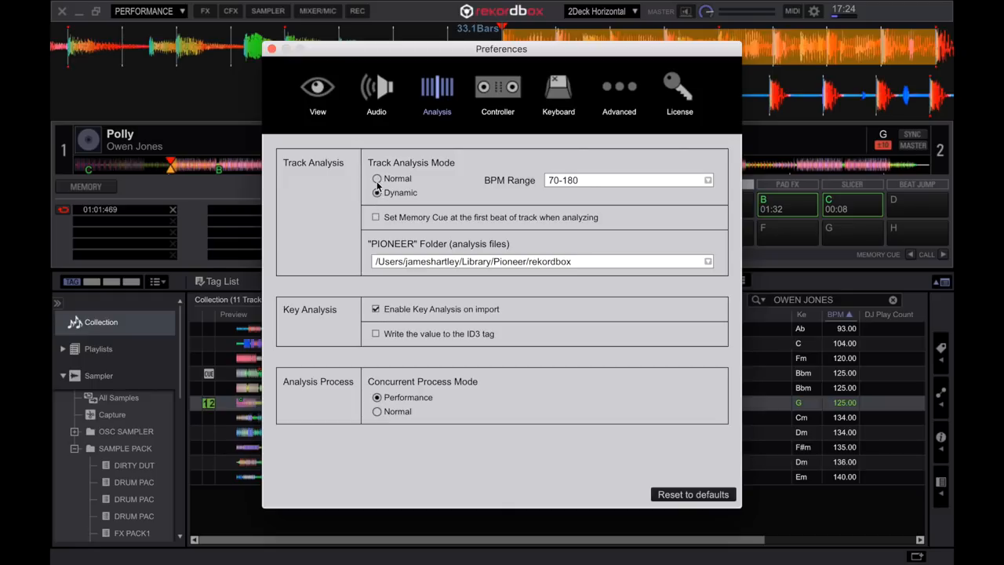
left_click(377, 179)
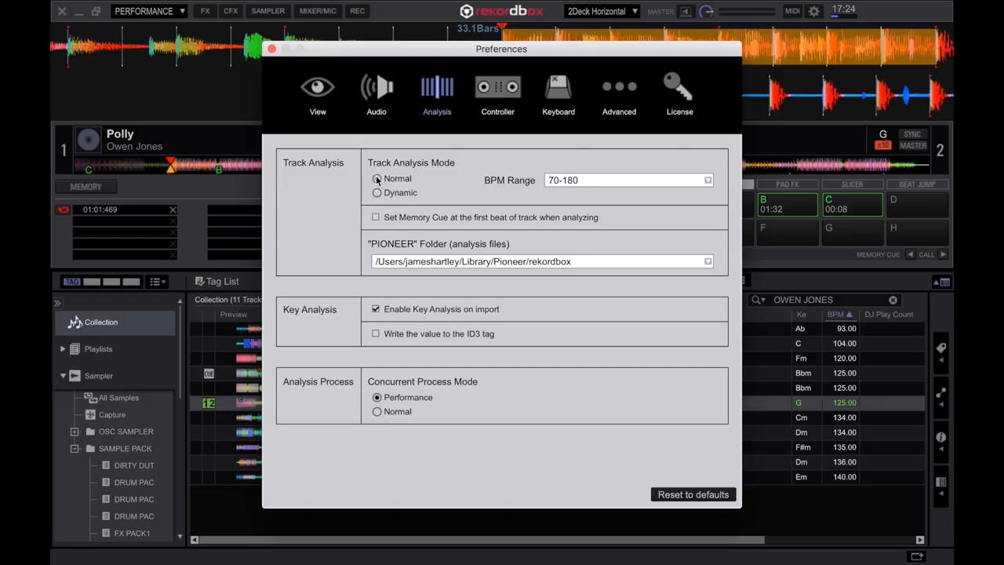
left_click(377, 192)
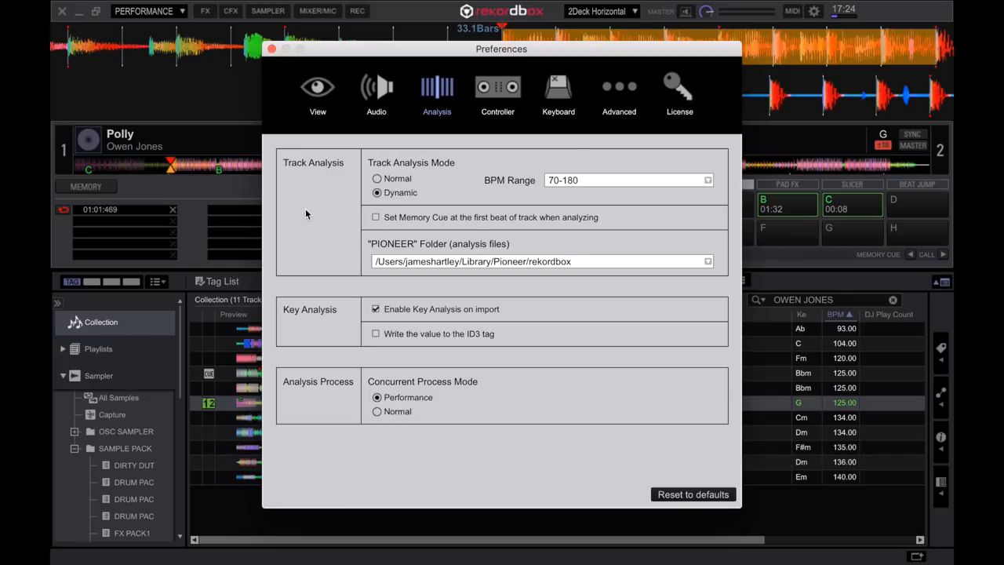
mouse_move(353, 193)
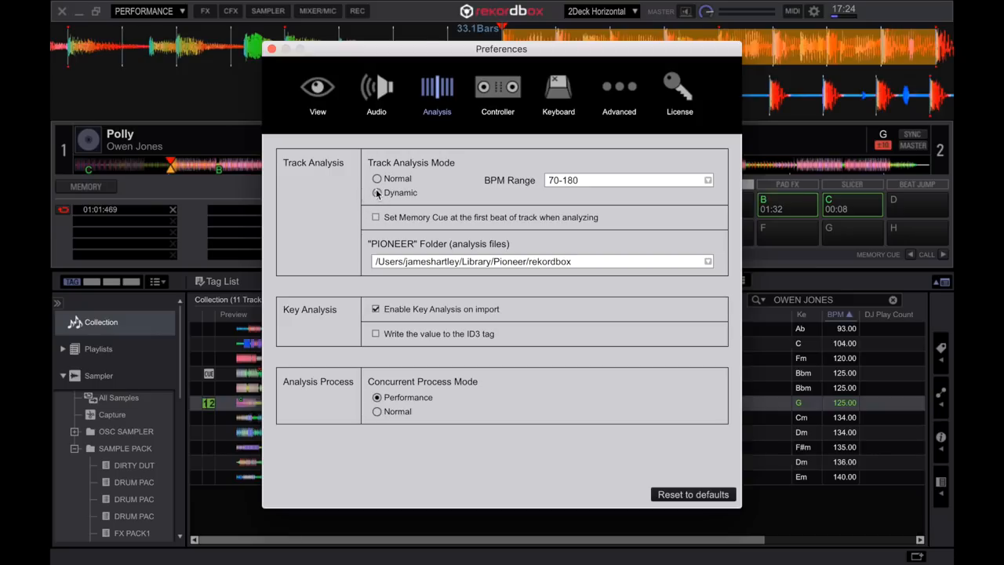
left_click(376, 193)
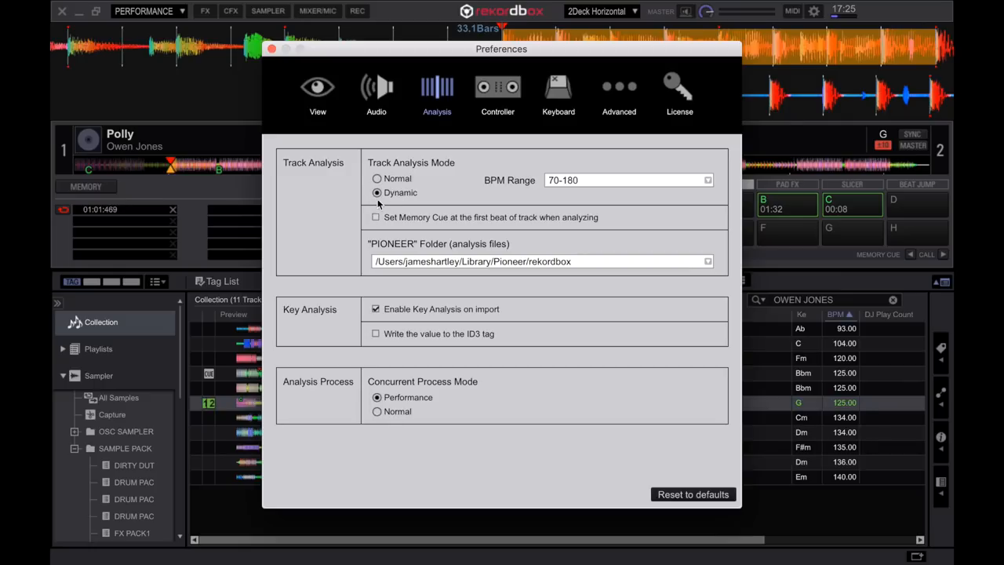
left_click(376, 179)
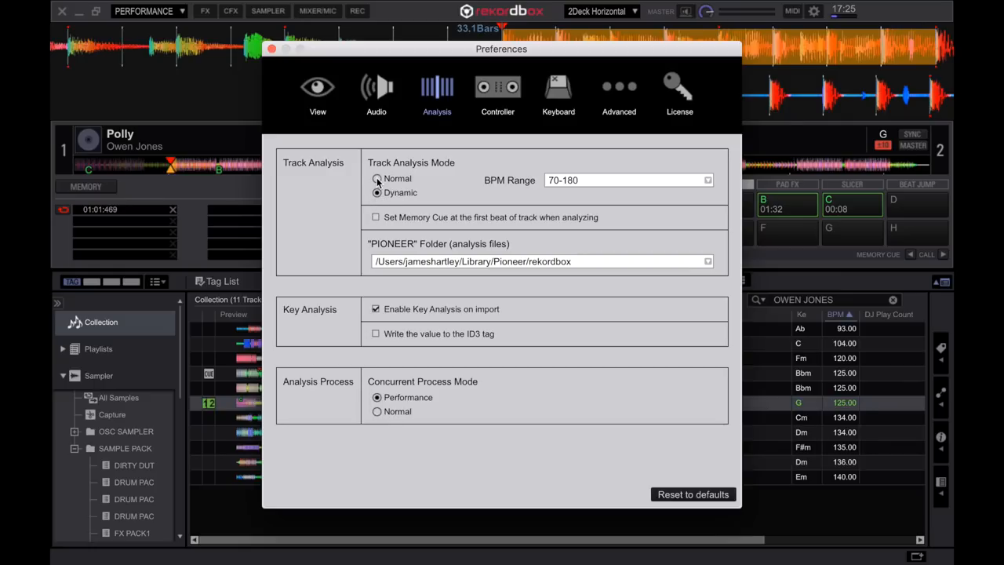
left_click(376, 179)
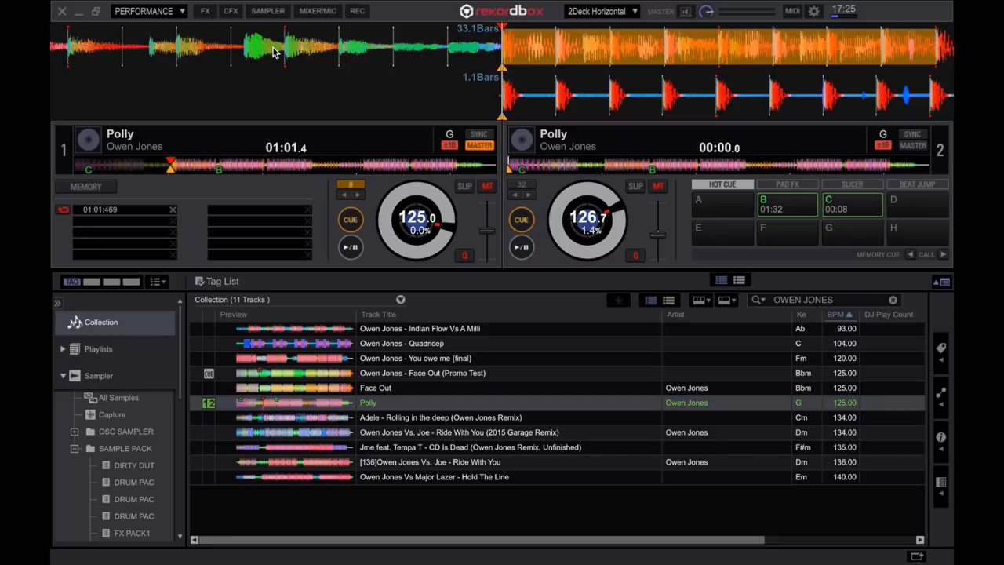
Create a new intelligent playlist from the Playlists context menu.
left_click(97, 349)
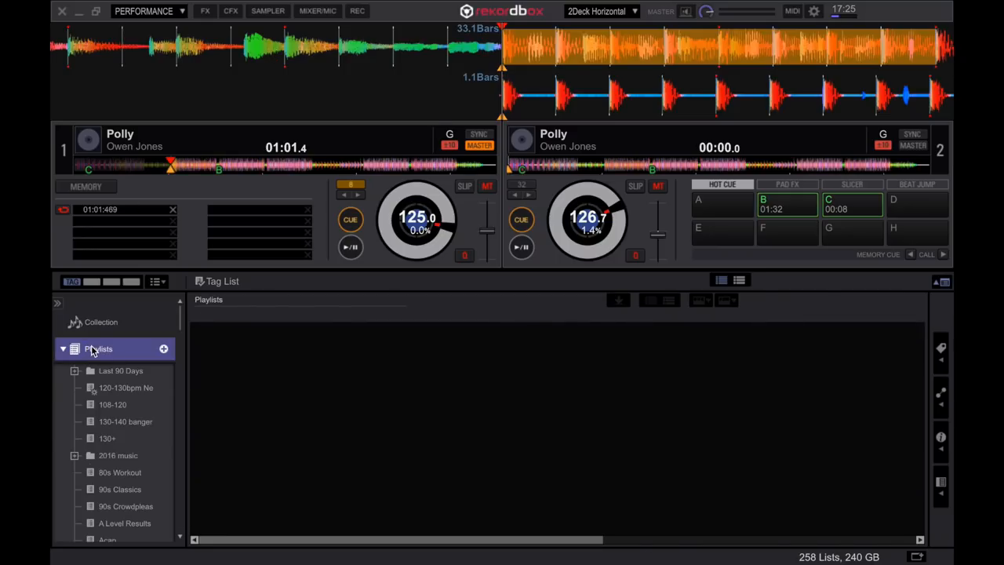
right_click(98, 349)
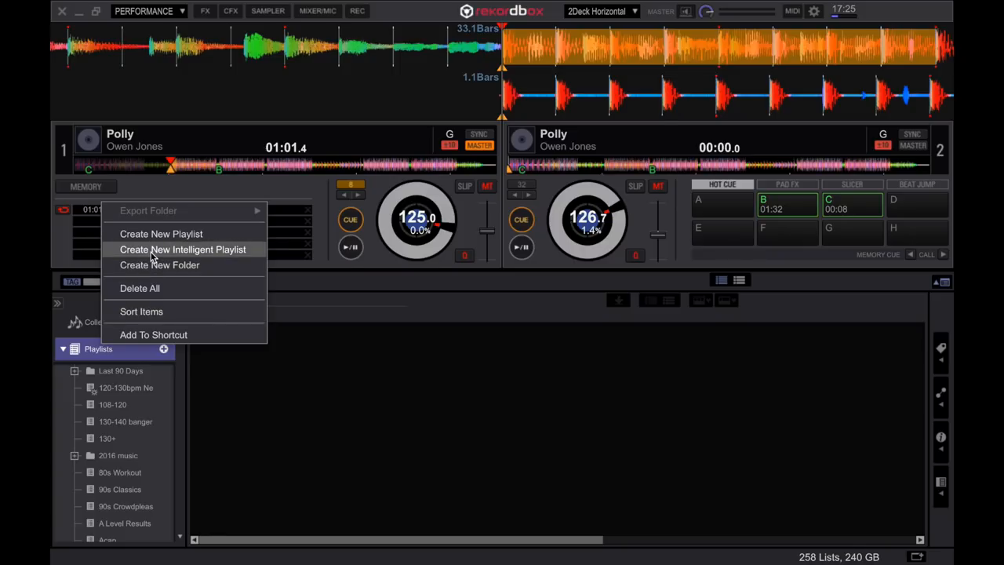
mouse_move(149, 257)
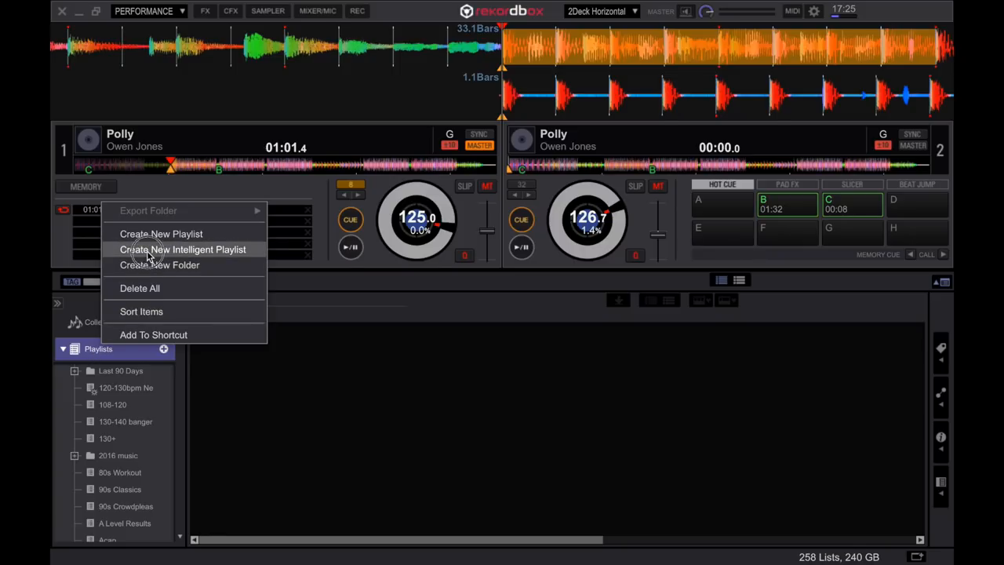
left_click(183, 249)
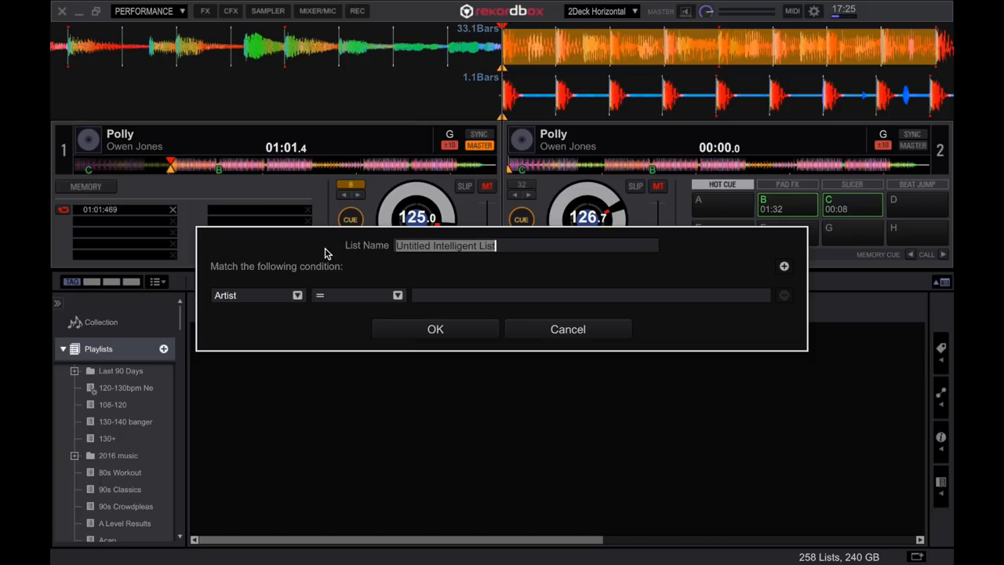
Name the playlist 130 - 140bpm and add a BPM range 130 to 140 condition.
type("1")
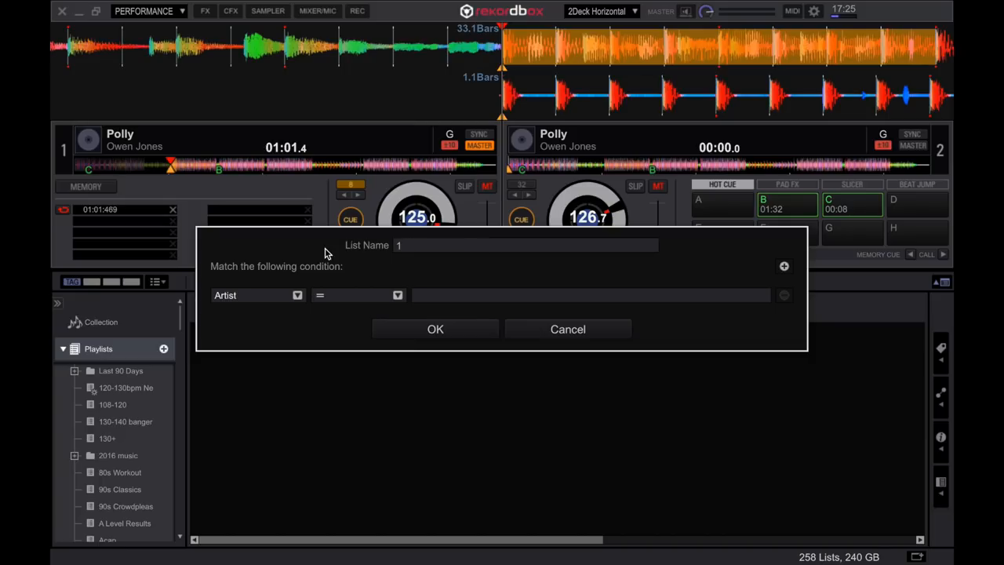
left_click(525, 245)
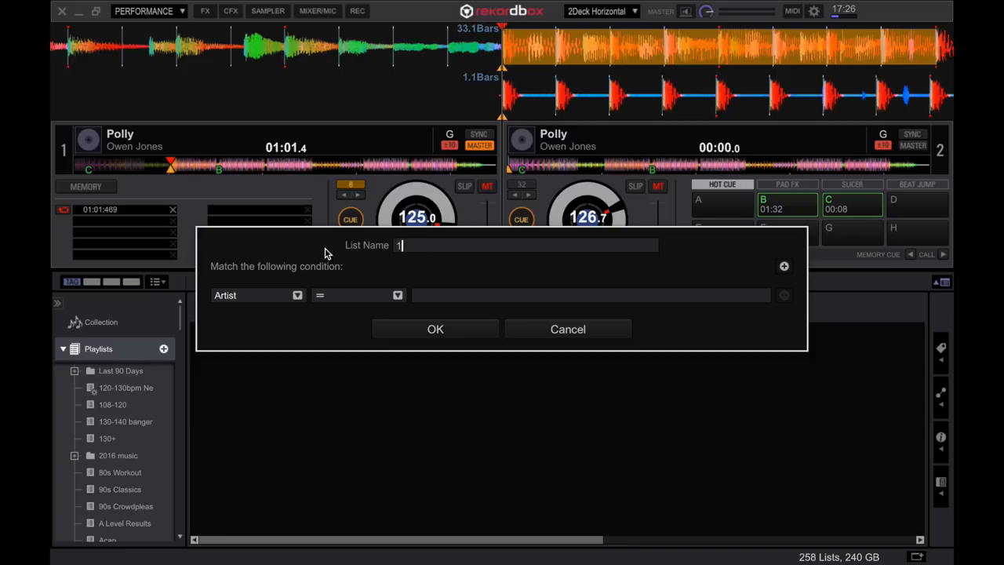
type("30 - 140bpm")
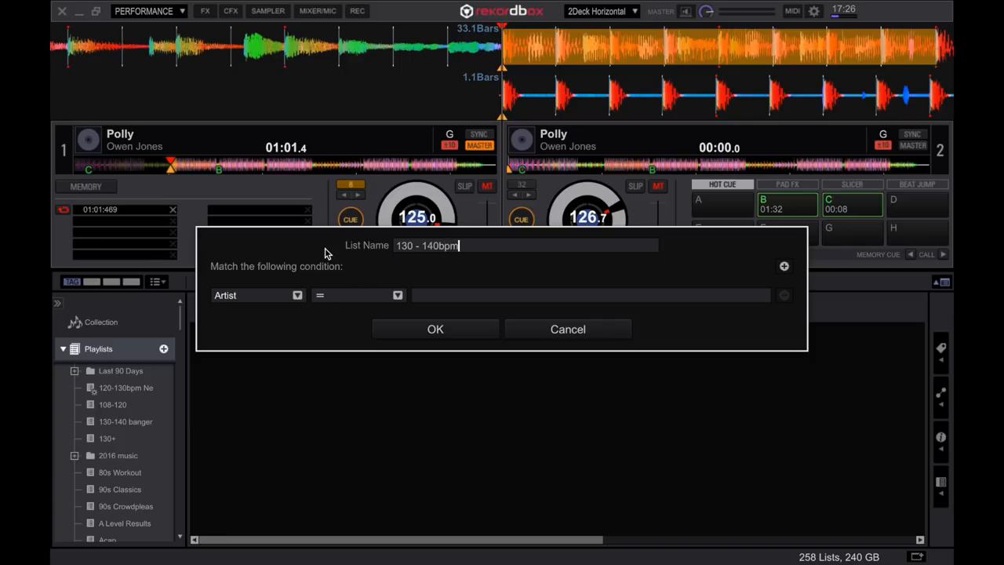
left_click(257, 295)
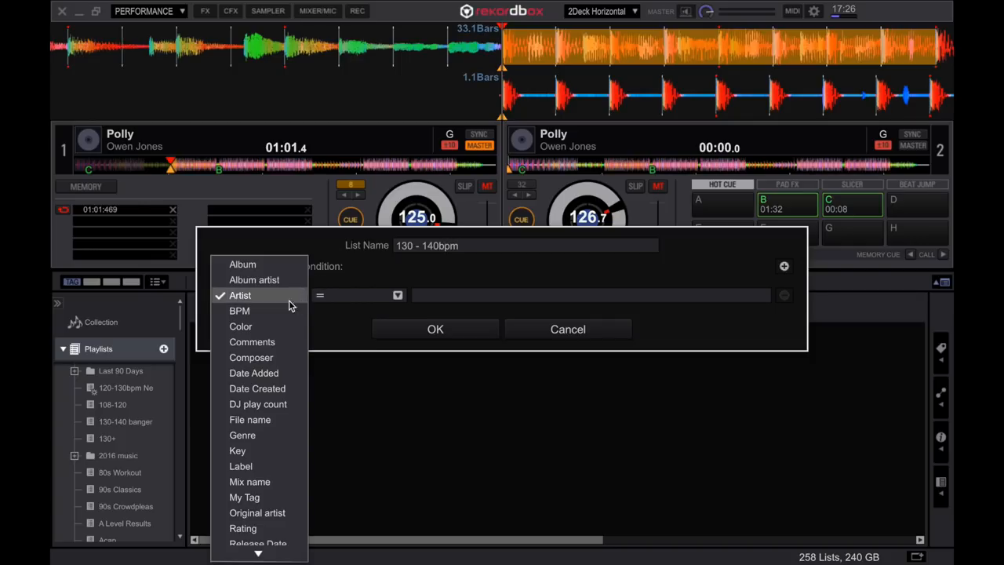
left_click(239, 311)
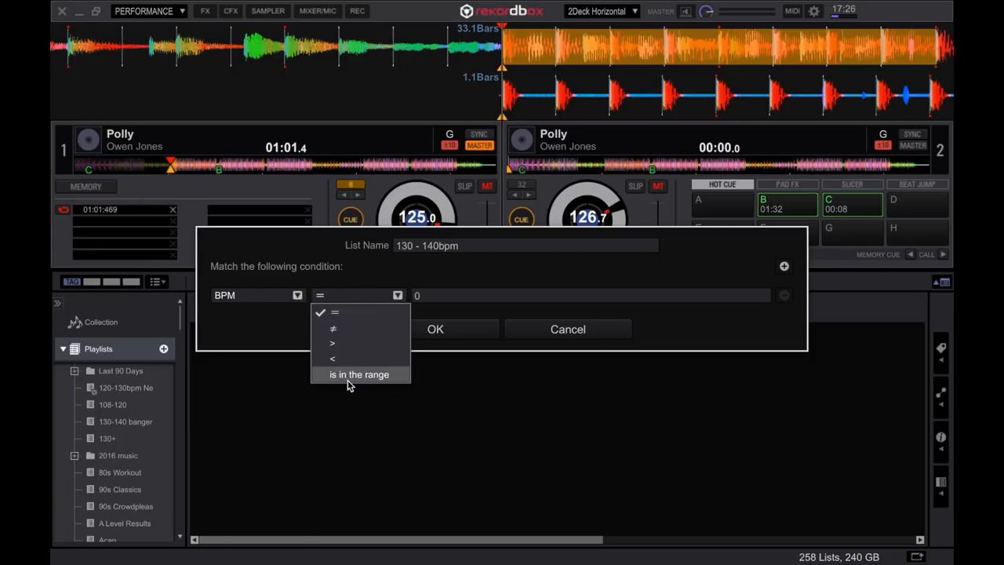
left_click(359, 374)
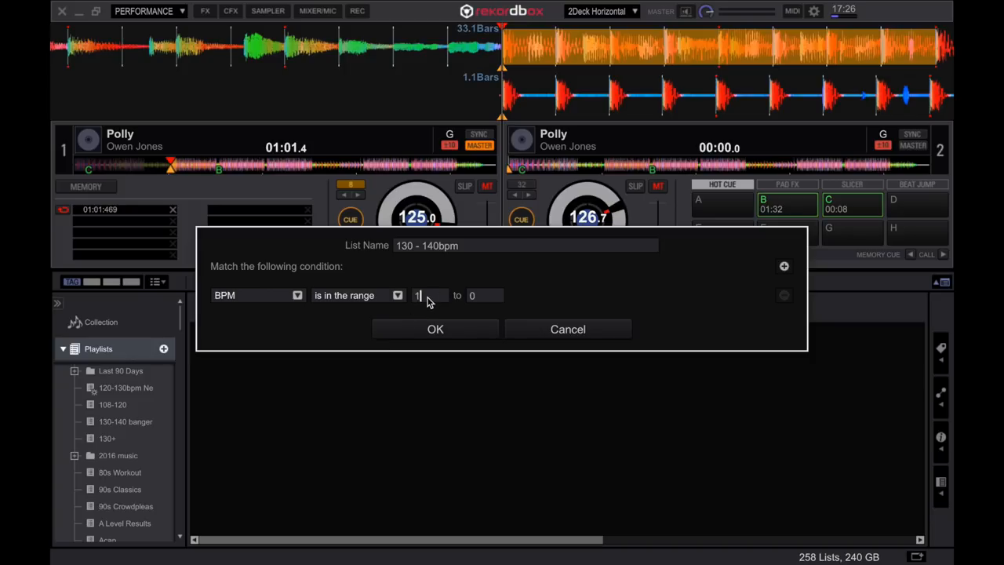
type("130")
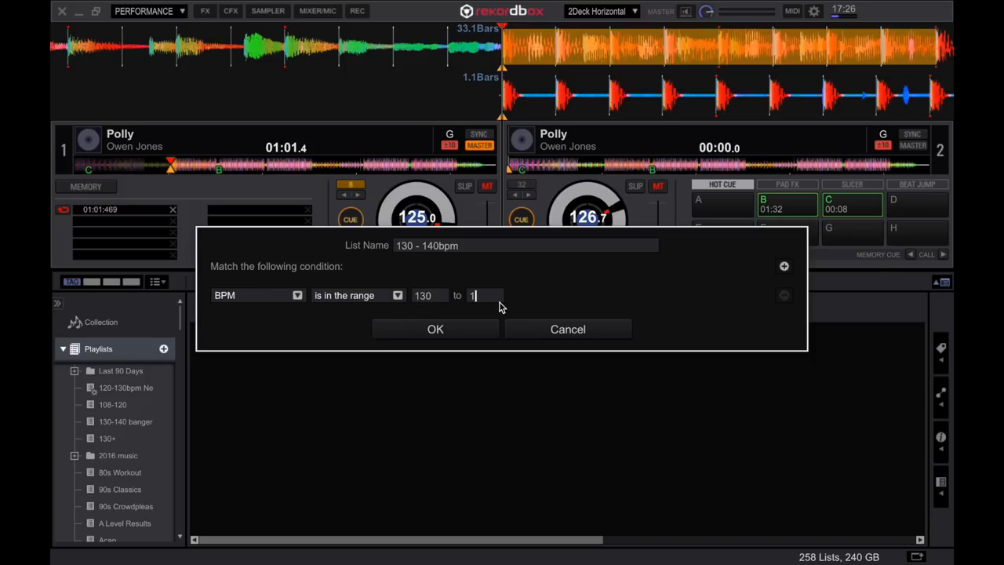
type("40")
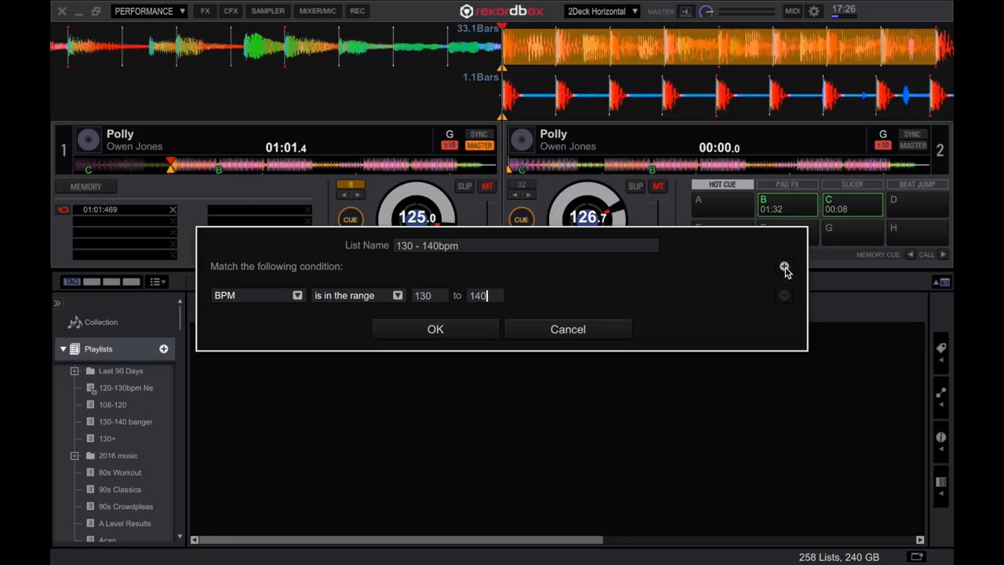
Add a Date Added in the last 90 days condition and confirm the playlist.
left_click(784, 268)
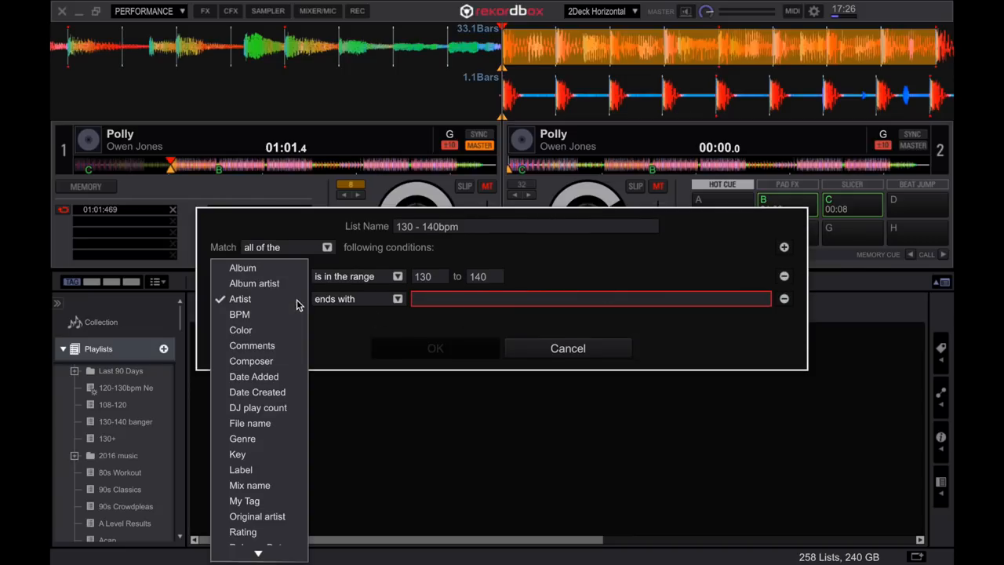
left_click(257, 377)
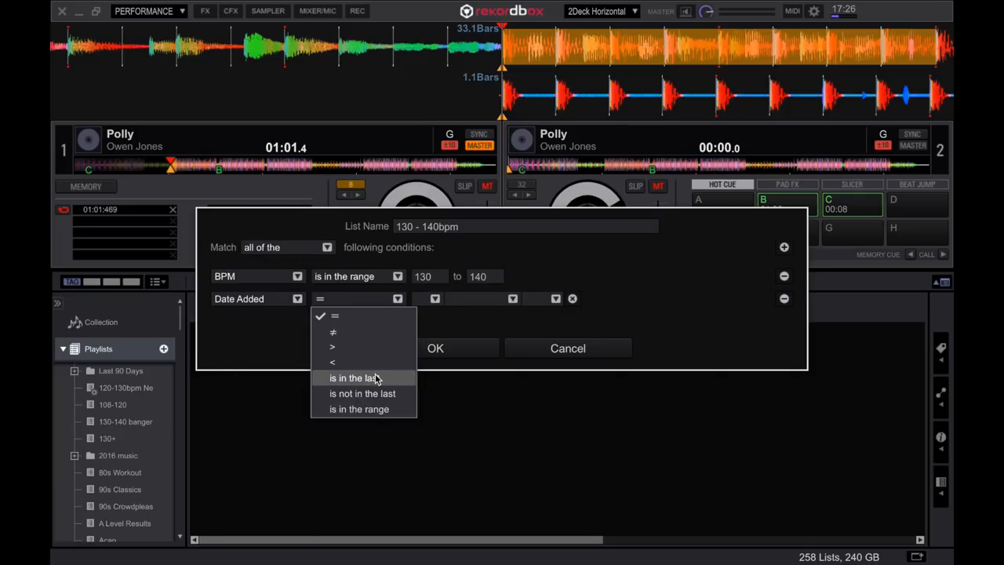
left_click(356, 378)
type("90")
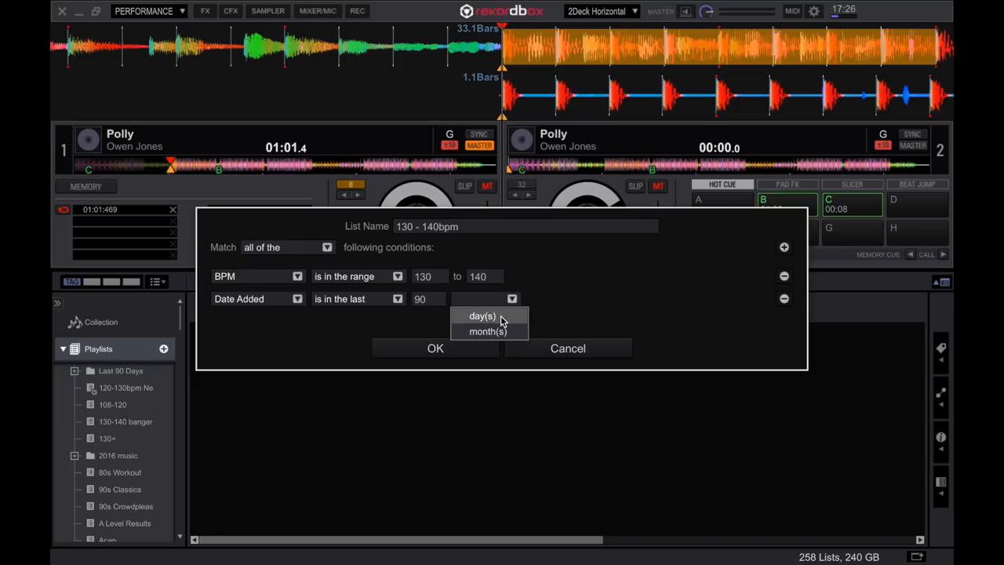
left_click(481, 316)
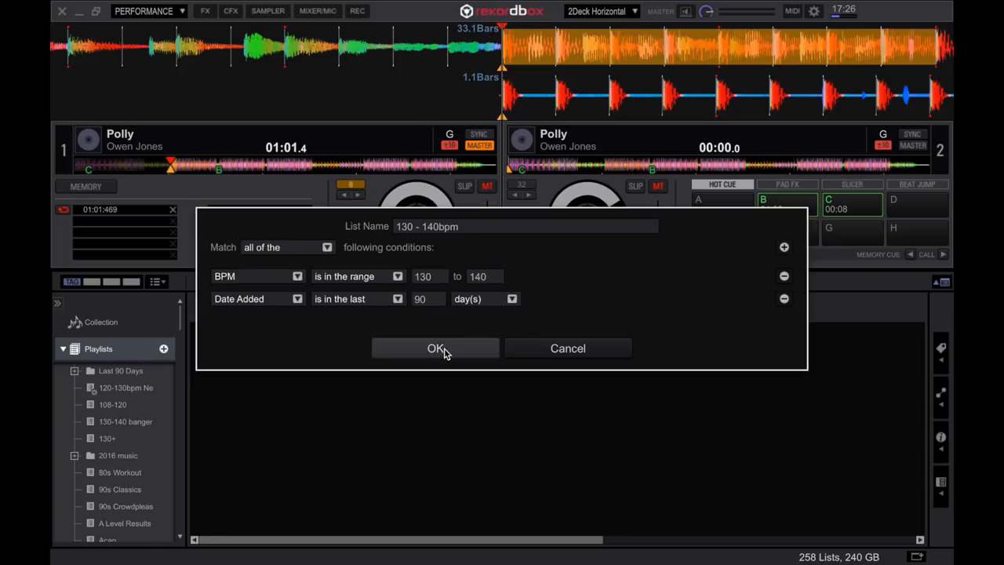
left_click(434, 348)
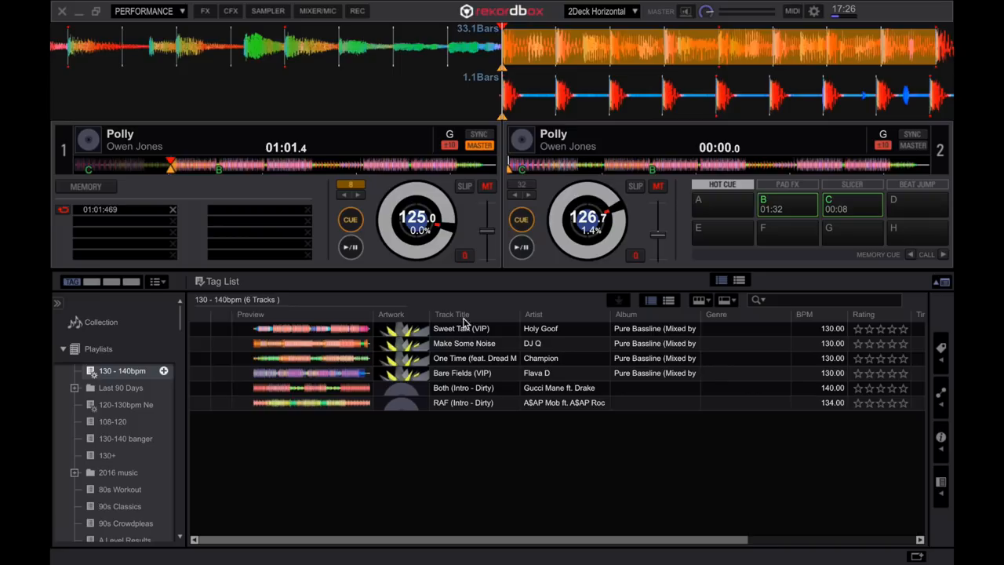
Change the 130 - 140bpm intelligent playlist's date condition from 90 days to 12 months.
left_click(461, 328)
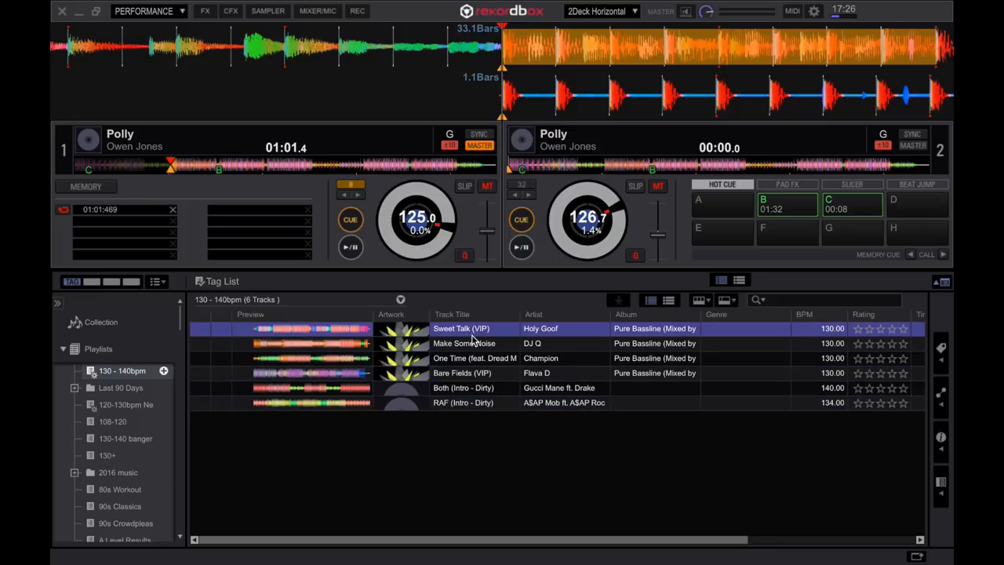
left_click(119, 370)
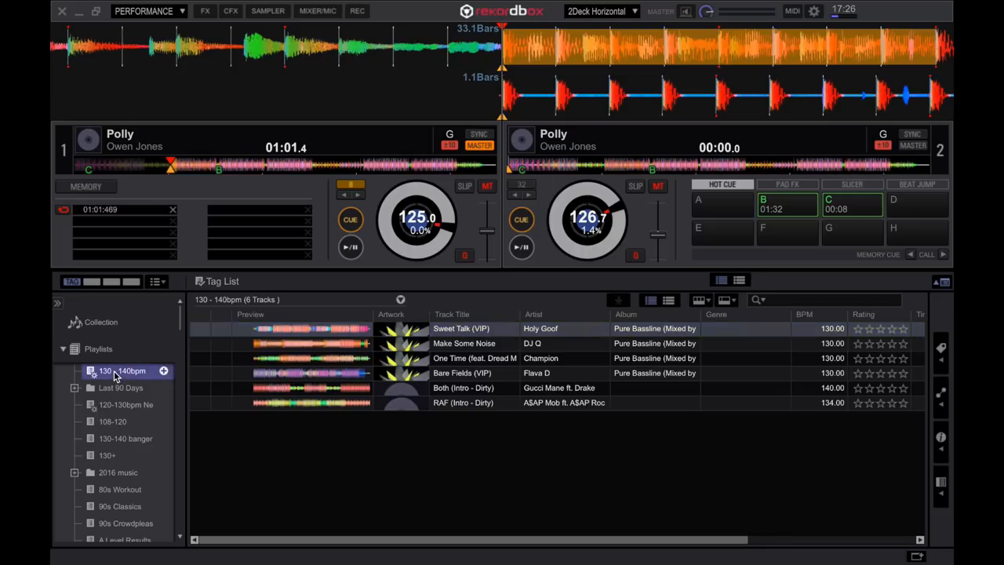
right_click(118, 370)
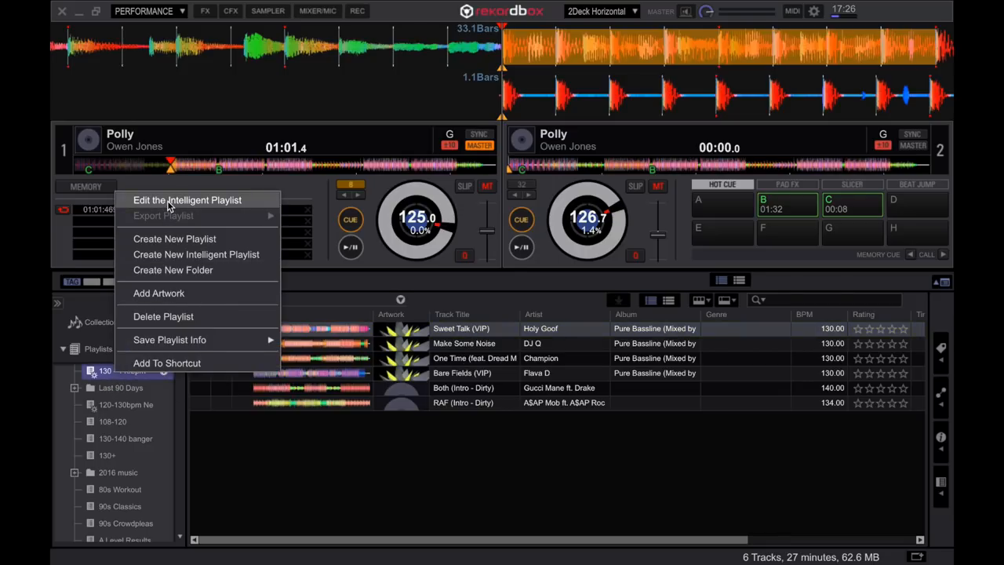
left_click(186, 200)
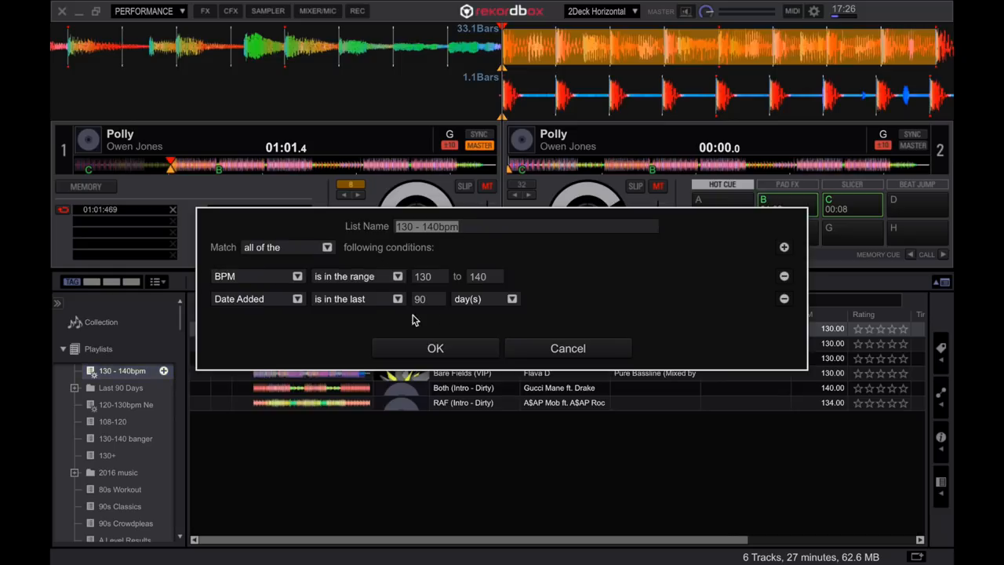
type("12")
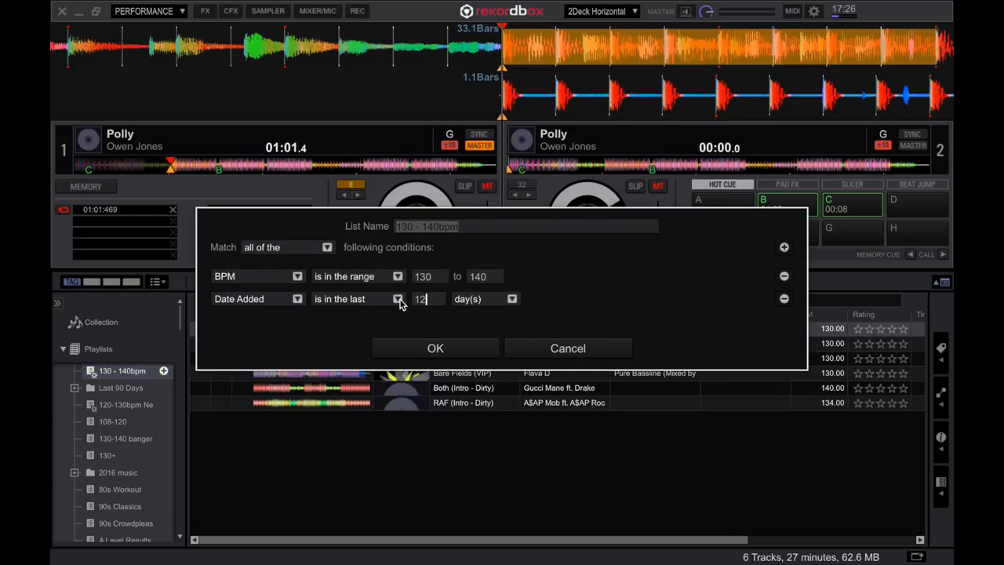
left_click(512, 299)
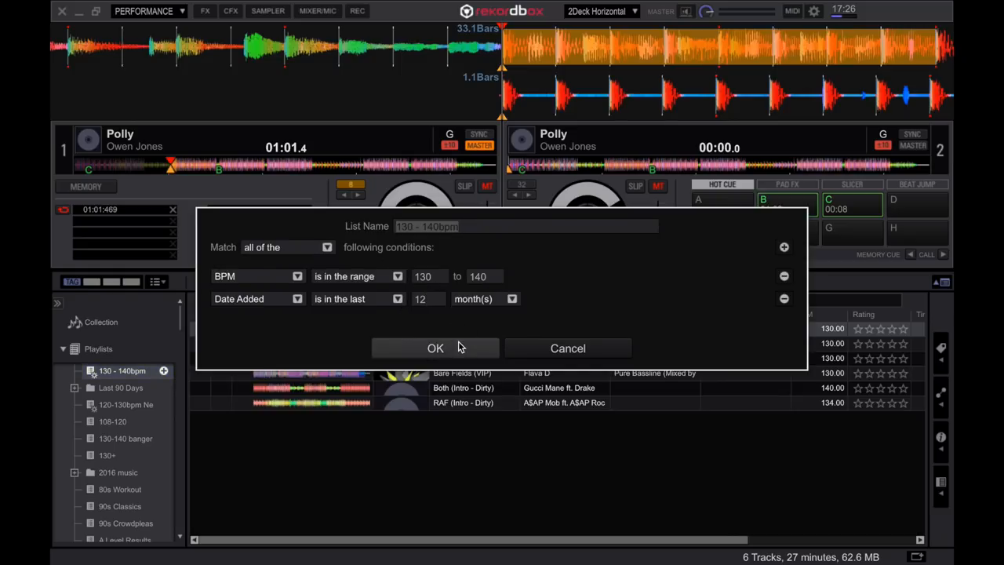
left_click(435, 348)
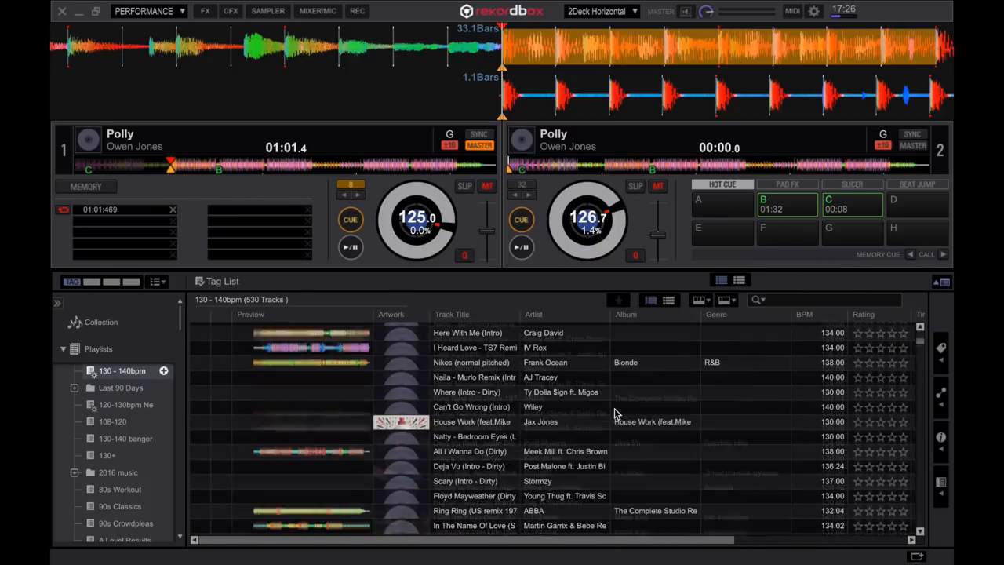
scroll("down", 3)
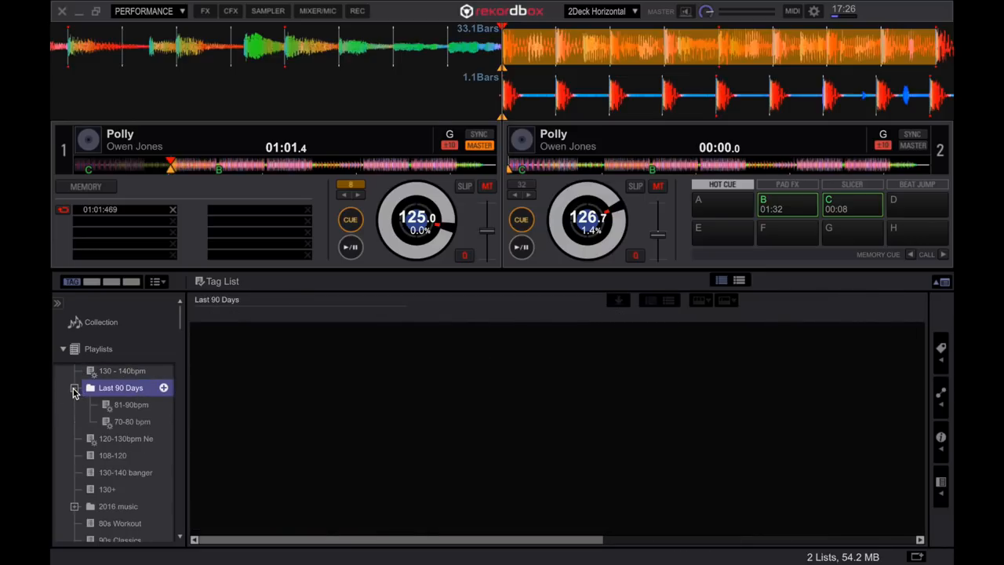
View the 81-90bpm and 70-80 bpm playlists, ending back on 81-90bpm.
left_click(128, 404)
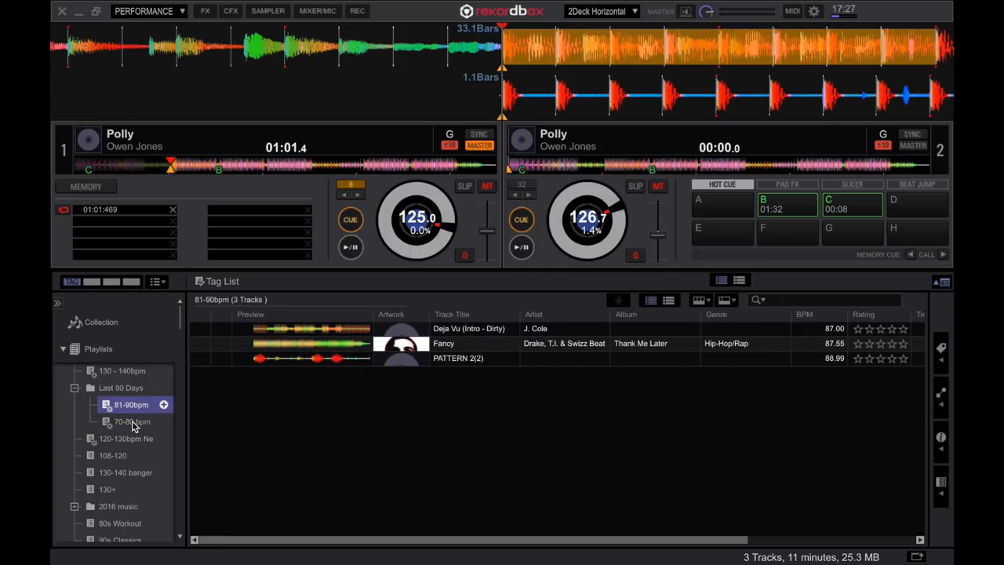
left_click(128, 421)
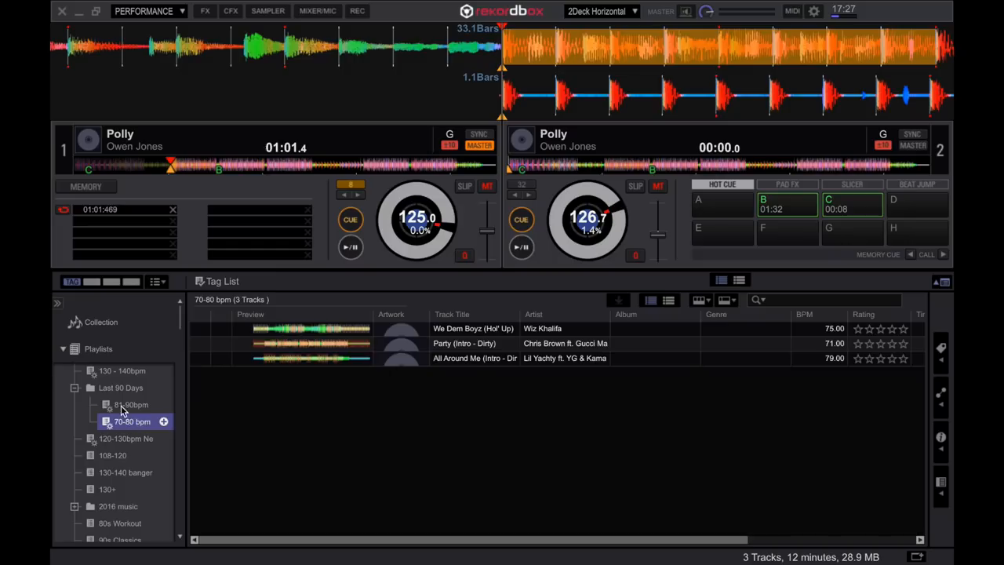
left_click(128, 405)
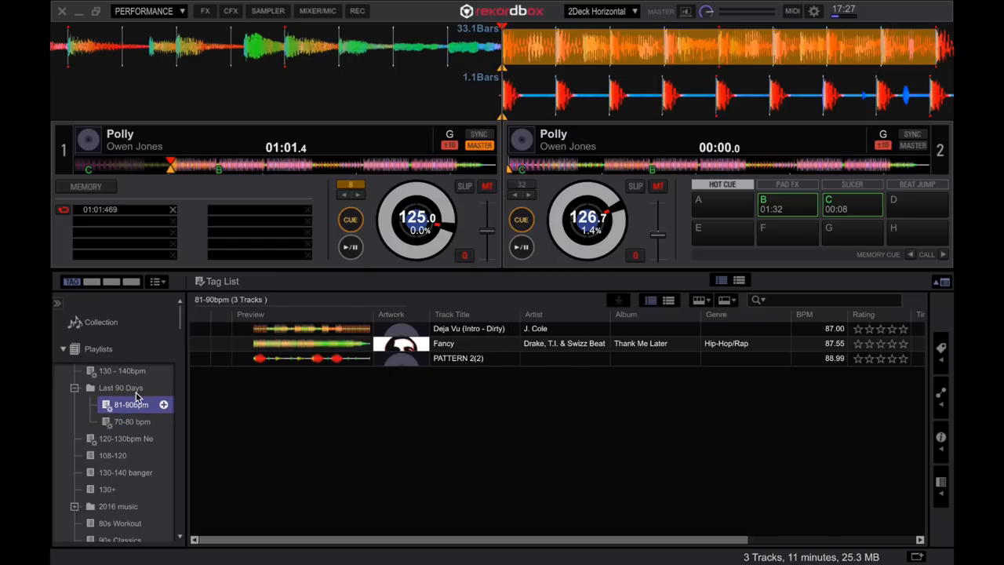
mouse_move(86, 396)
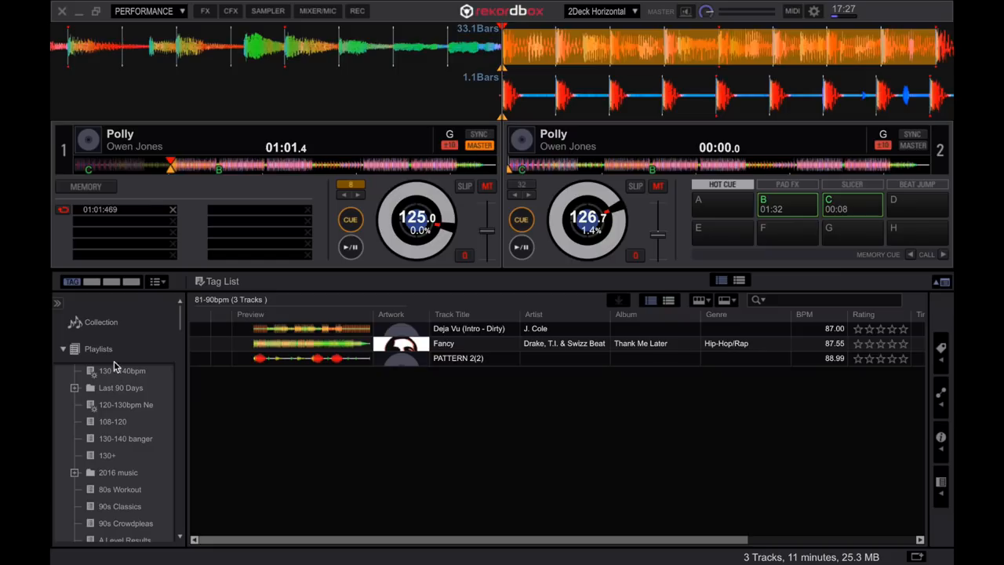
Add the DJ Play Count column and sort the collection by play count.
right_click(97, 349)
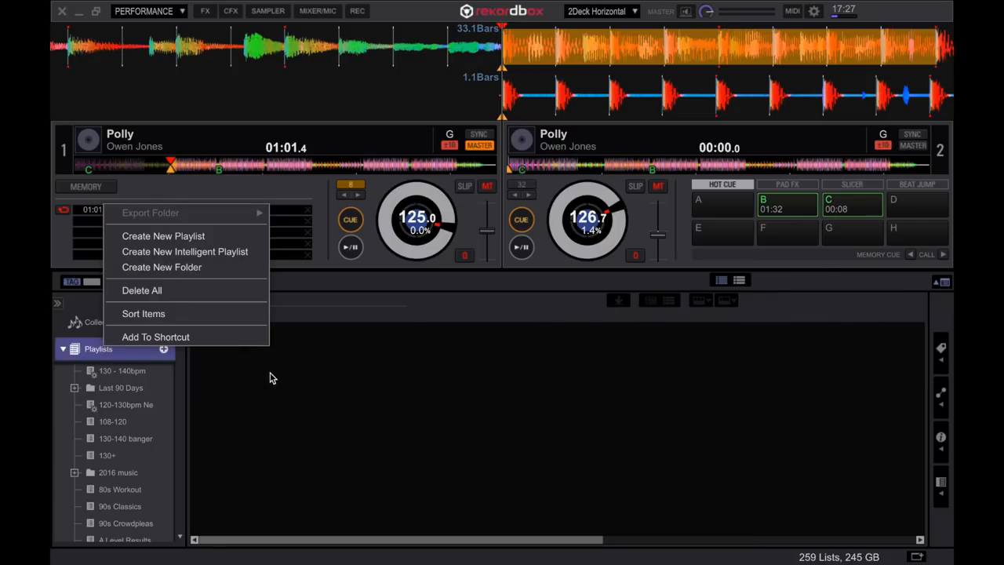
left_click(101, 322)
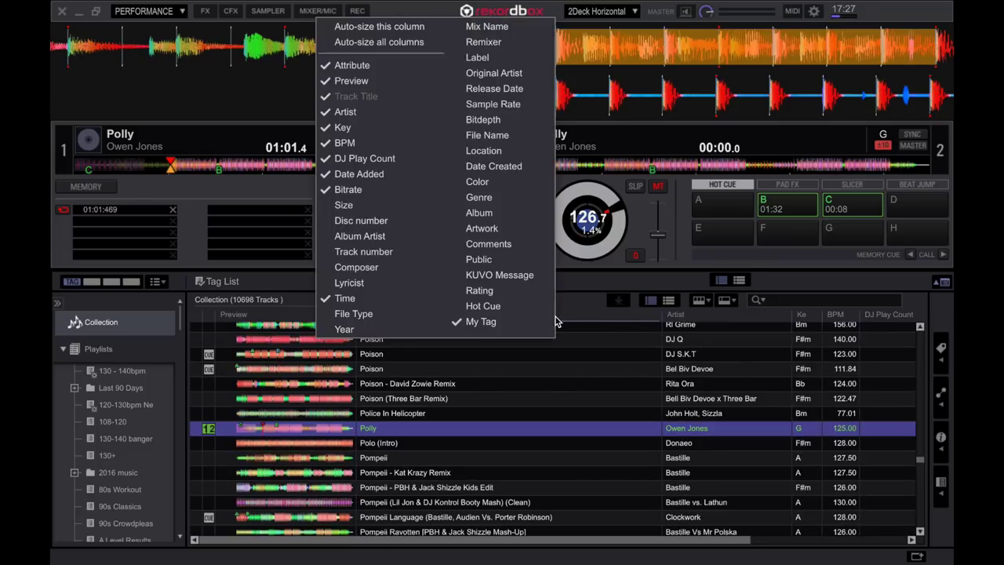
mouse_move(483, 32)
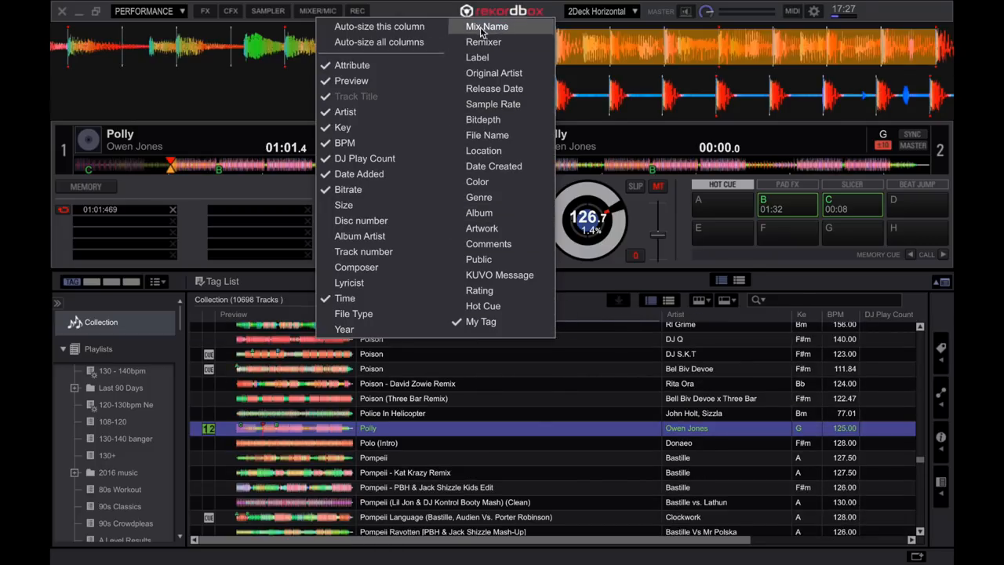
mouse_move(344, 142)
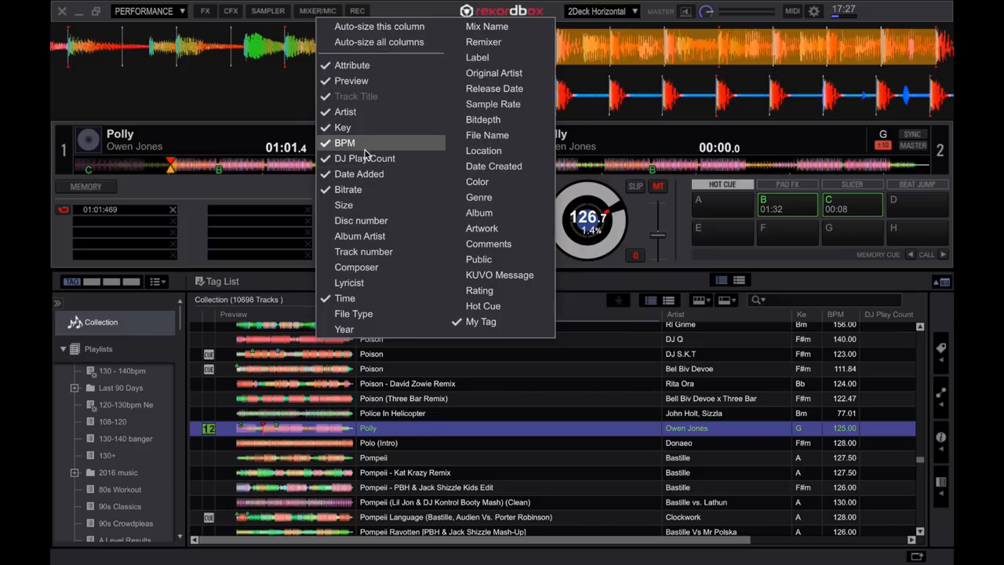
mouse_move(364, 159)
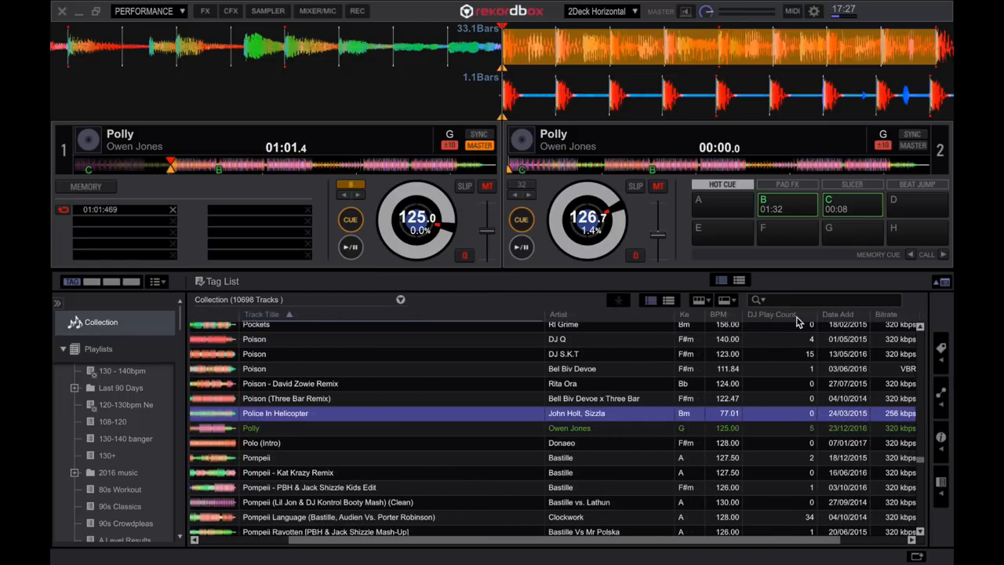
mouse_move(790, 324)
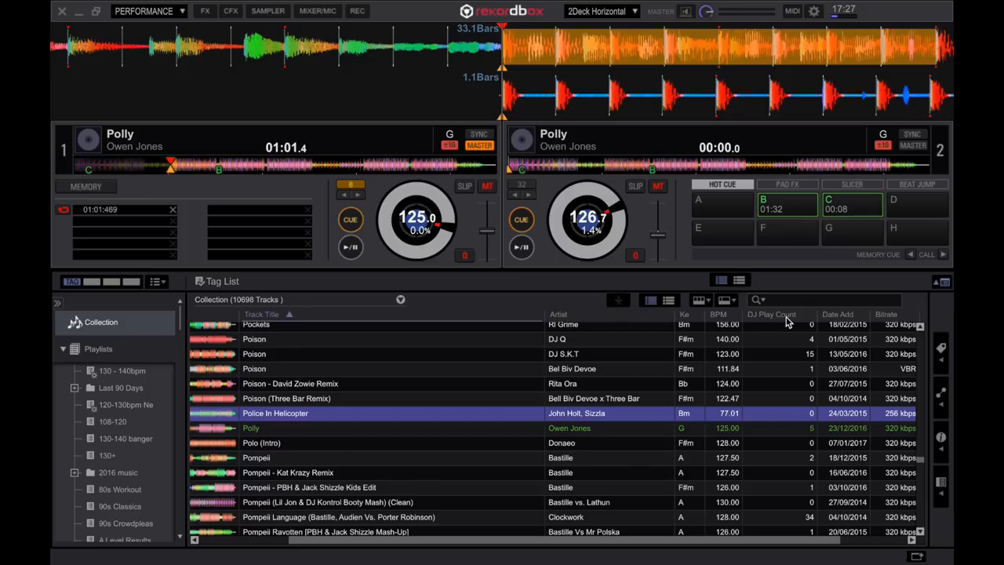
left_click(774, 315)
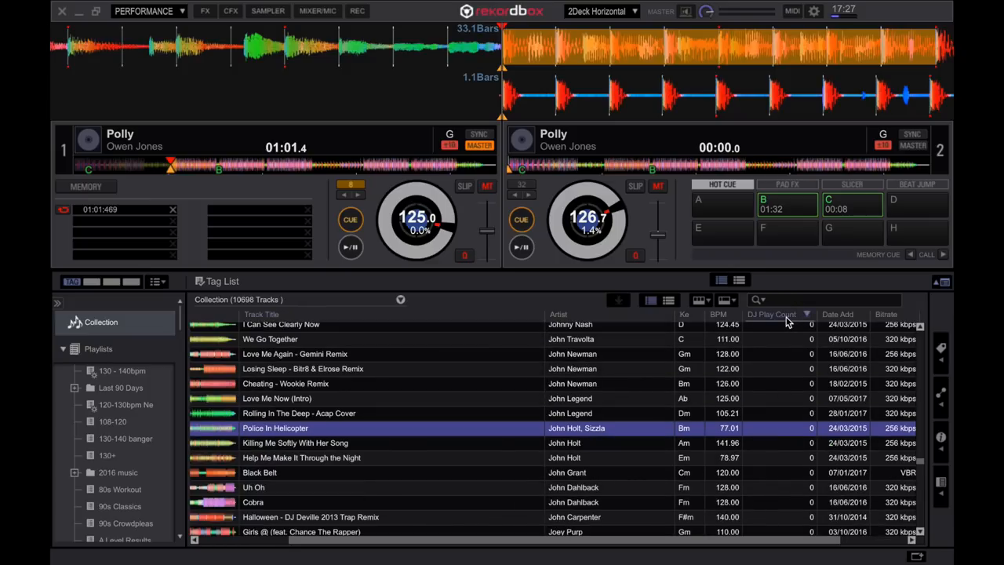
mouse_move(808, 330)
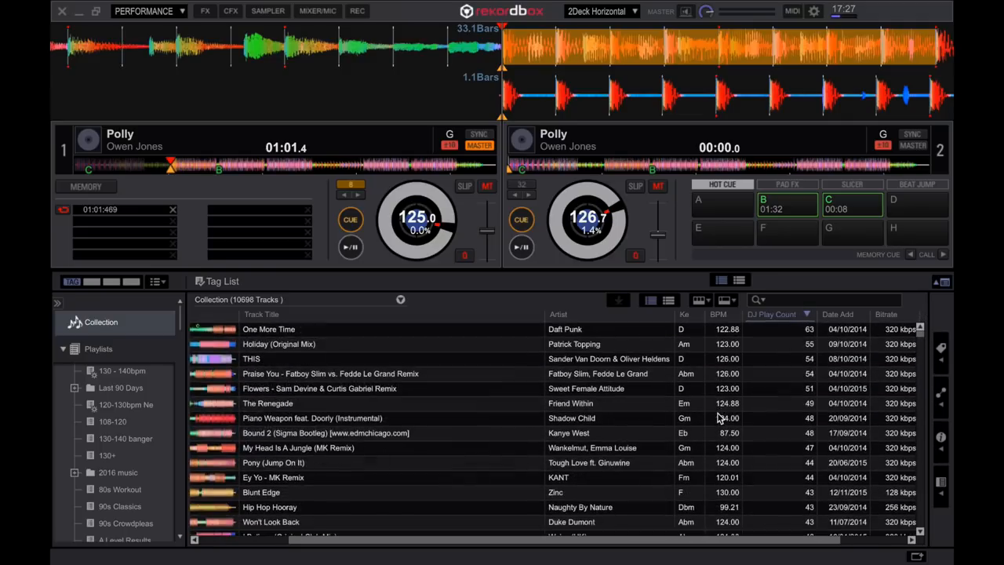
scroll("down", 3)
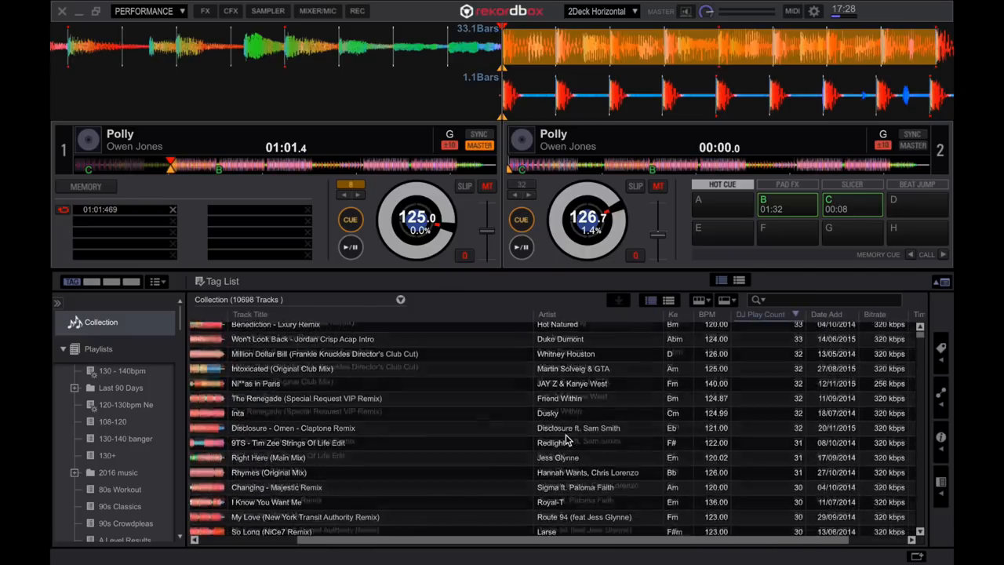
Sort the collection by BPM, lowest first.
left_click(767, 314)
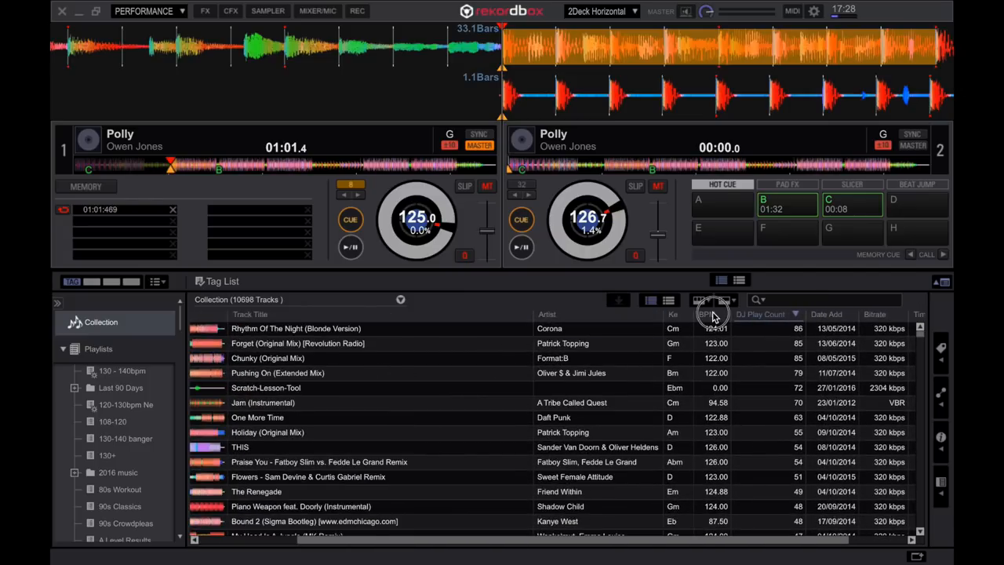
left_click(709, 315)
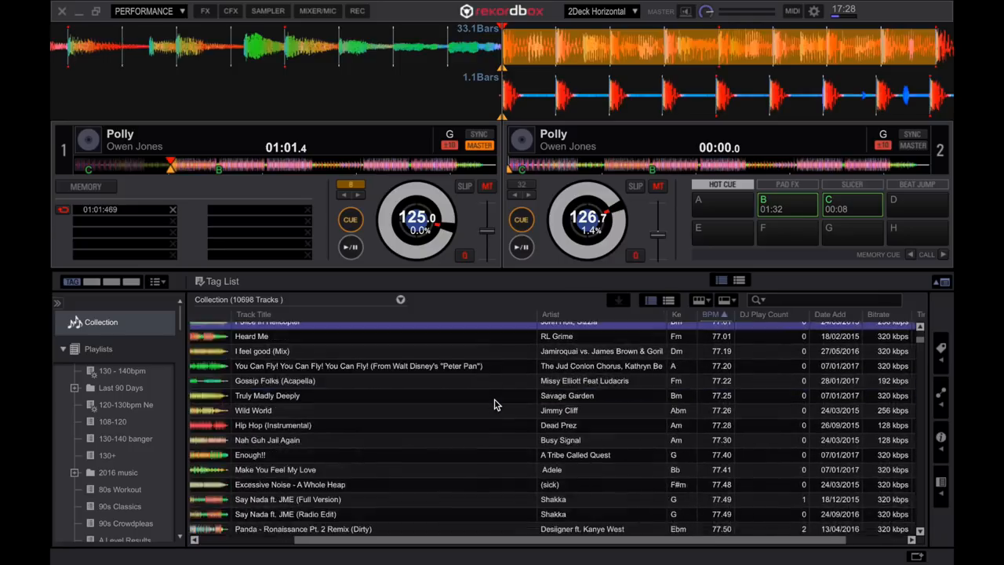
scroll("down", 3)
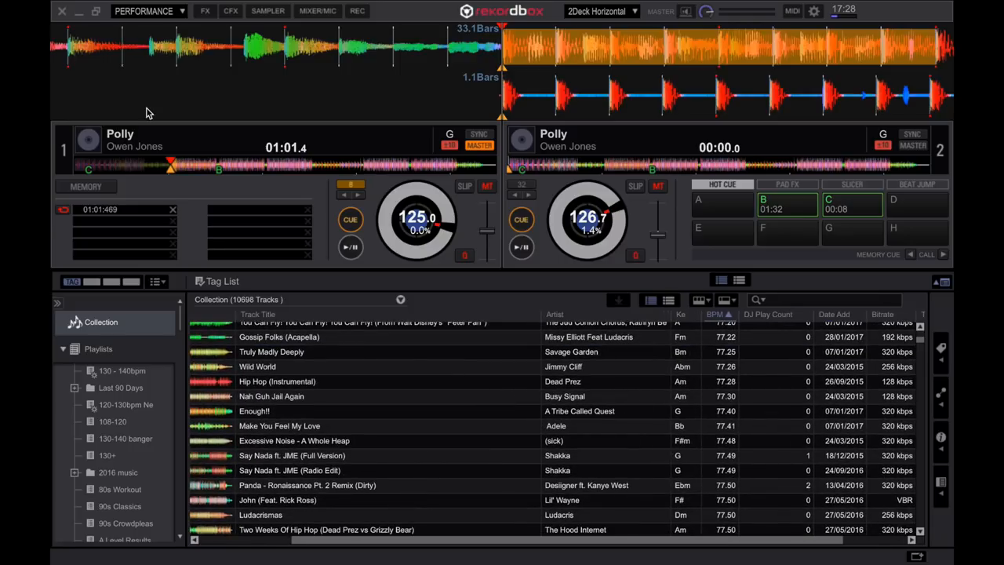
mouse_move(100, 17)
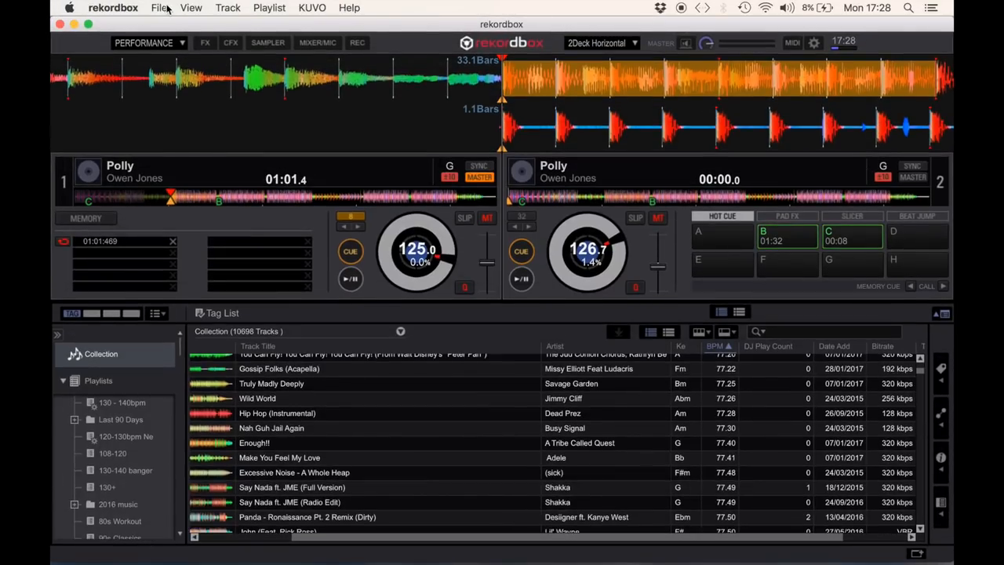
left_click(157, 7)
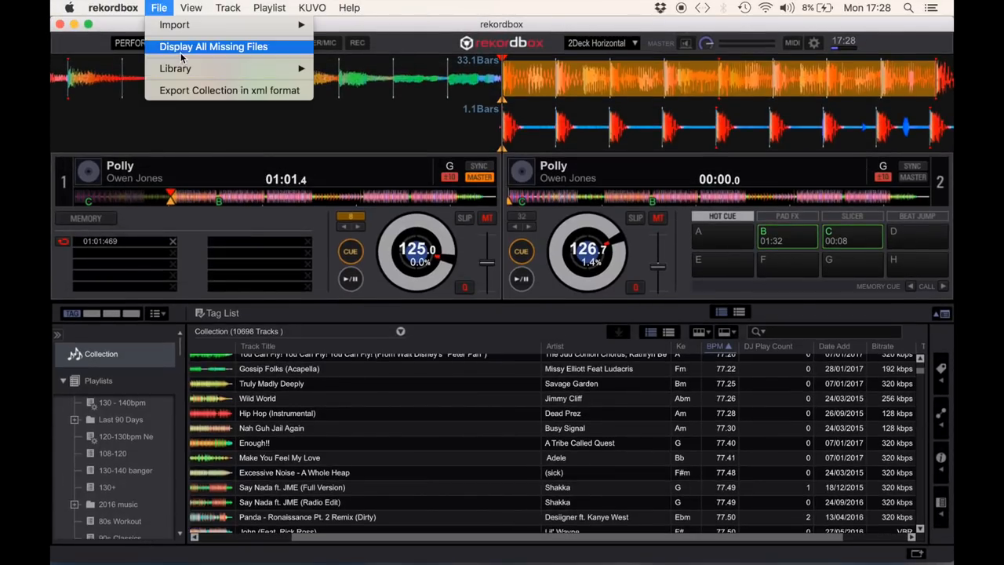
mouse_move(200, 51)
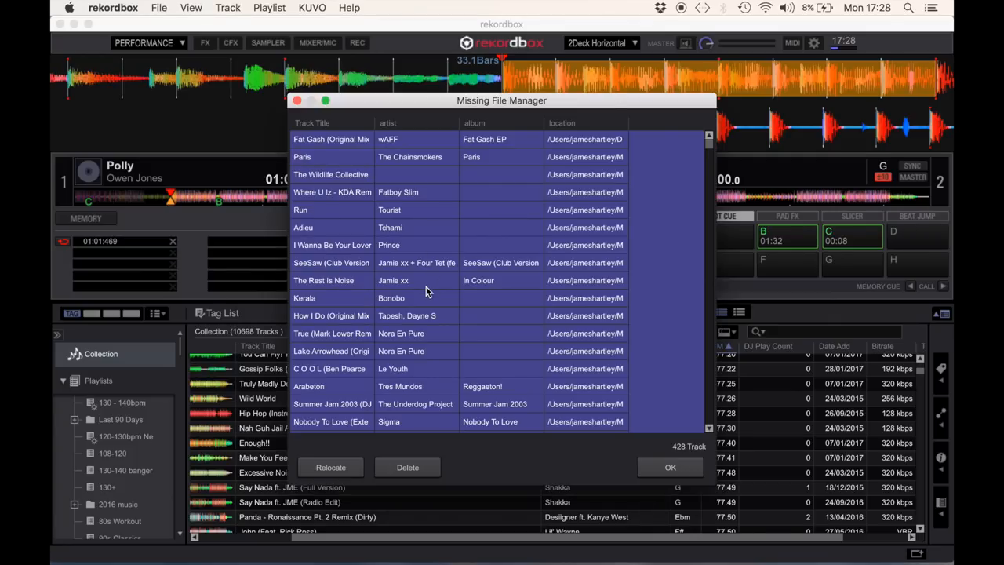
mouse_move(367, 322)
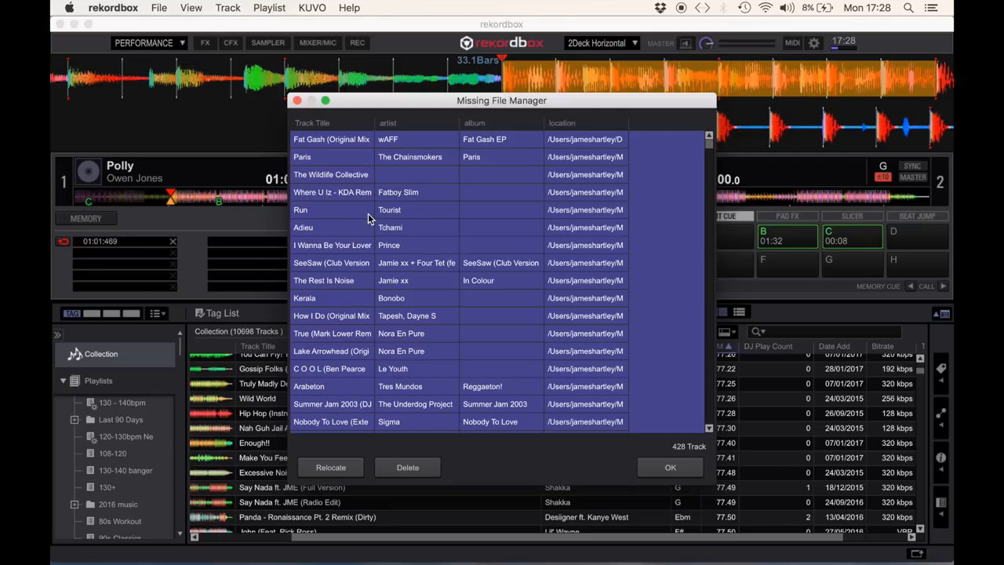
left_click(670, 467)
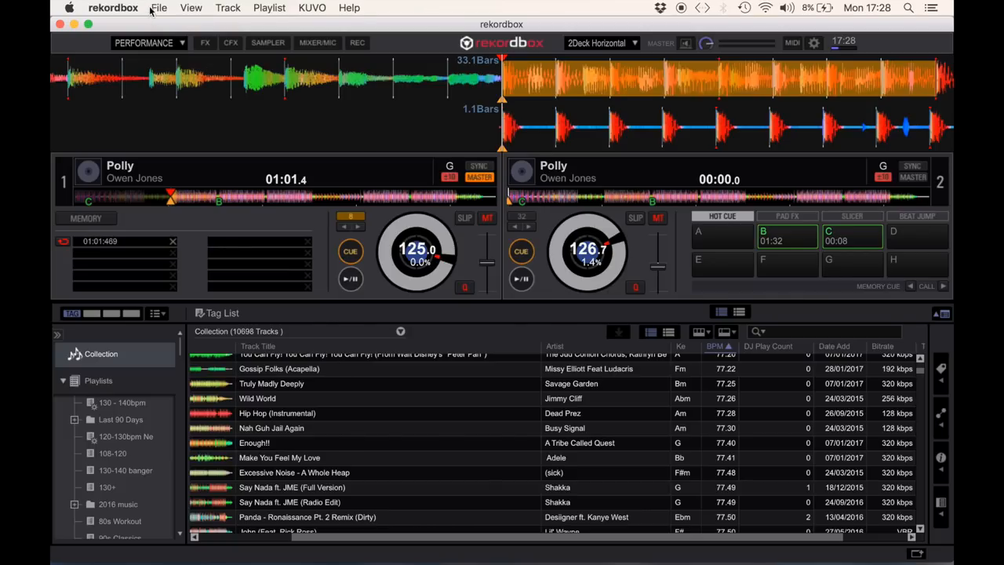
Import the Sampler Plus Pack and browse Drum Pack 1, Drum Pack 3, FX Pack 2 and Percussion Pack.
left_click(160, 8)
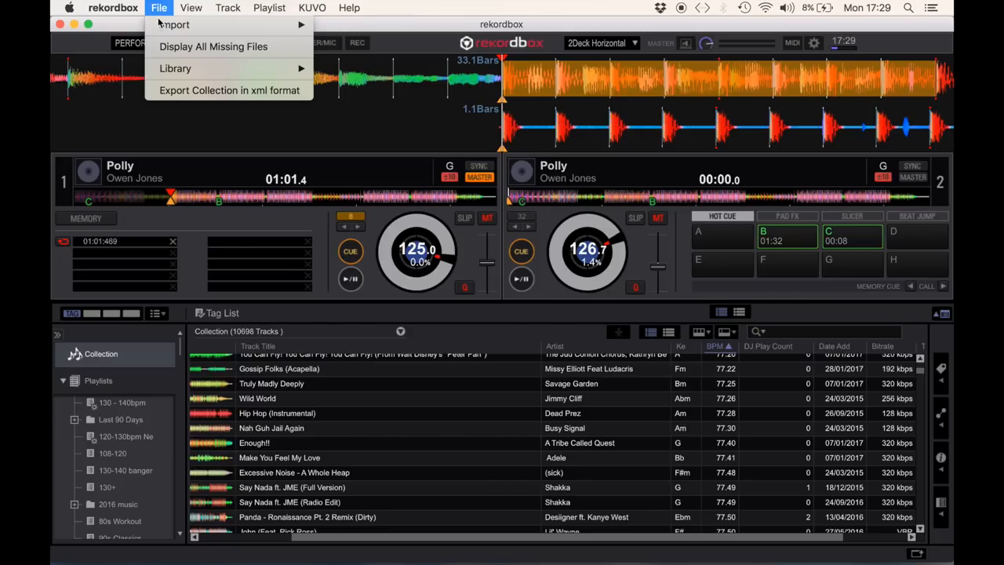
mouse_move(174, 24)
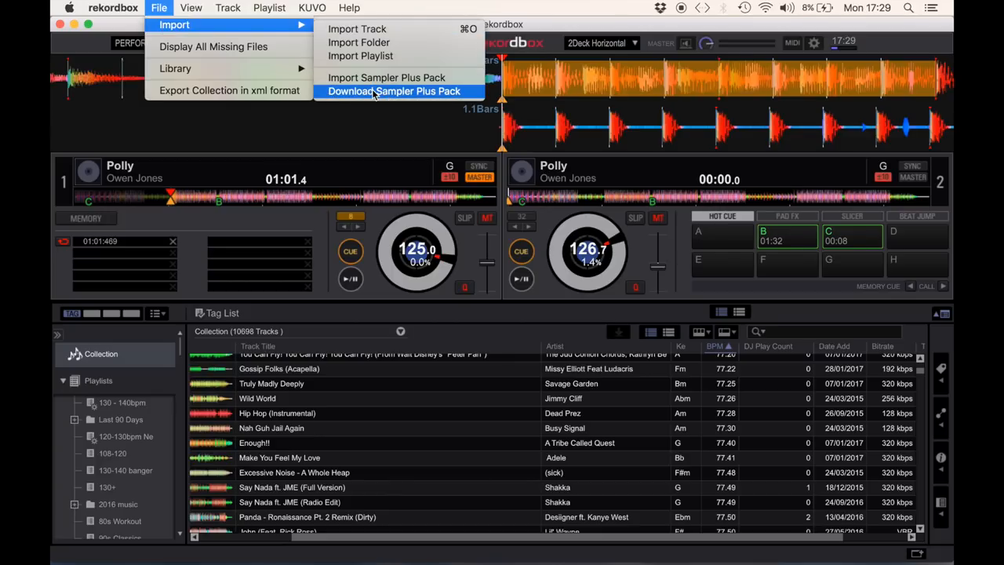
mouse_move(387, 78)
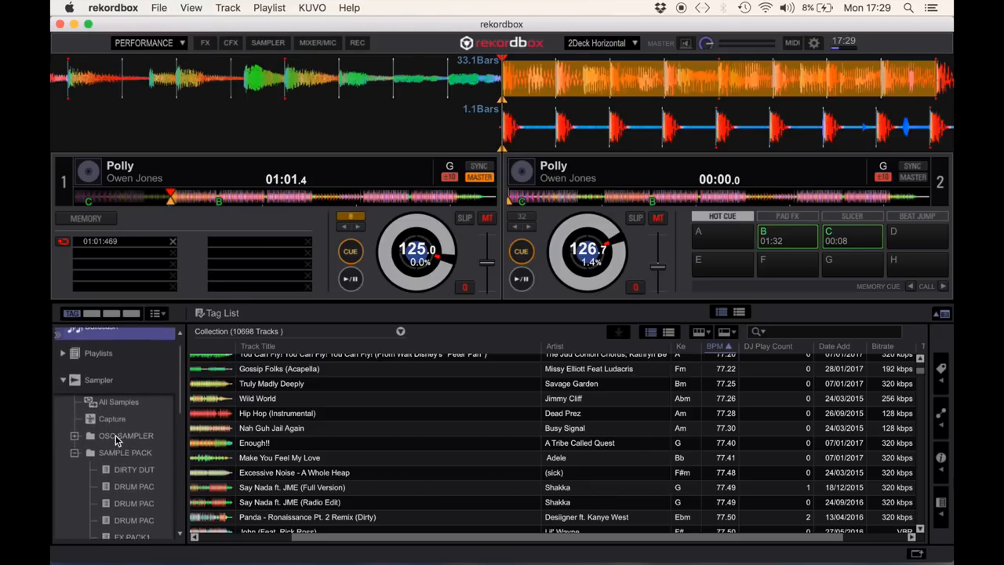
left_click(123, 453)
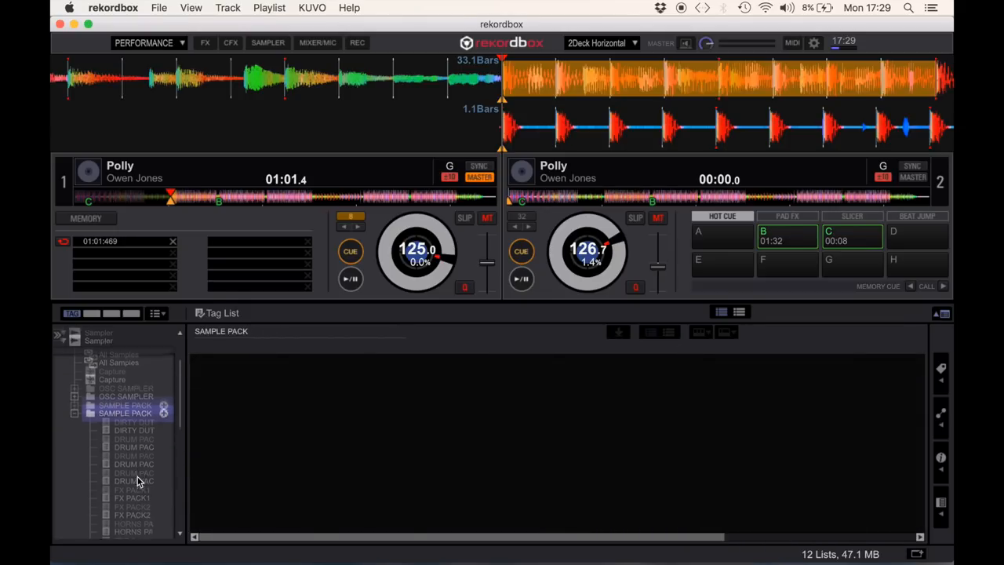
left_click(133, 448)
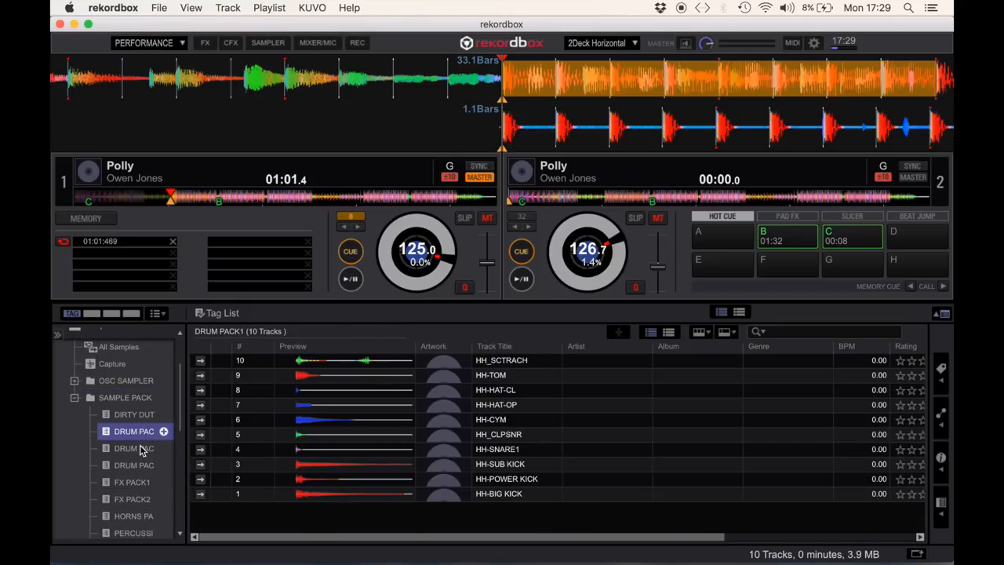
left_click(133, 464)
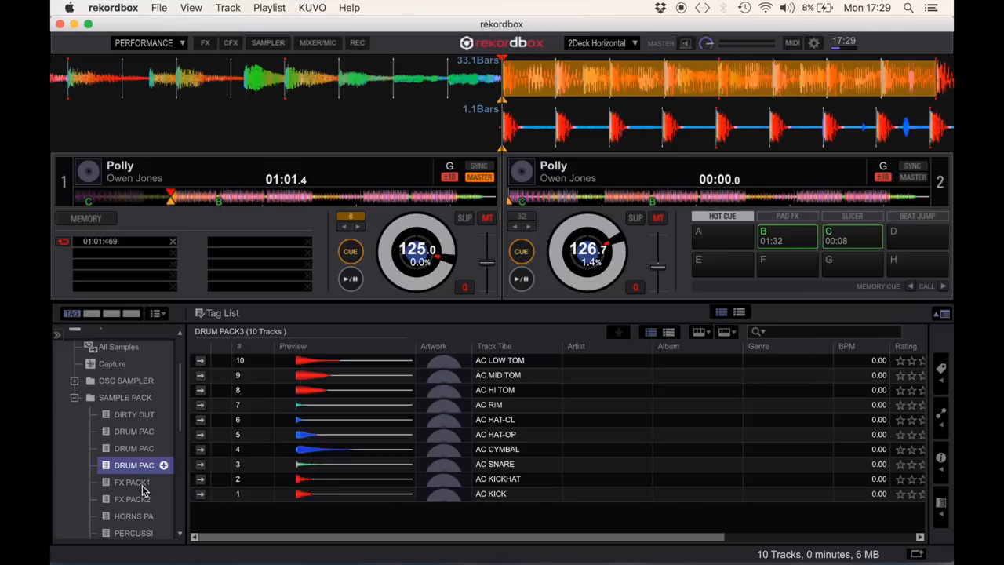
left_click(131, 499)
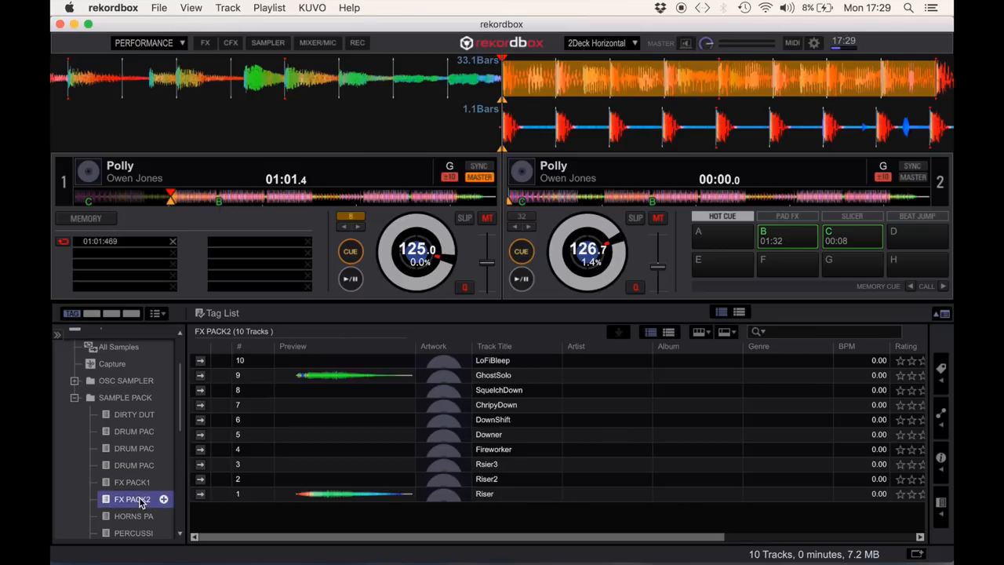
left_click(128, 548)
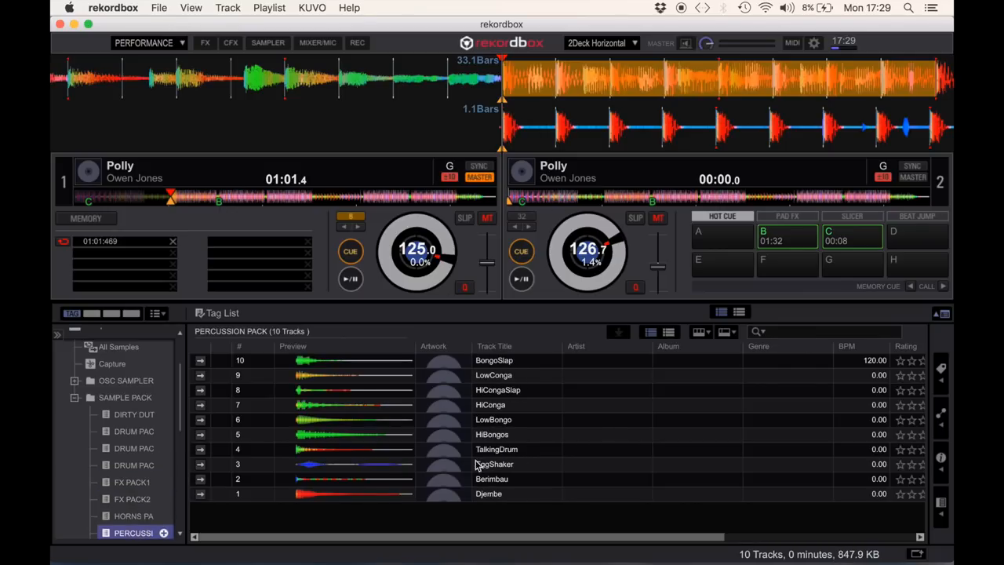
Load the HiCongaSlap sample onto deck 1 and play it.
left_click(498, 390)
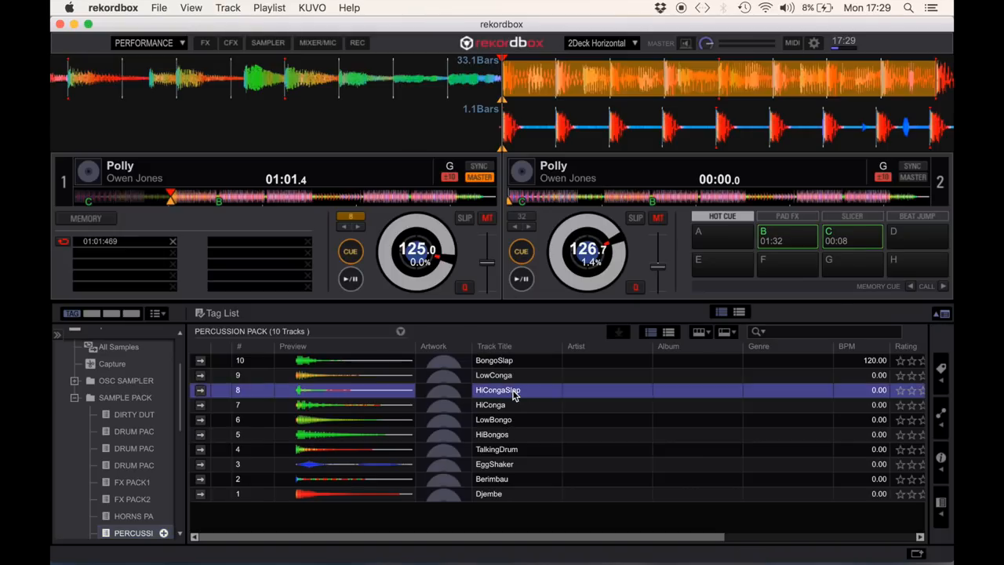
double_click(499, 390)
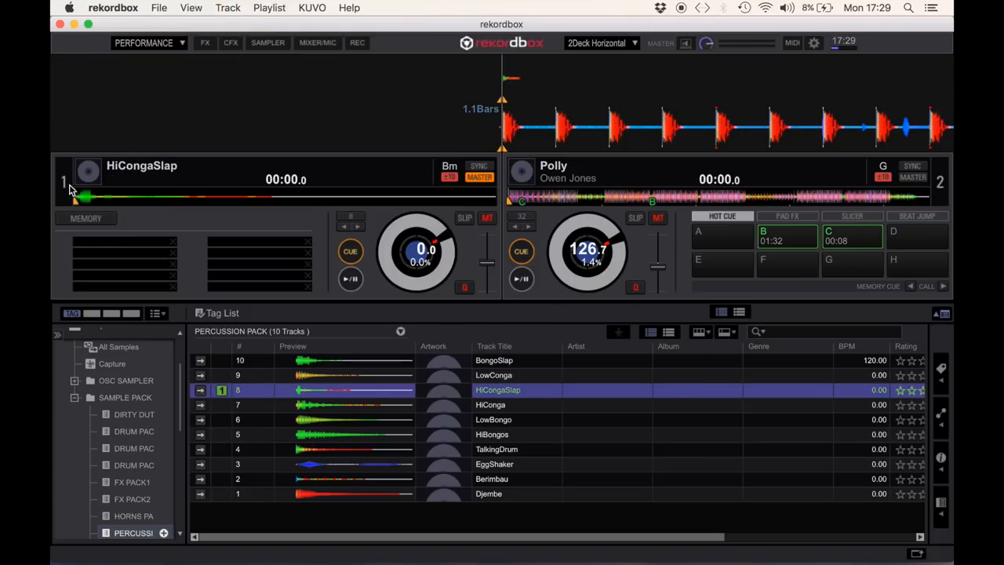
left_click(350, 279)
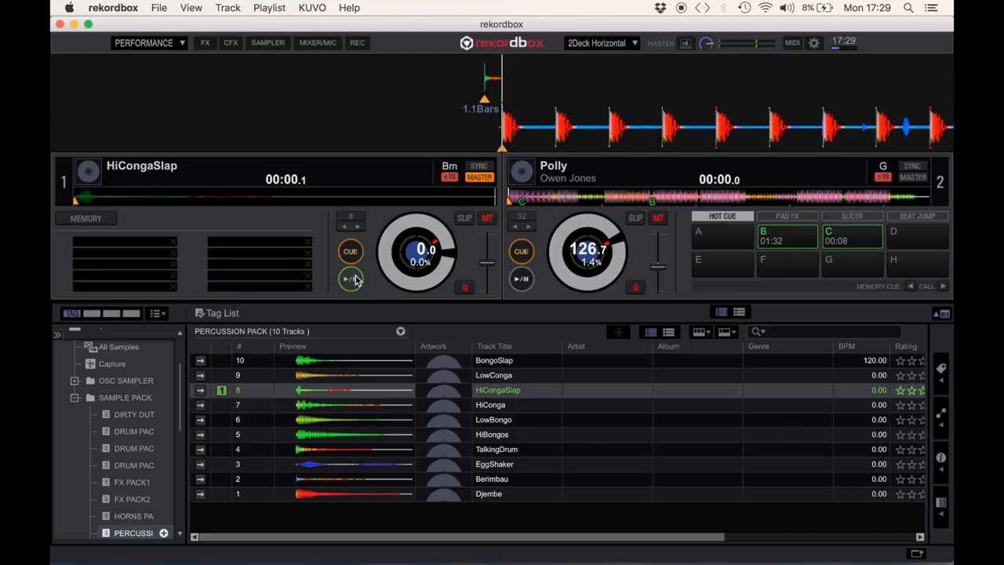